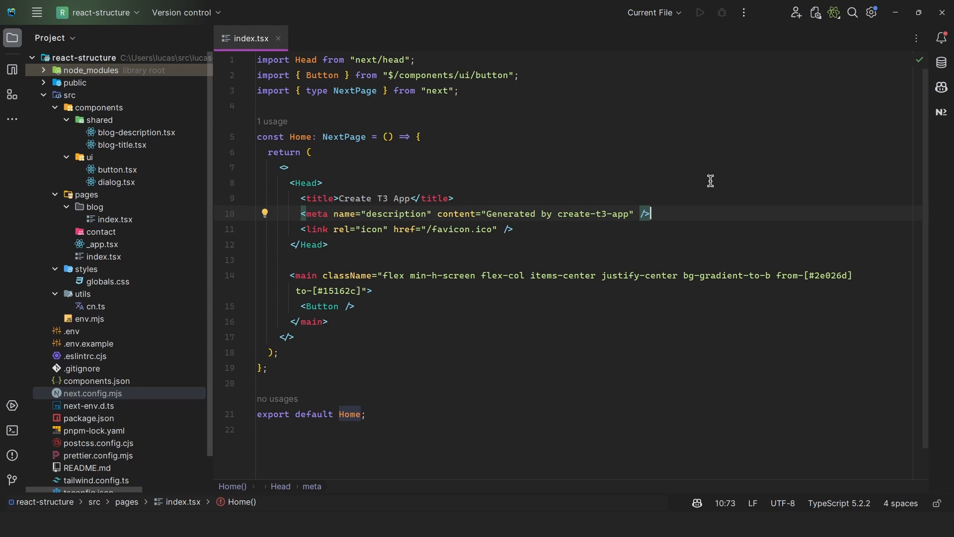
{"action": "mouse_move", "coordinate": [636, 173]}
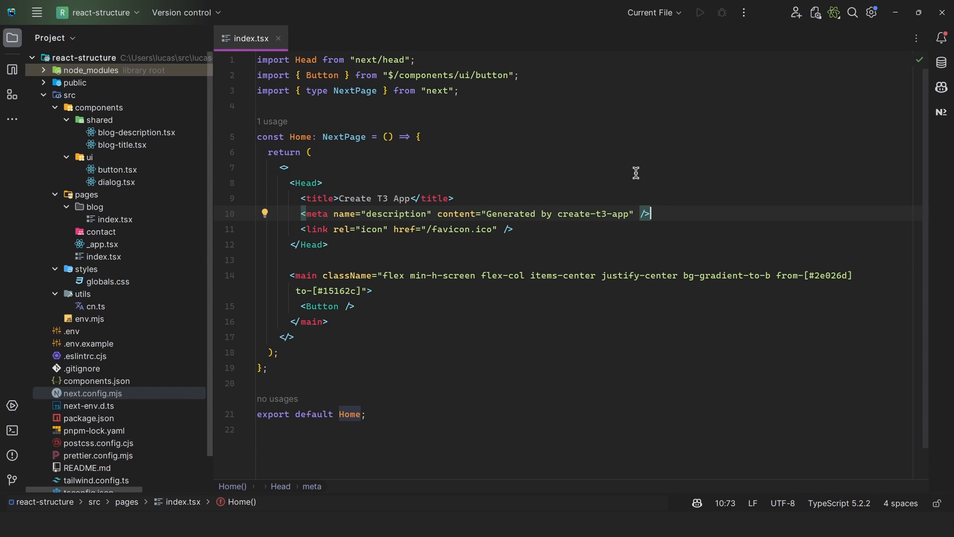
{"action": "mouse_move", "coordinate": [726, 251]}
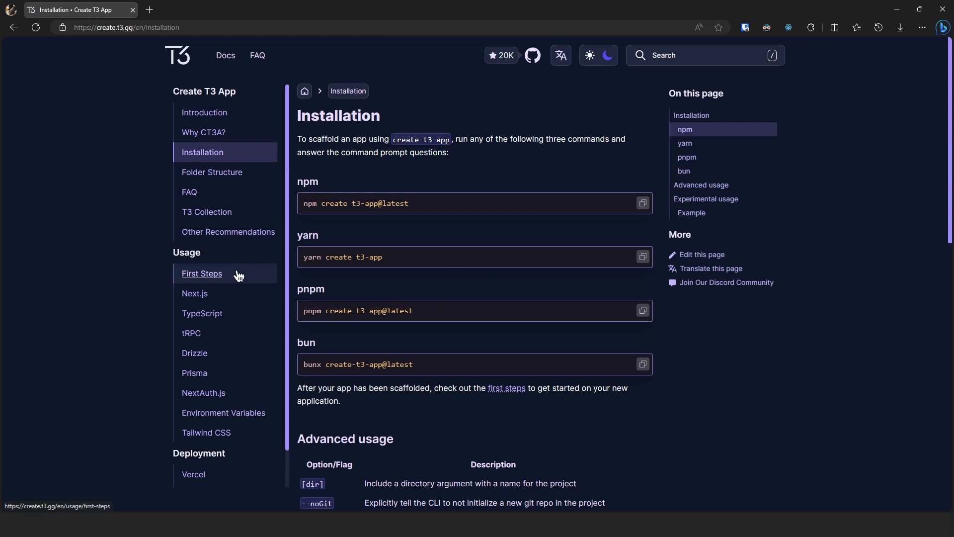
- Locate the $/* path alias in tsconfig.json mapping to ./src/*
{"action": "scroll", "scroll_direction": "down", "scroll_amount": 3}
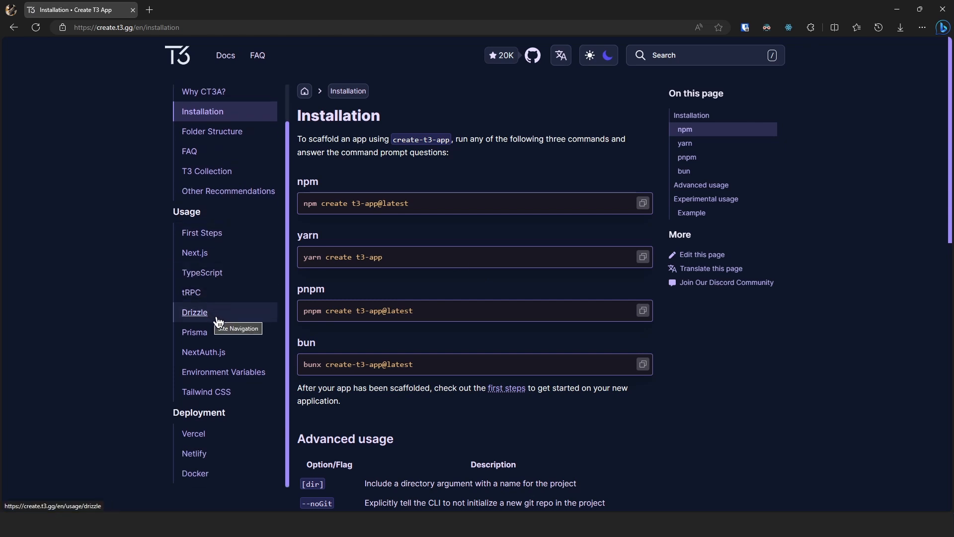
{"action": "mouse_move", "coordinate": [222, 361]}
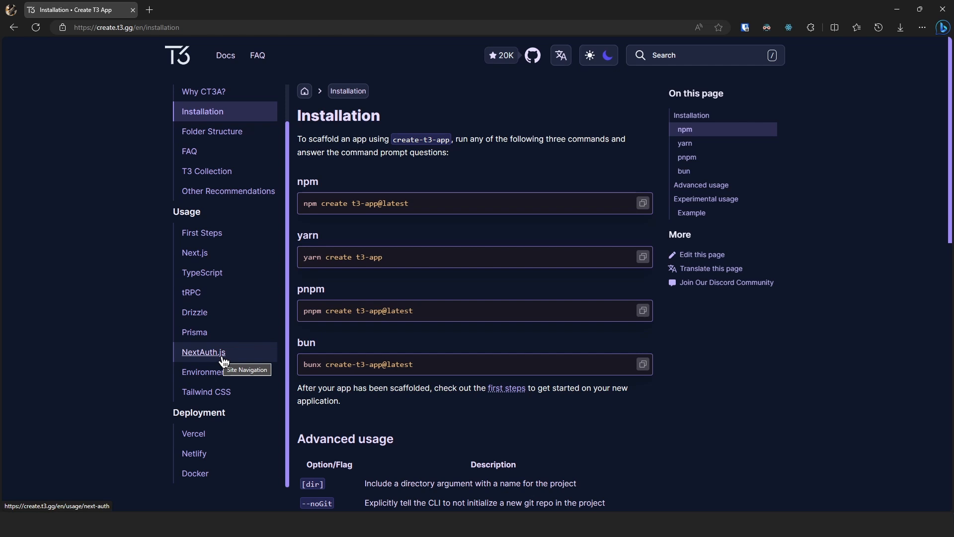
{"action": "mouse_move", "coordinate": [437, 199]}
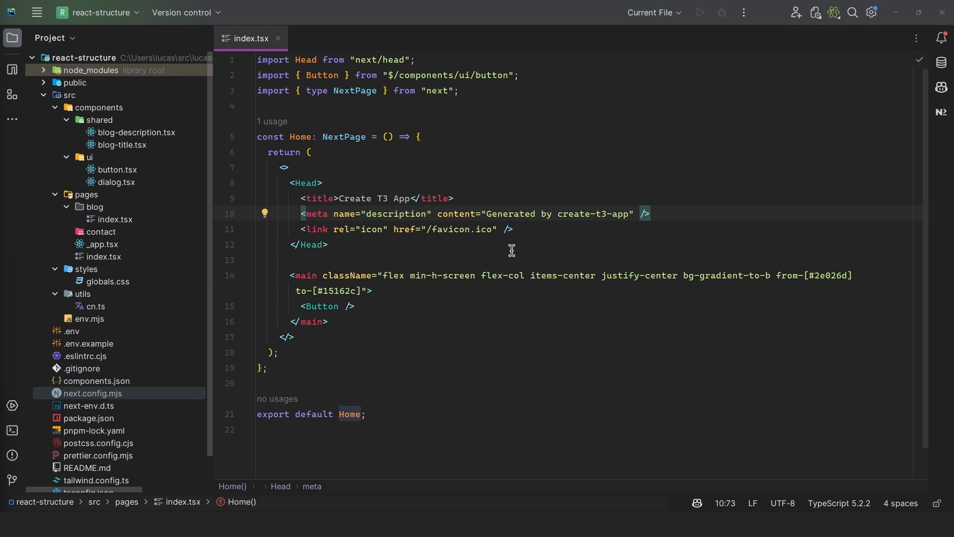
{"action": "mouse_move", "coordinate": [495, 110]}
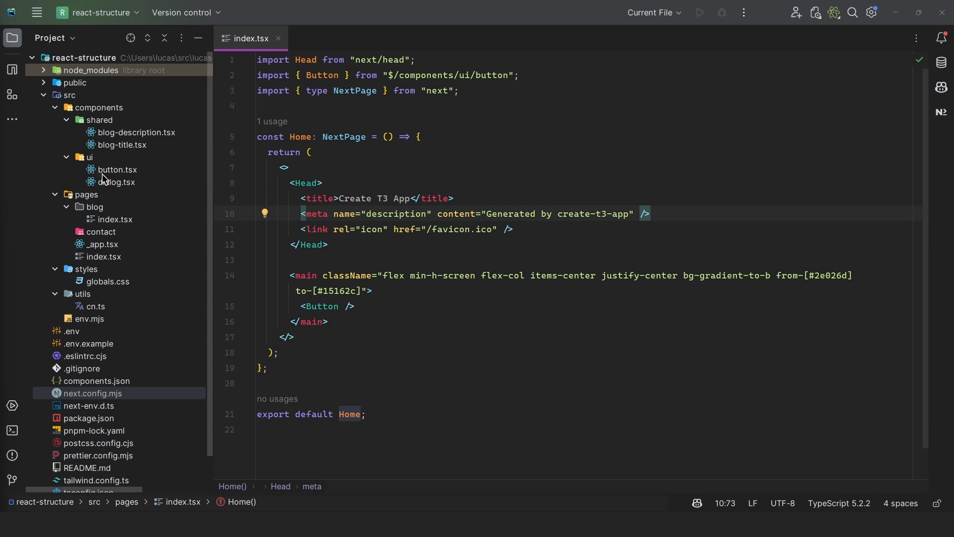
{"action": "mouse_move", "coordinate": [102, 111]}
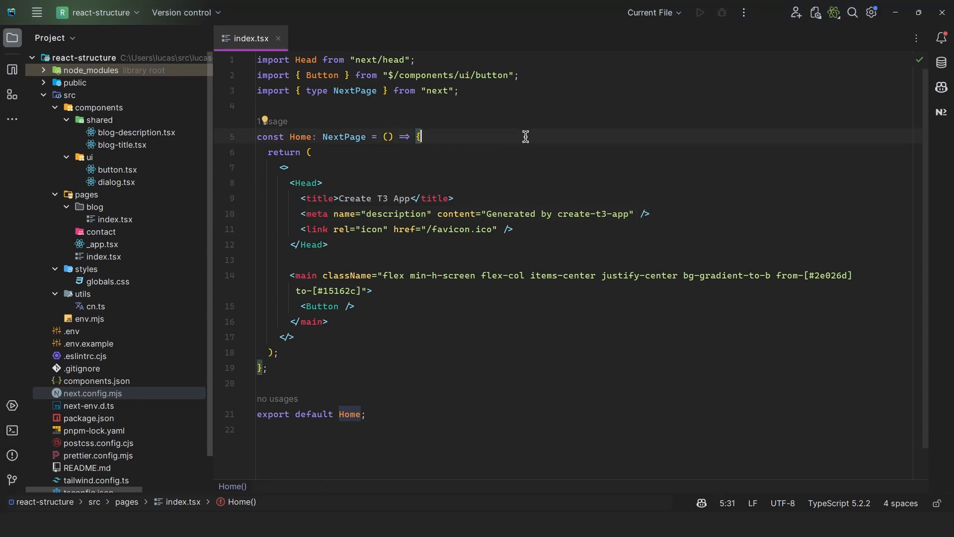
{"action": "left_click", "coordinate": [65, 207]}
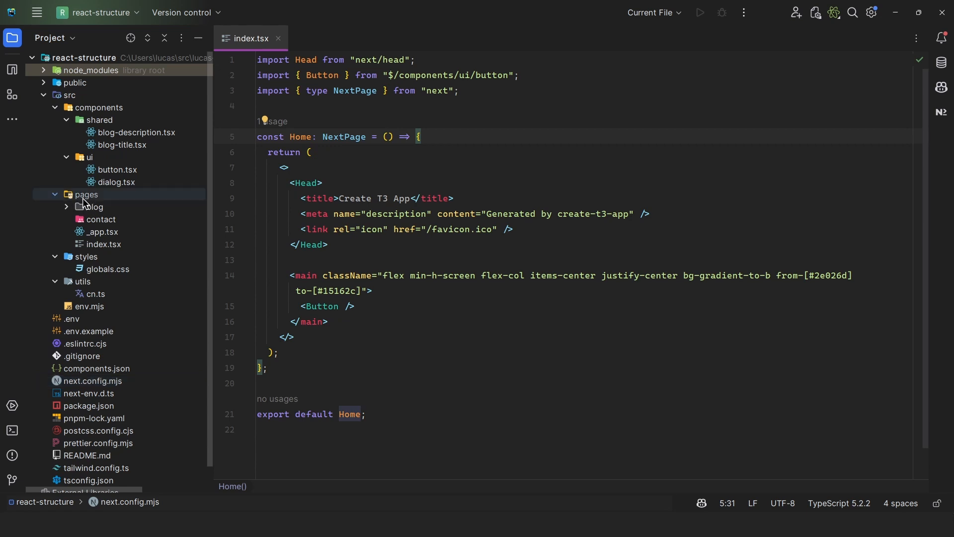
{"action": "mouse_move", "coordinate": [95, 203]}
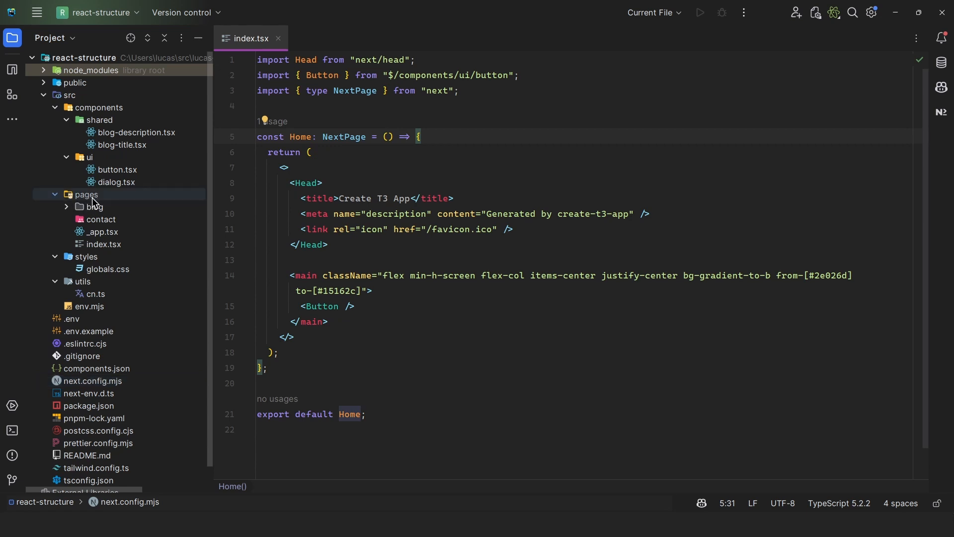
{"action": "mouse_move", "coordinate": [98, 232]}
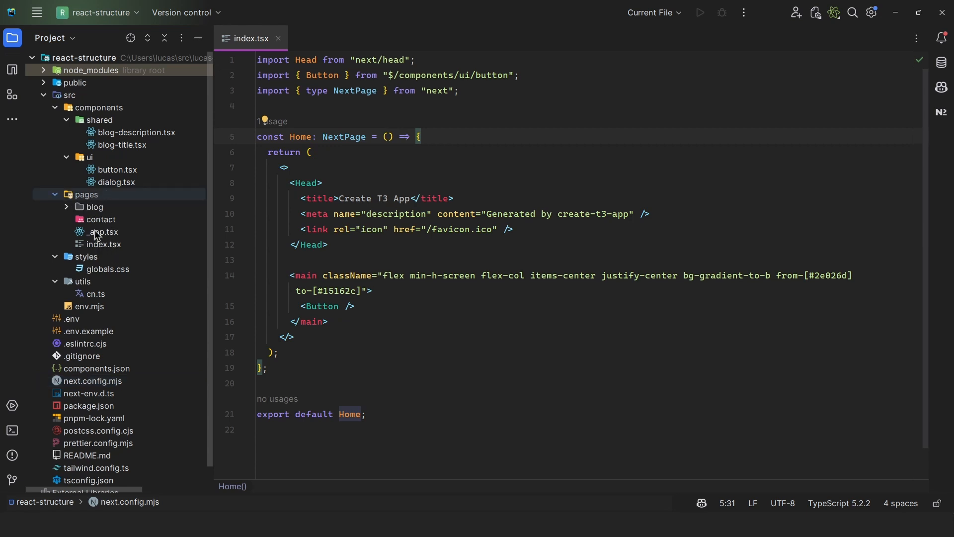
{"action": "mouse_move", "coordinate": [77, 113]}
{"action": "type", "text": ".."}
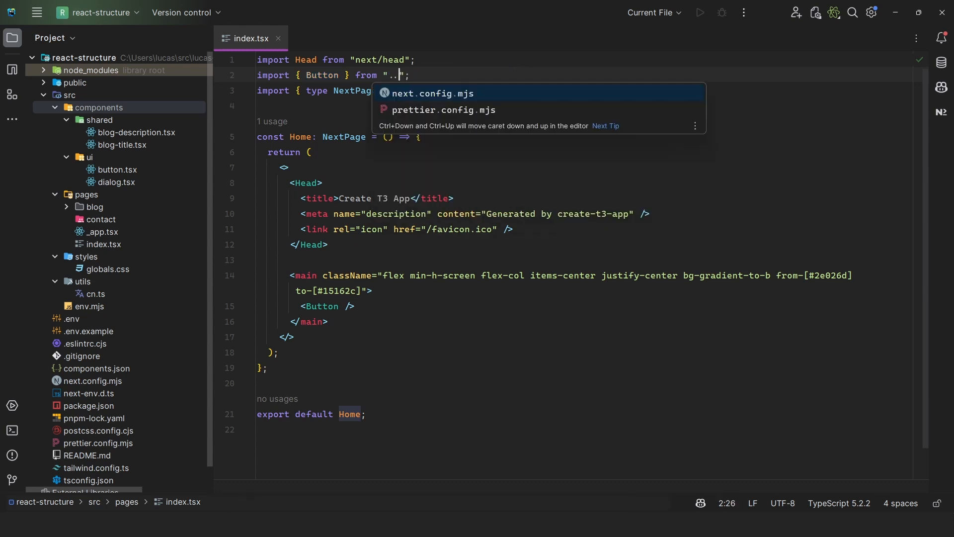
{"action": "type", "text": "/co"}
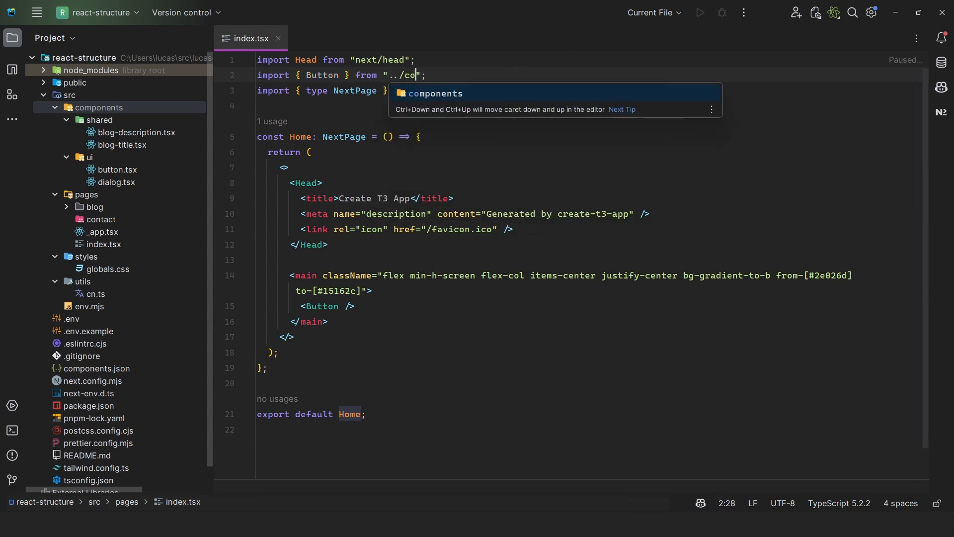
{"action": "type", "text": "mponents/ui/"}
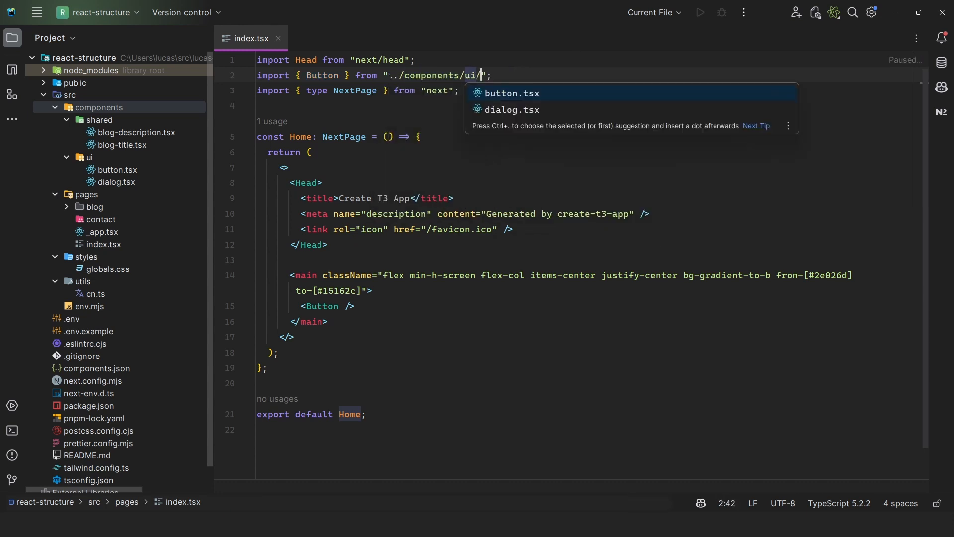
{"action": "left_click", "coordinate": [511, 94]}
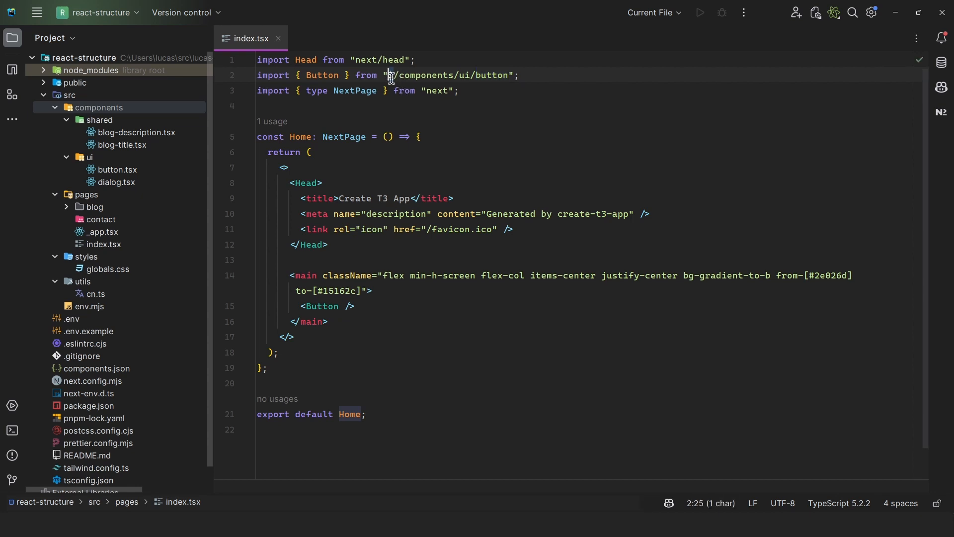
- Collapse and re-expand src, components and pages/blog in the Project view
{"action": "left_click", "coordinate": [68, 95]}
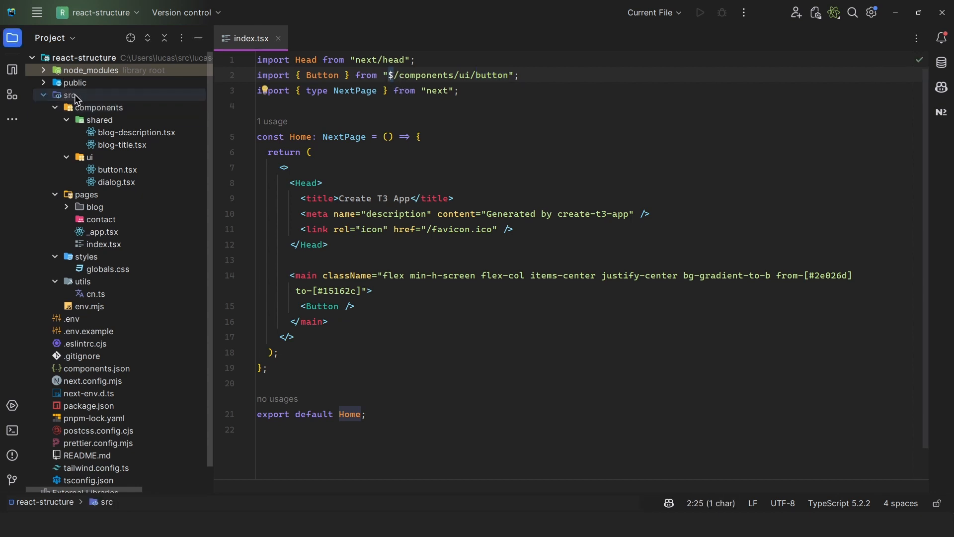
{"action": "mouse_move", "coordinate": [408, 71]}
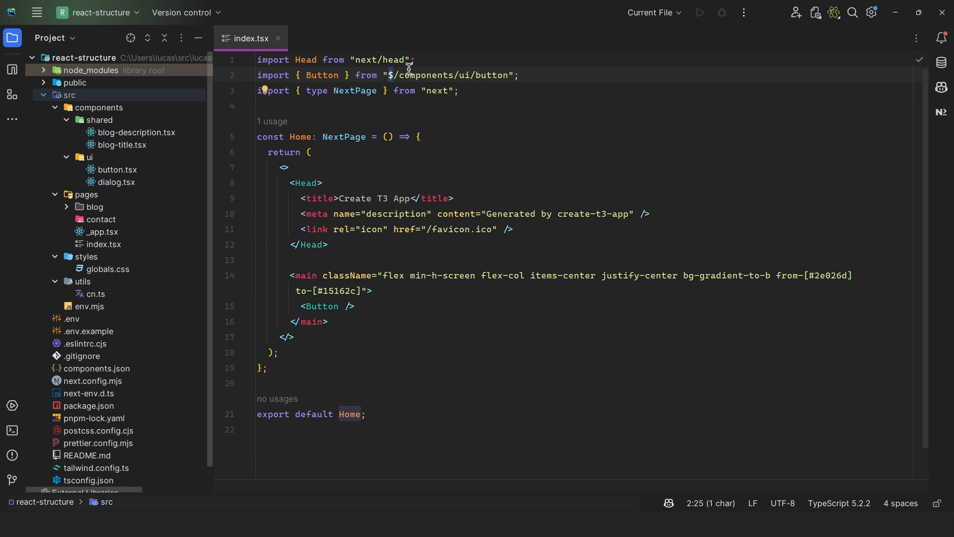
{"action": "left_click", "coordinate": [54, 107]}
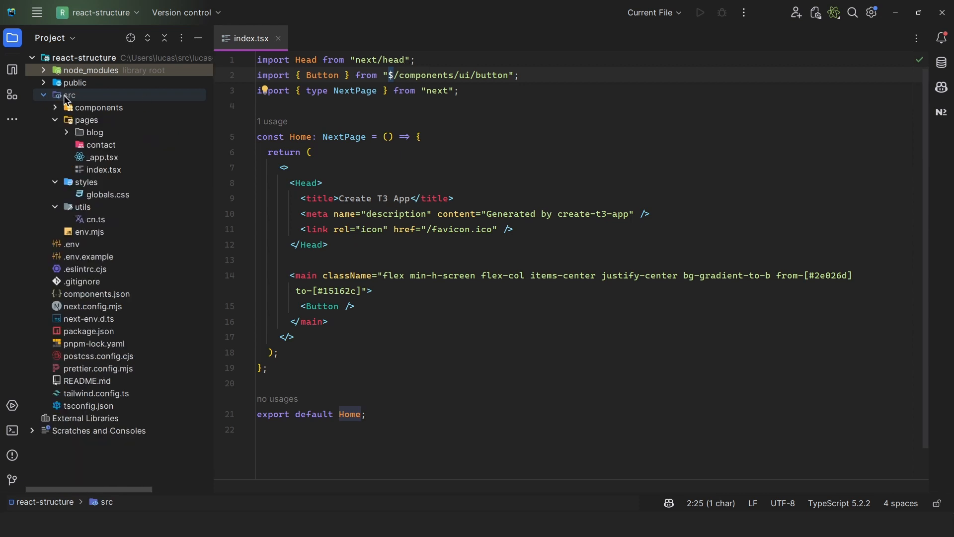
{"action": "left_click", "coordinate": [54, 108]}
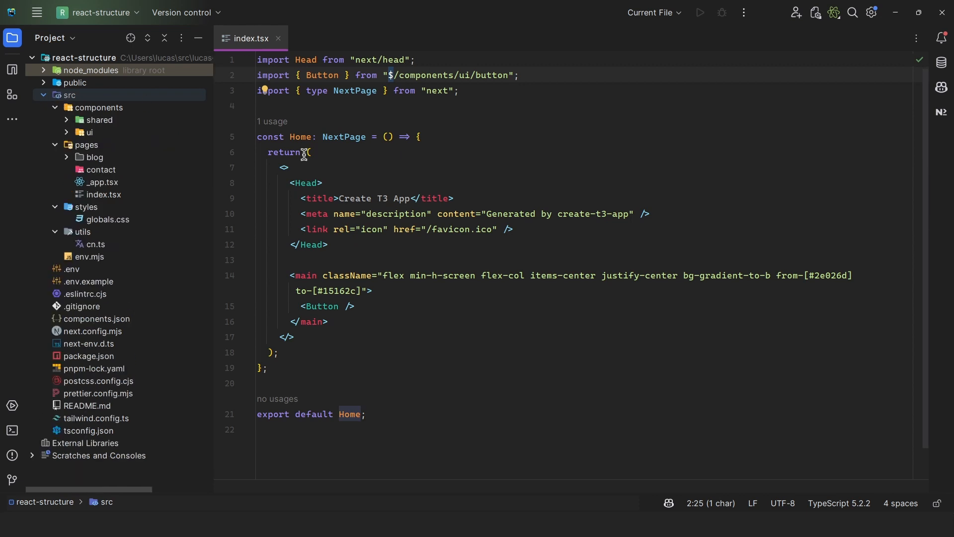
{"action": "mouse_move", "coordinate": [98, 417]}
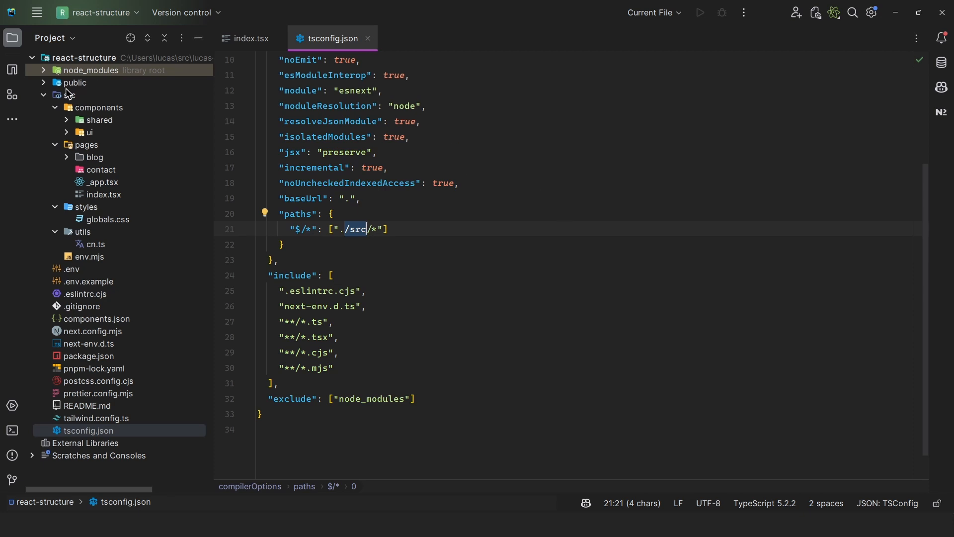
{"action": "left_click", "coordinate": [59, 94]}
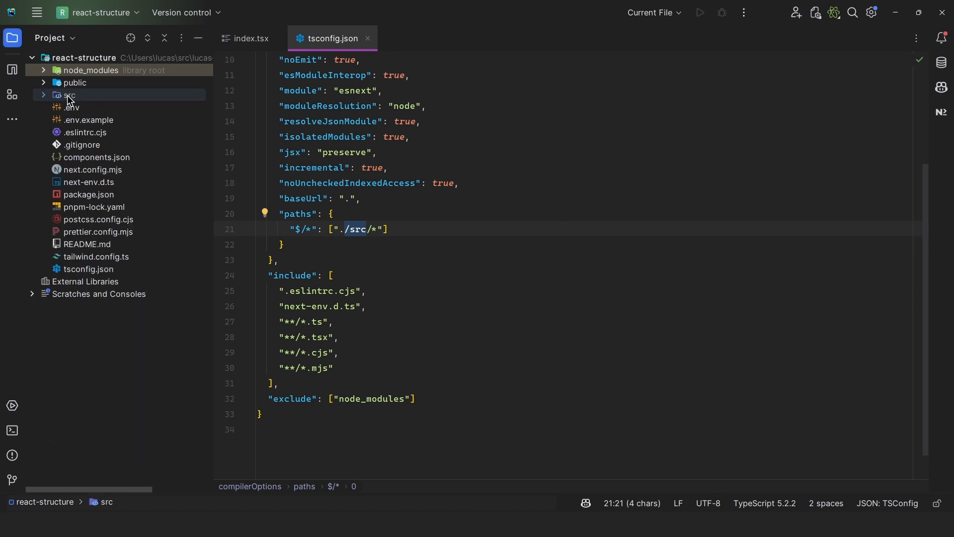
{"action": "mouse_move", "coordinate": [73, 97]}
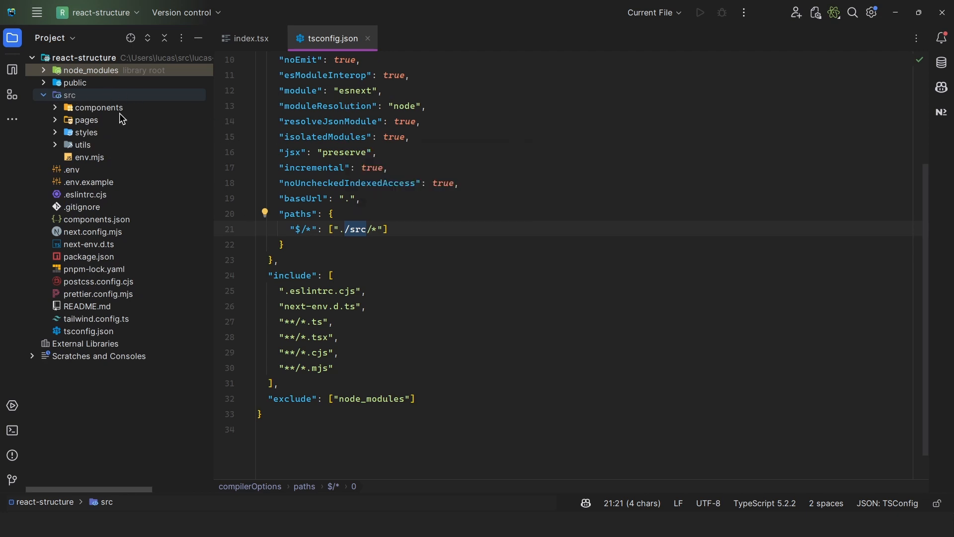
{"action": "left_click", "coordinate": [88, 119]}
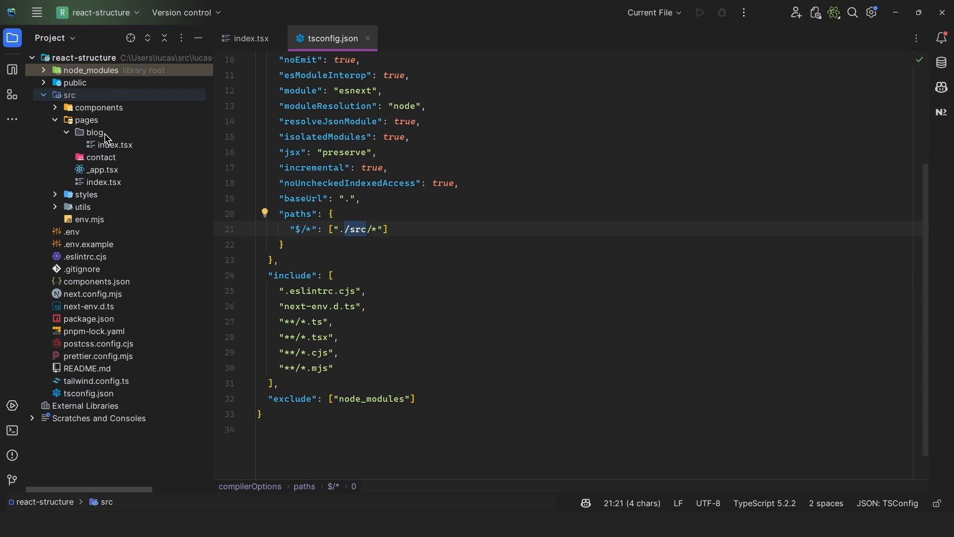
{"action": "mouse_move", "coordinate": [114, 144]}
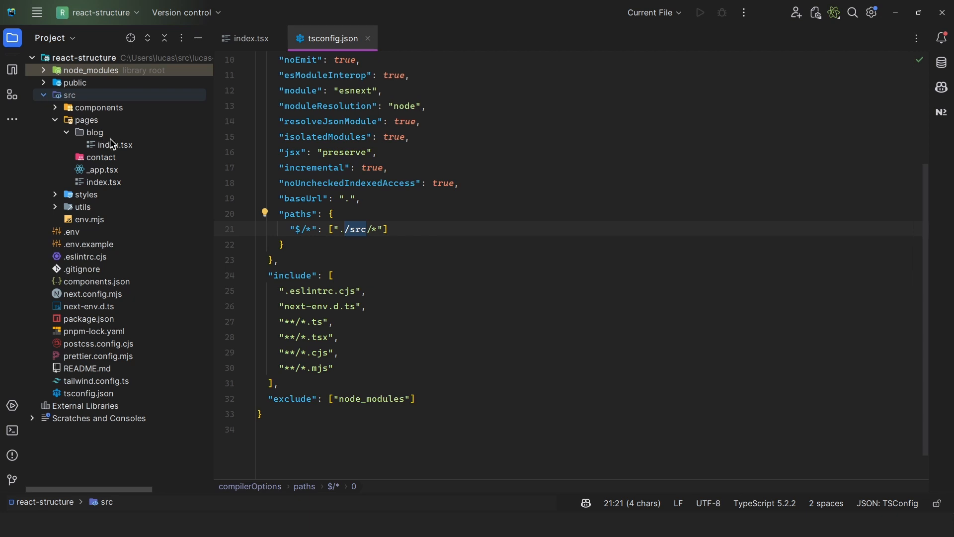
{"action": "mouse_move", "coordinate": [115, 153]}
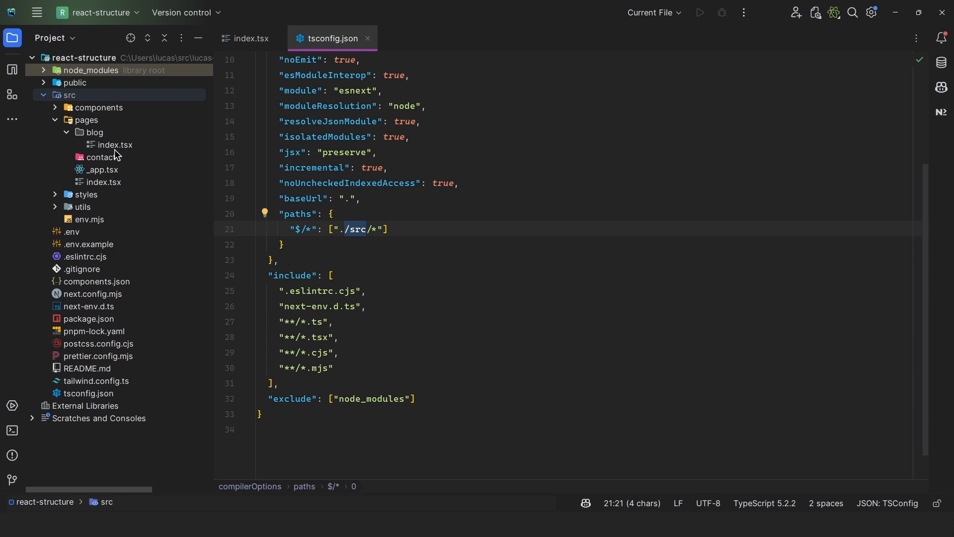
- Edit blog-description.tsx so its paragraph reads "This is a blog description!"
{"action": "left_click", "coordinate": [56, 108]}
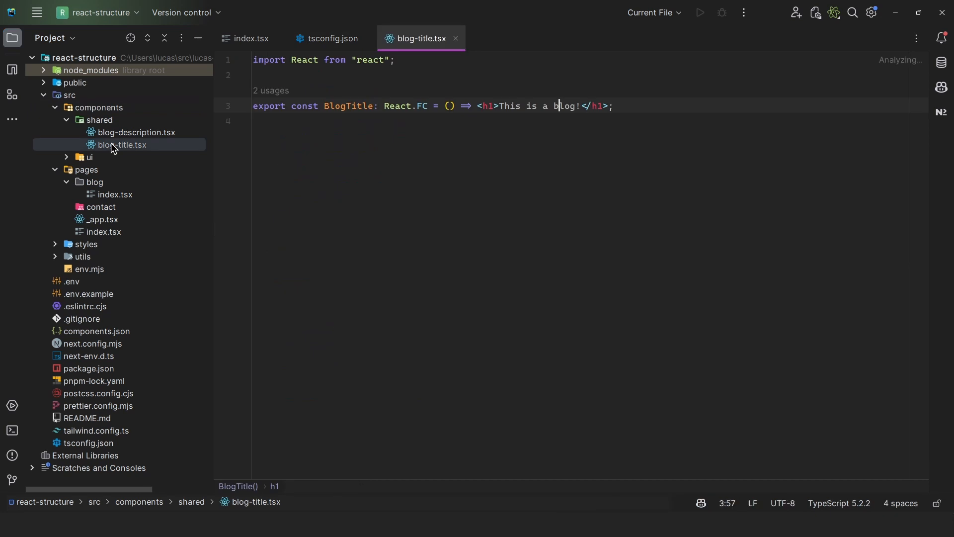
{"action": "left_click", "coordinate": [136, 132]}
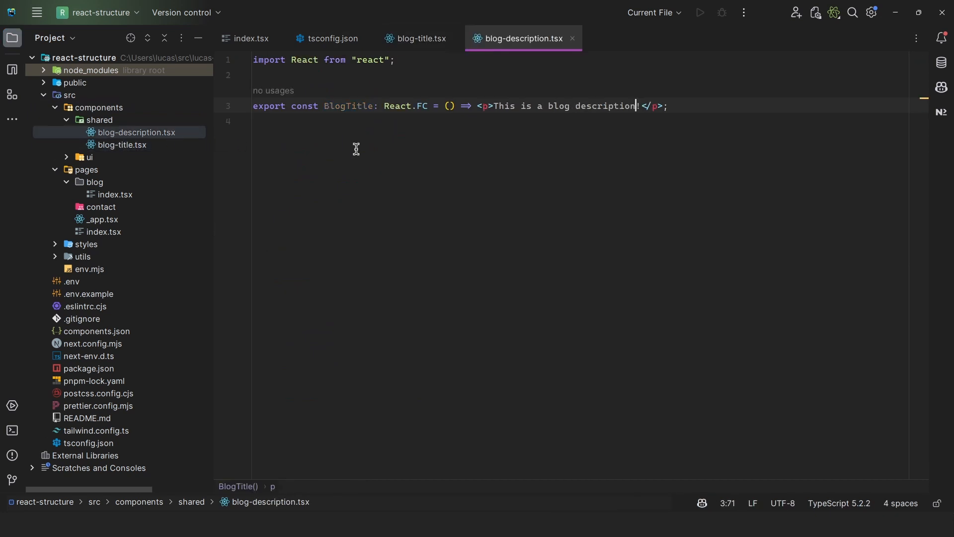
{"action": "type", "text": "!"}
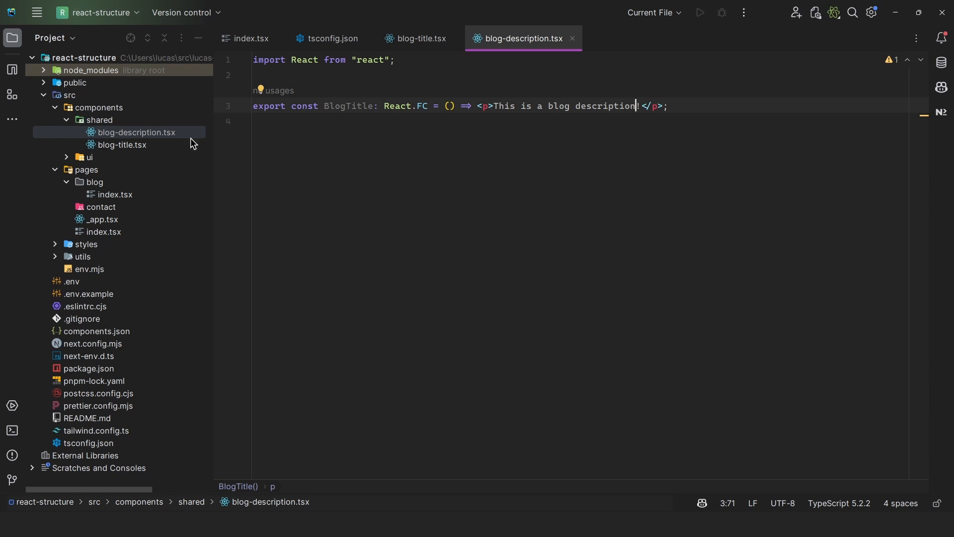
{"action": "mouse_move", "coordinate": [110, 187]}
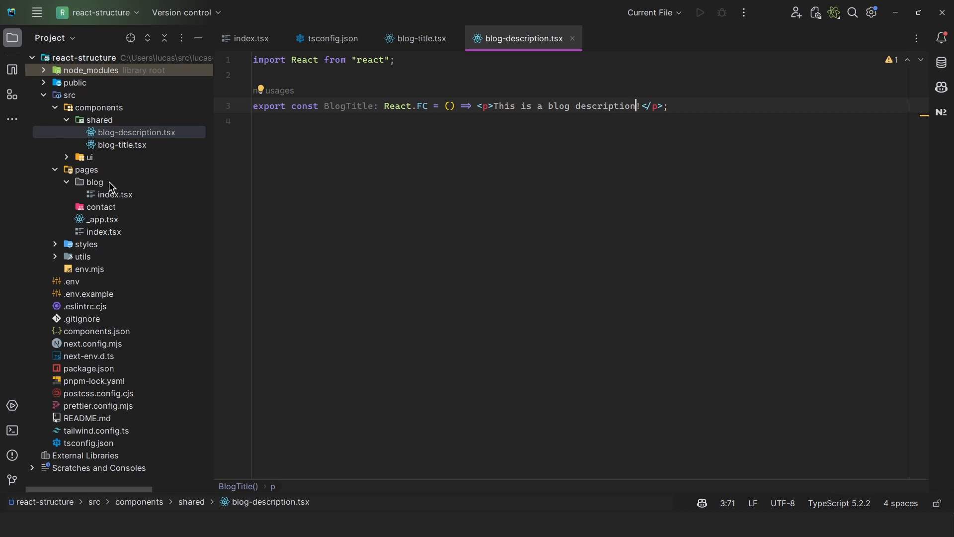
{"action": "type", "text": "!"}
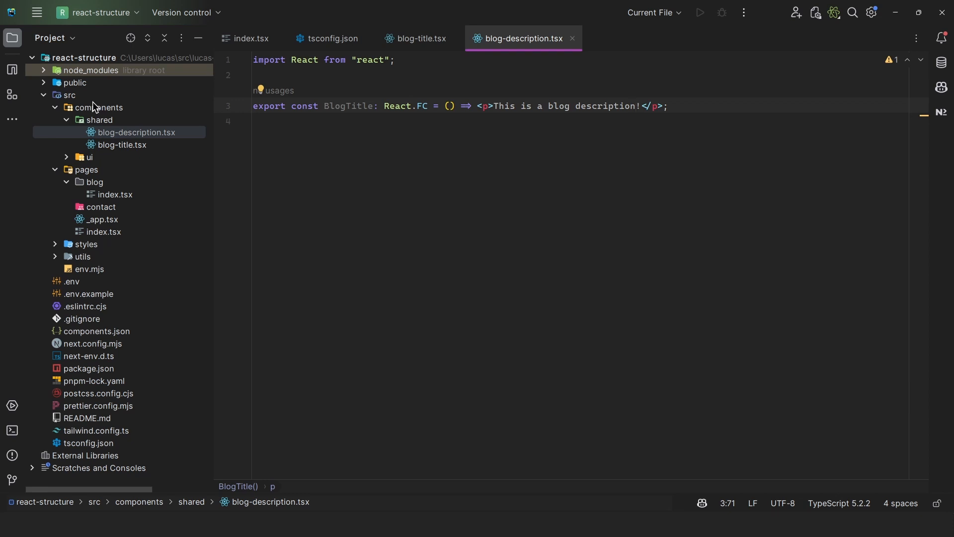
{"action": "mouse_move", "coordinate": [103, 111]}
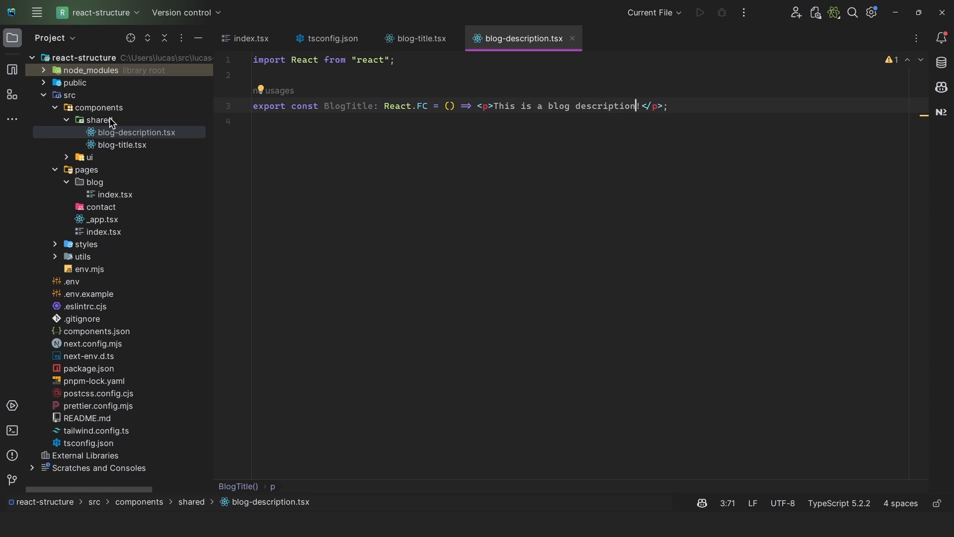
{"action": "mouse_move", "coordinate": [123, 155]}
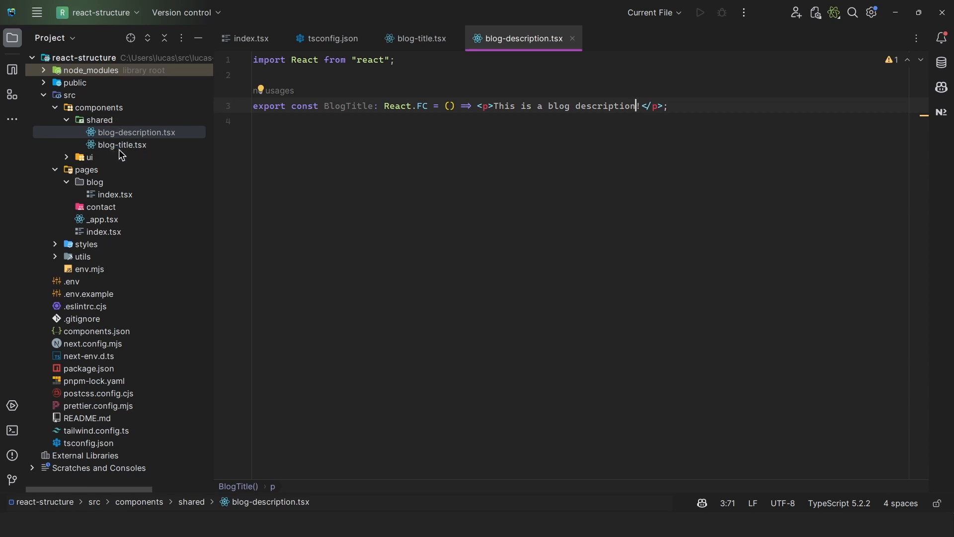
{"action": "type", "text": "!"}
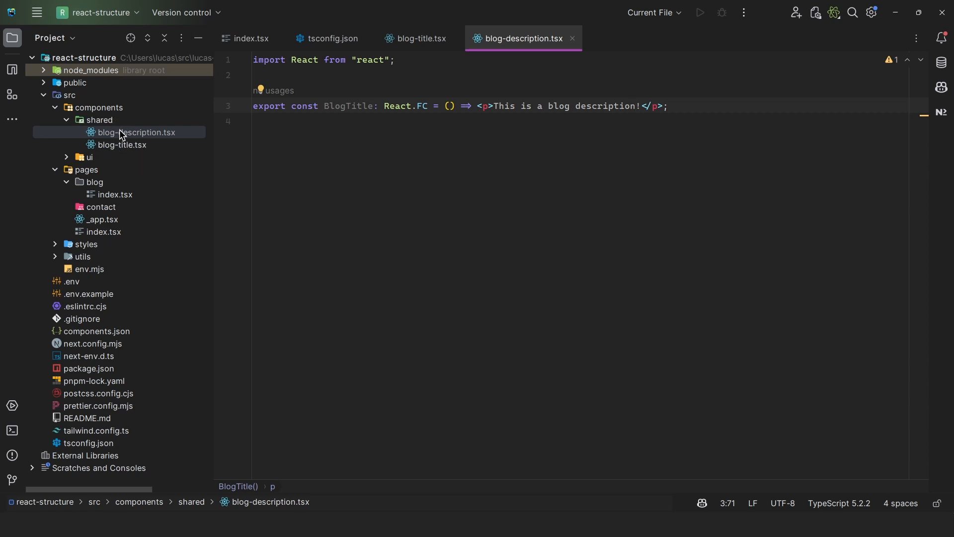
{"action": "mouse_move", "coordinate": [127, 169]}
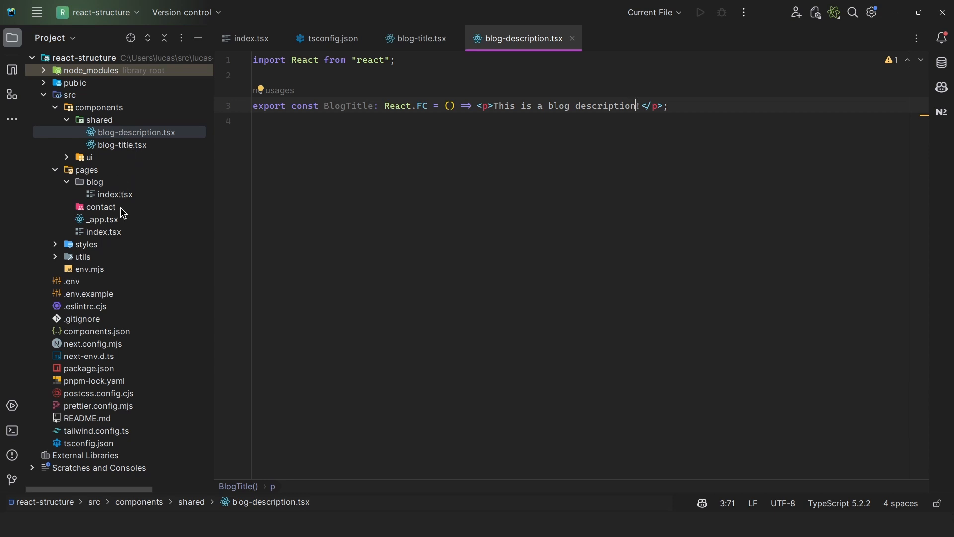
{"action": "type", "text": "!"}
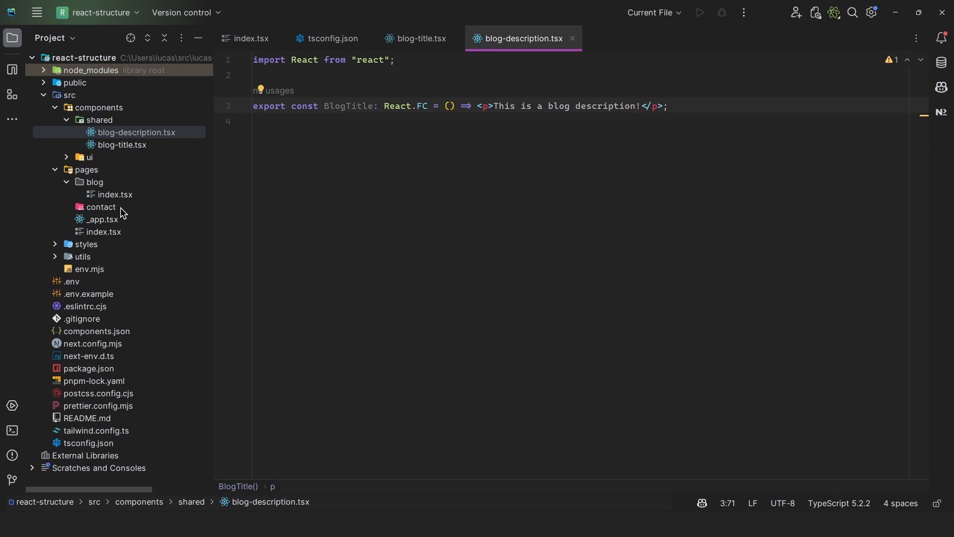
{"action": "mouse_move", "coordinate": [118, 157]}
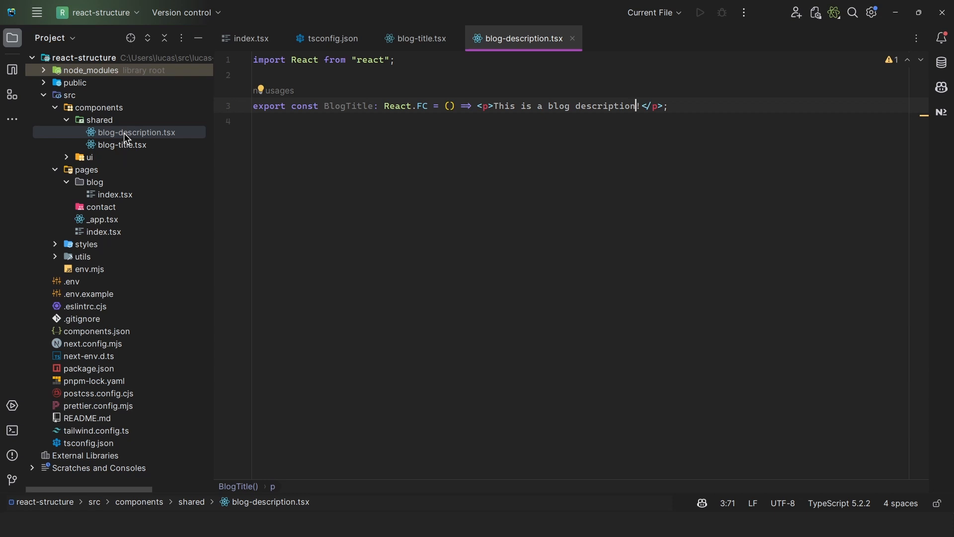
{"action": "mouse_move", "coordinate": [113, 143]}
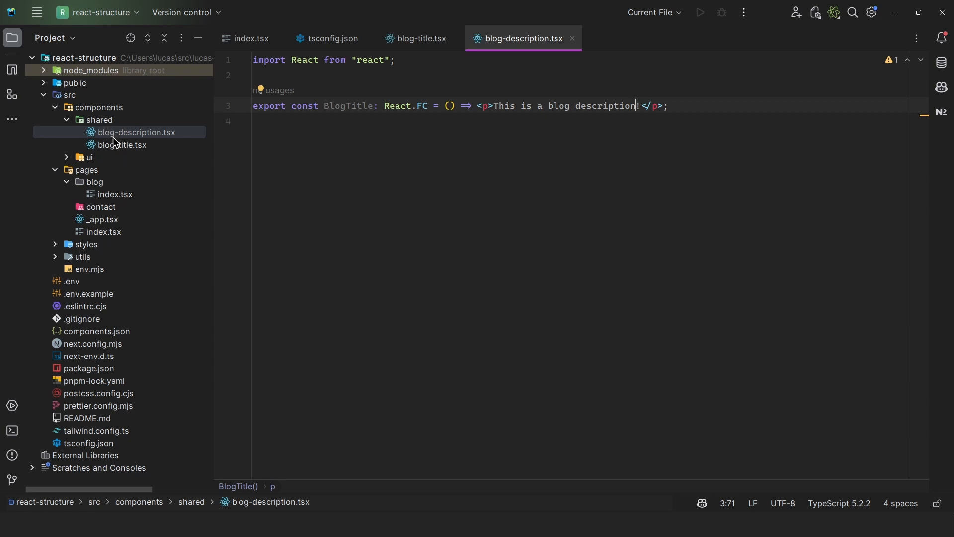
{"action": "mouse_move", "coordinate": [131, 145]}
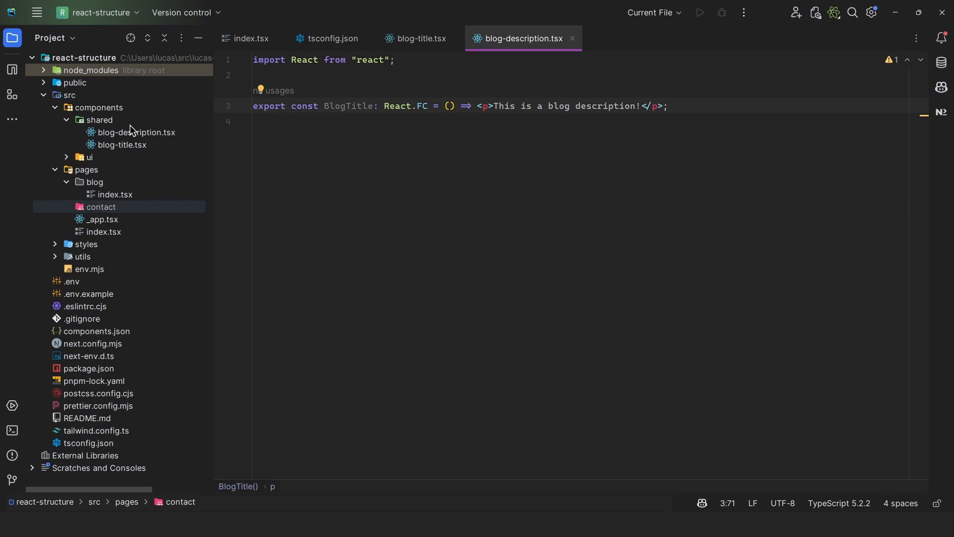
{"action": "mouse_move", "coordinate": [157, 136]}
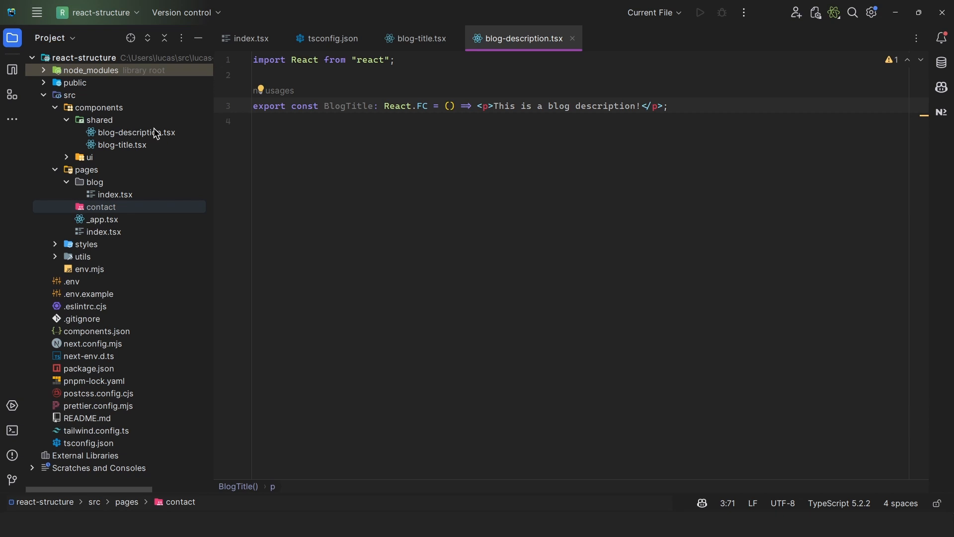
- Create a blog folder under shared and move blog-title.tsx and blog-description.tsx into it
{"action": "left_click", "coordinate": [96, 119]}
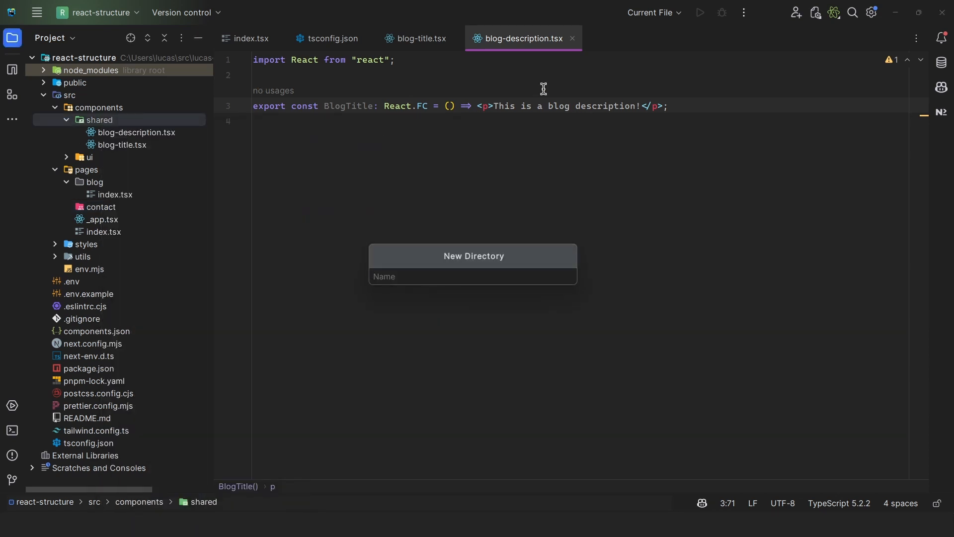
{"action": "type", "text": "blog"}
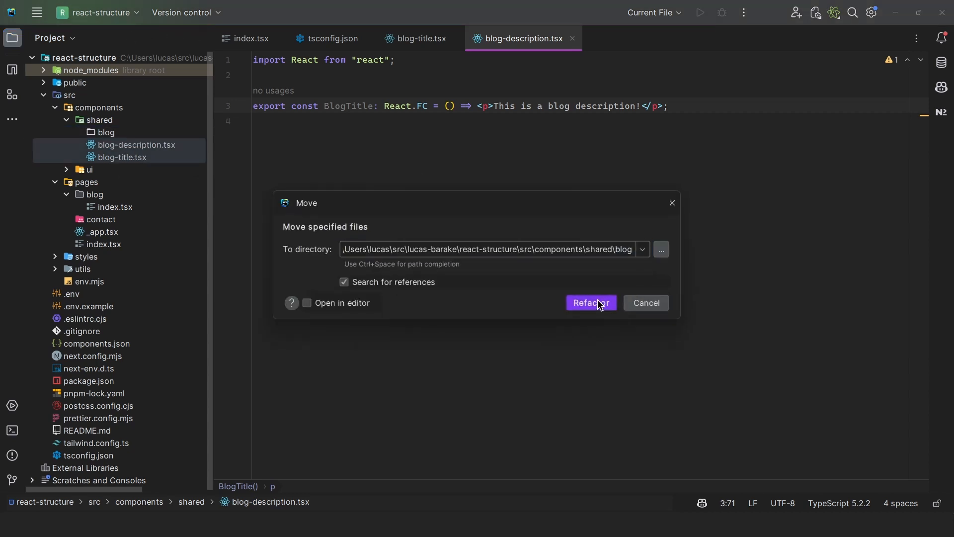
{"action": "left_click", "coordinate": [590, 302]}
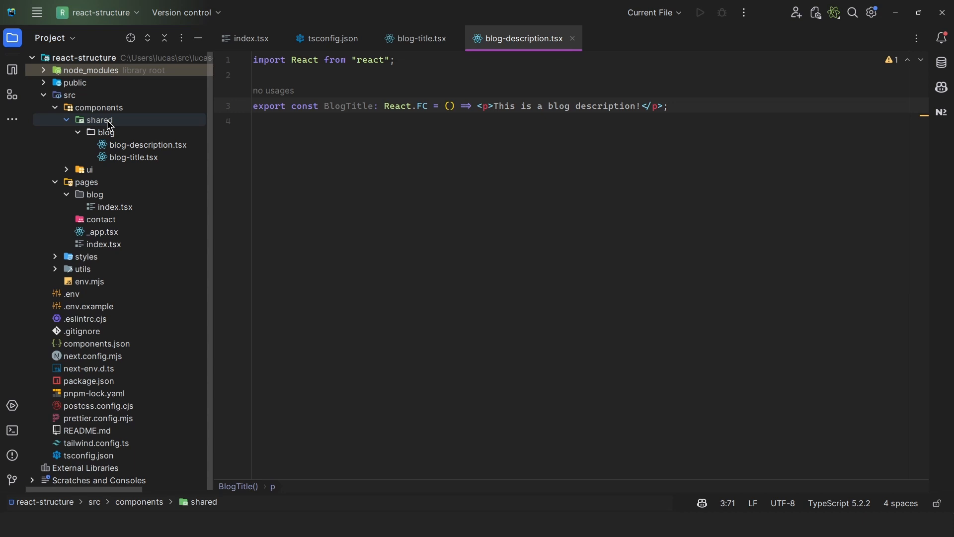
{"action": "left_click", "coordinate": [93, 195]}
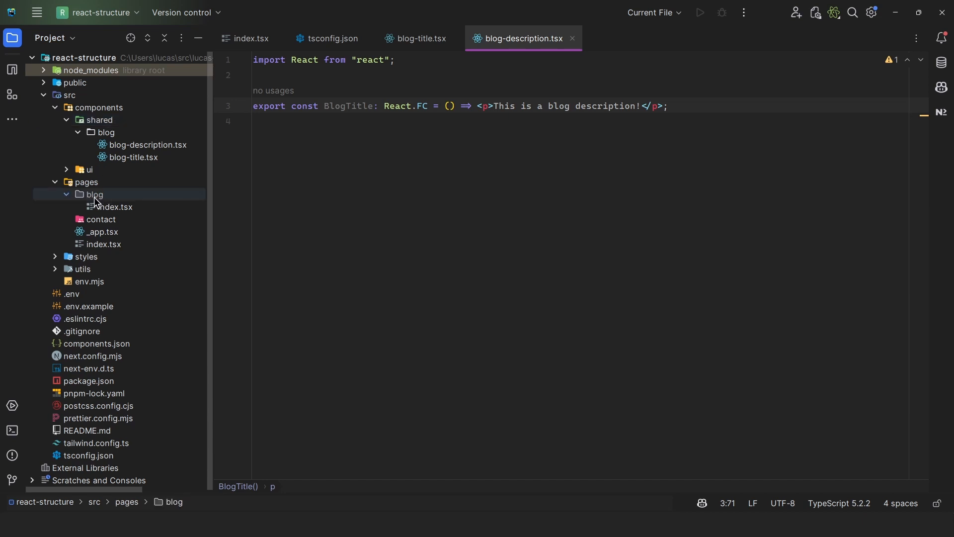
{"action": "mouse_move", "coordinate": [57, 276]}
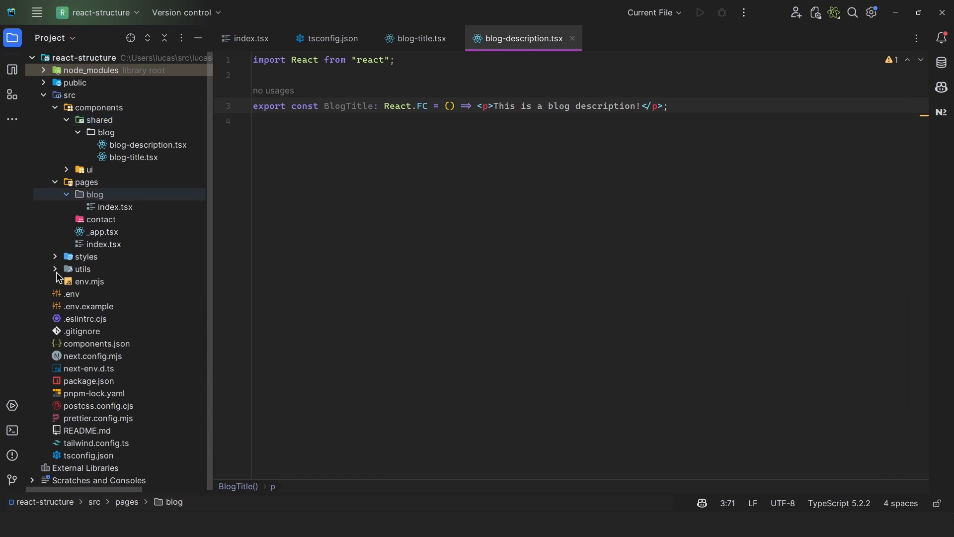
- Create an empty blog directory inside src/utils, then expand styles
{"action": "right_click", "coordinate": [76, 268]}
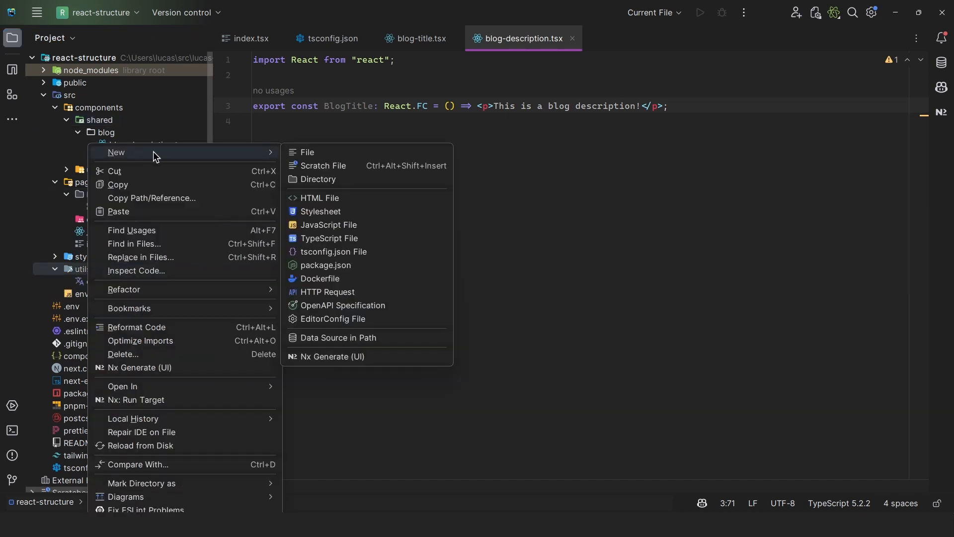
{"action": "left_click", "coordinate": [315, 179]}
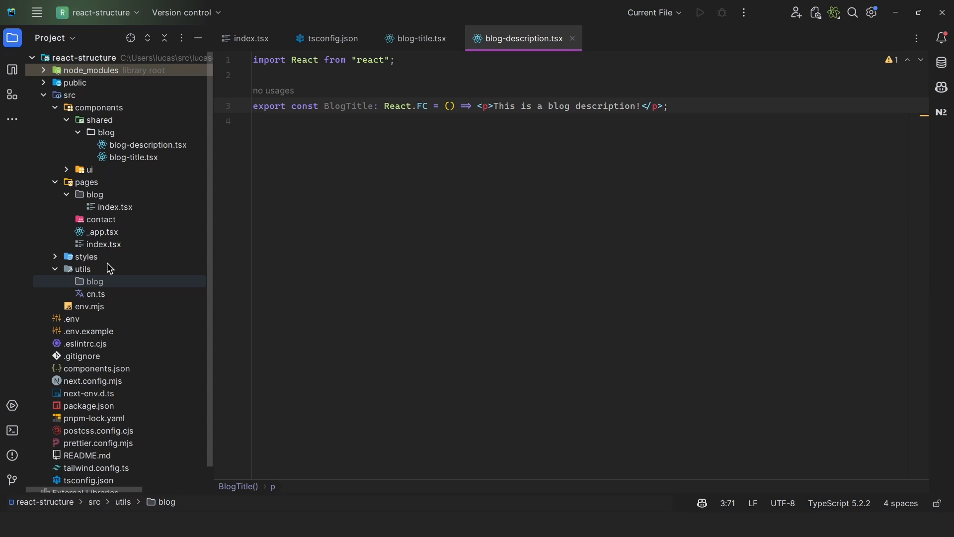
{"action": "mouse_move", "coordinate": [116, 263]}
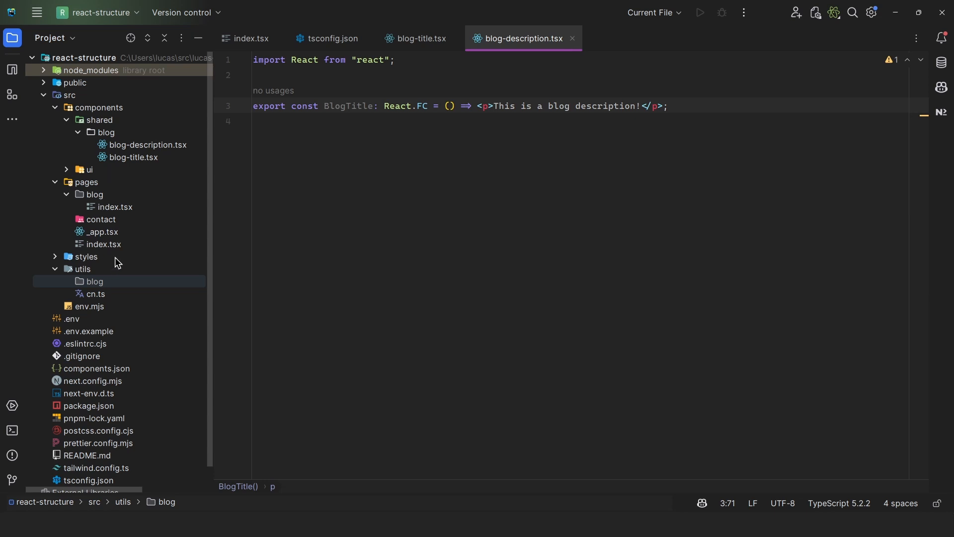
{"action": "left_click", "coordinate": [54, 256]}
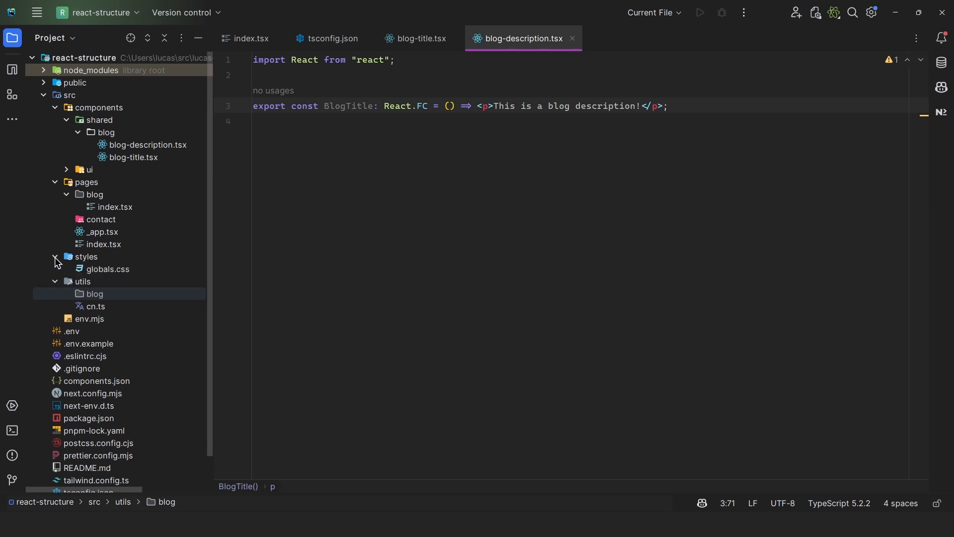
{"action": "mouse_move", "coordinate": [99, 270]}
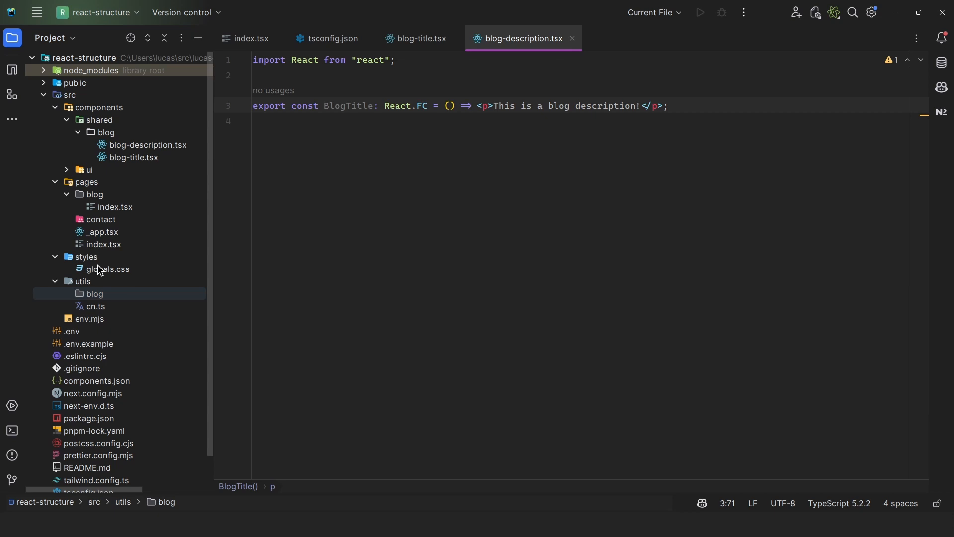
{"action": "mouse_move", "coordinate": [173, 243]}
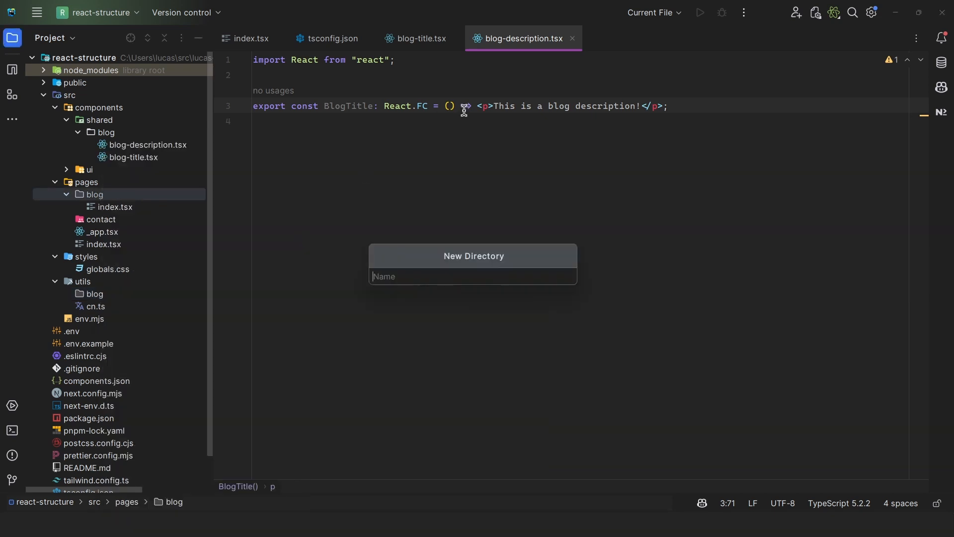
- Create pages/blog/(page-lib) with components and utils/create-blog.ts
{"action": "type", "text": "(apge-"}
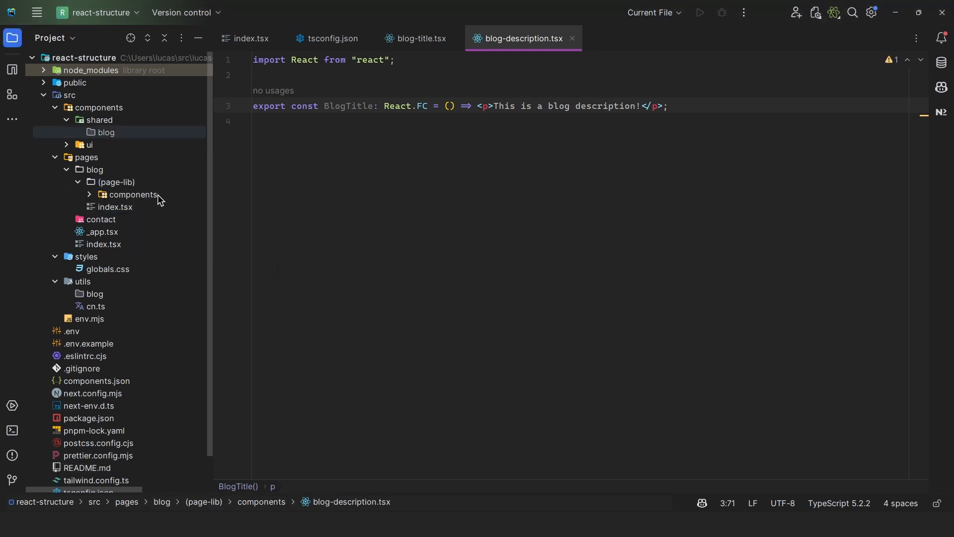
{"action": "type", "text": "u"}
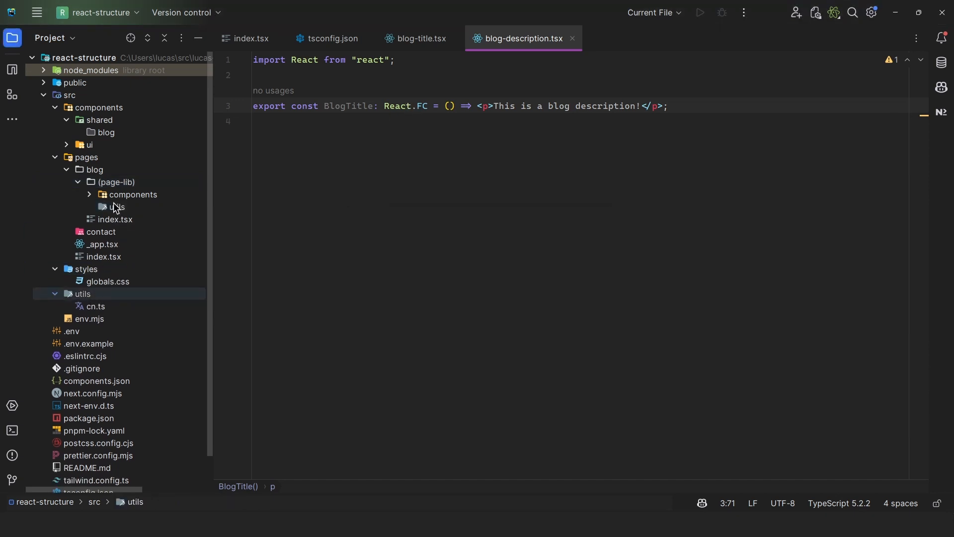
{"action": "type", "text": "creat"}
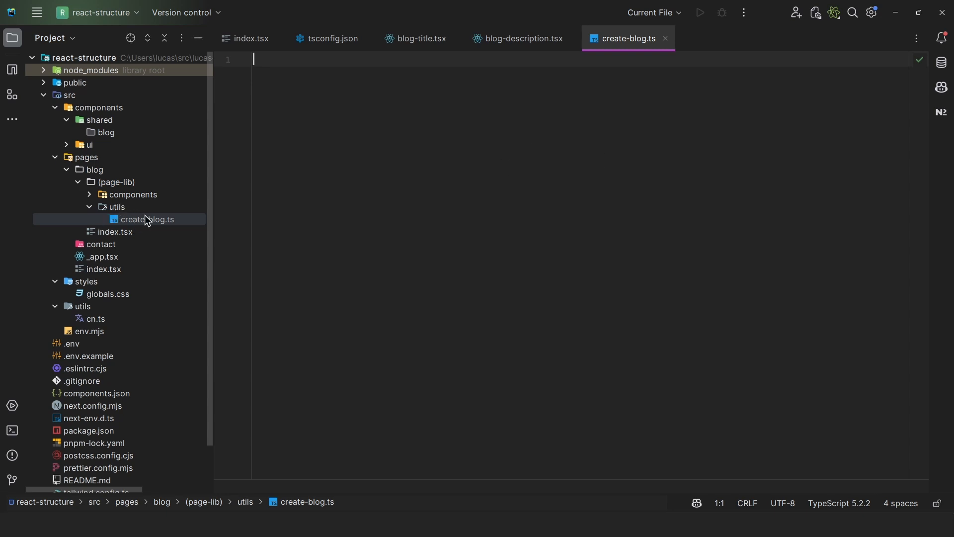
{"action": "mouse_move", "coordinate": [125, 208]}
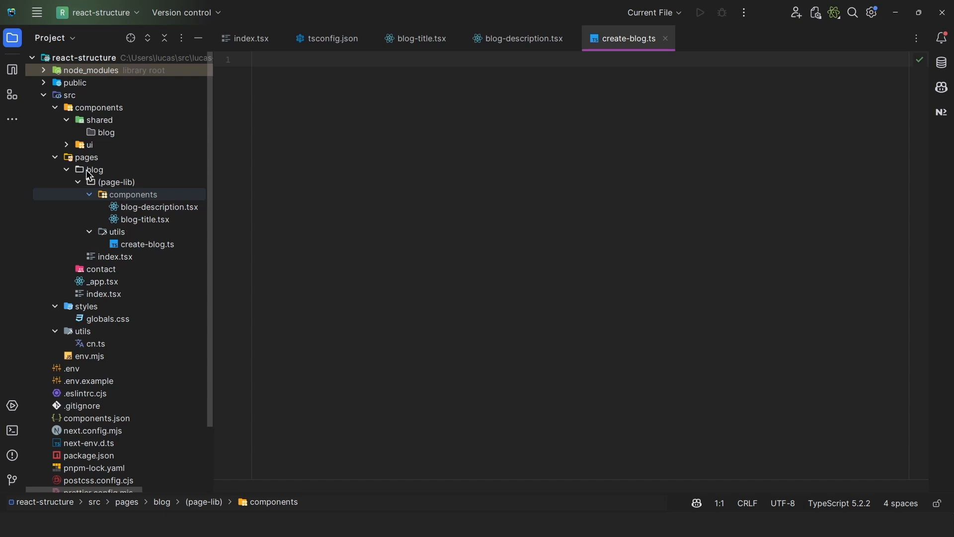
{"action": "mouse_move", "coordinate": [108, 192]}
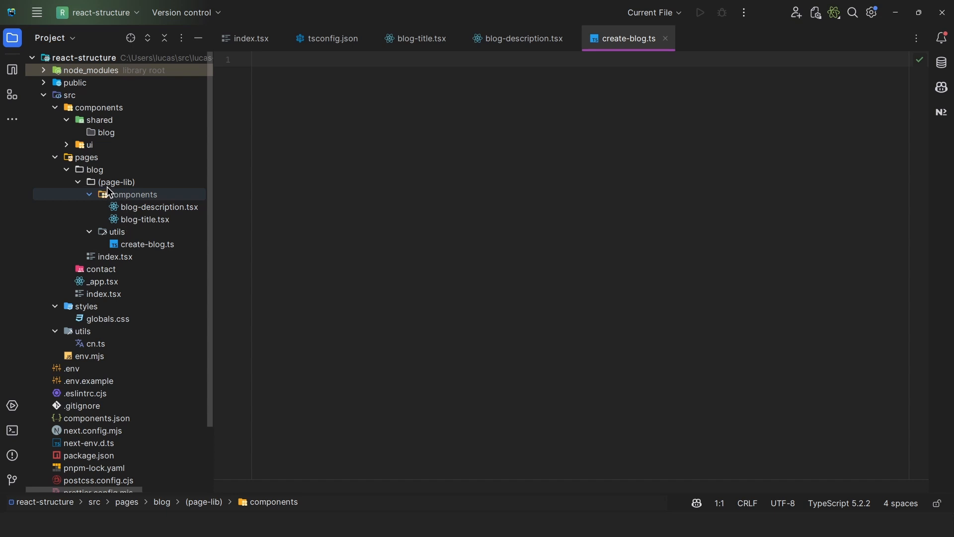
{"action": "mouse_move", "coordinate": [146, 209]}
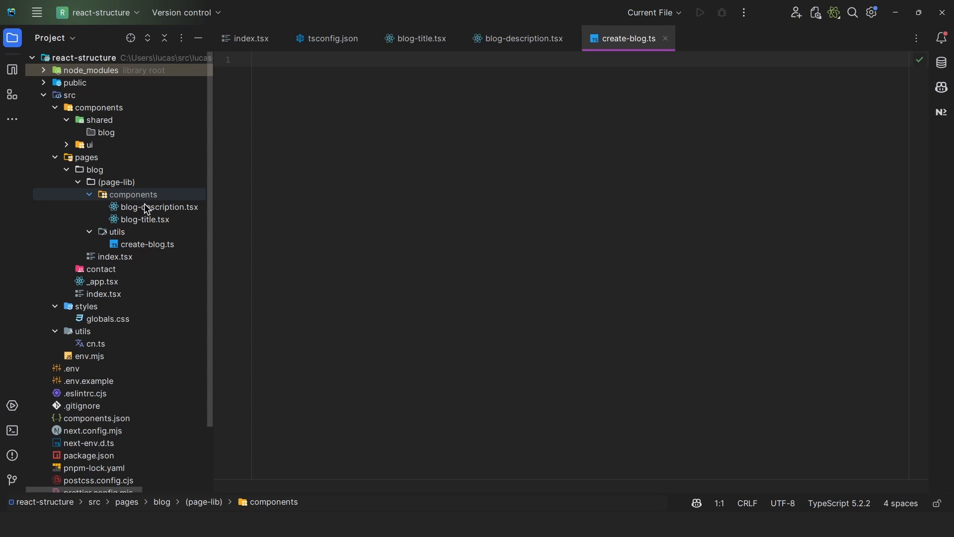
{"action": "mouse_move", "coordinate": [152, 209]}
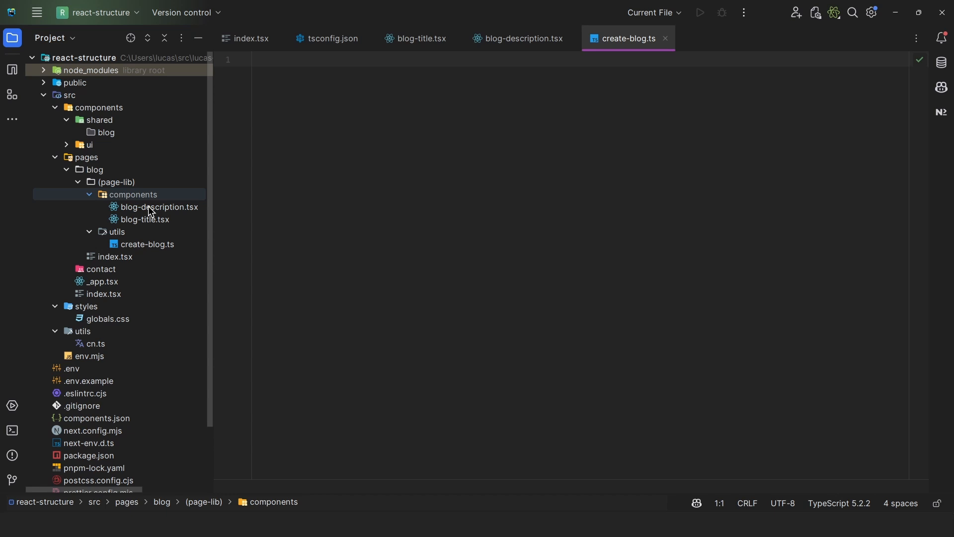
- Locate and open next.config.mjs from the Project tree
{"action": "scroll", "scroll_direction": "down", "scroll_amount": 3}
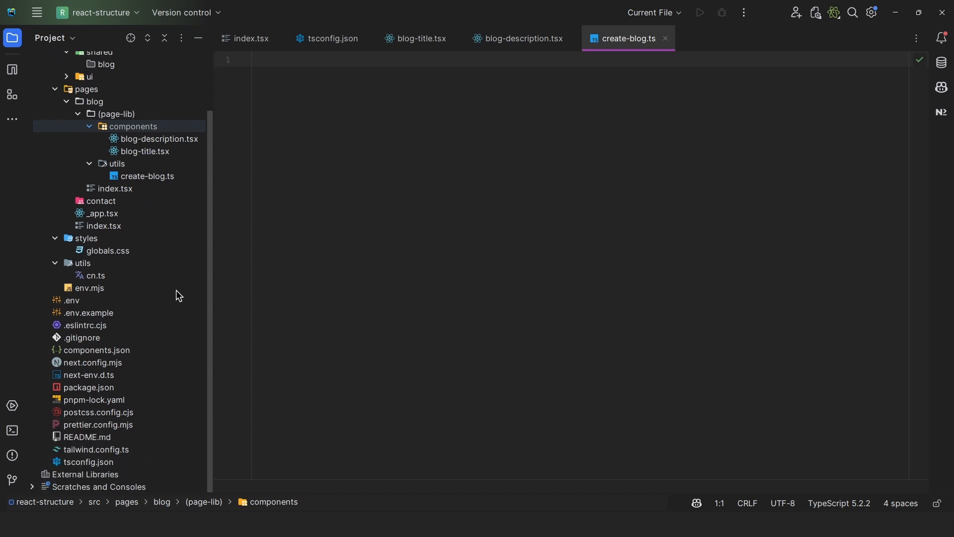
{"action": "double_click", "coordinate": [92, 362]}
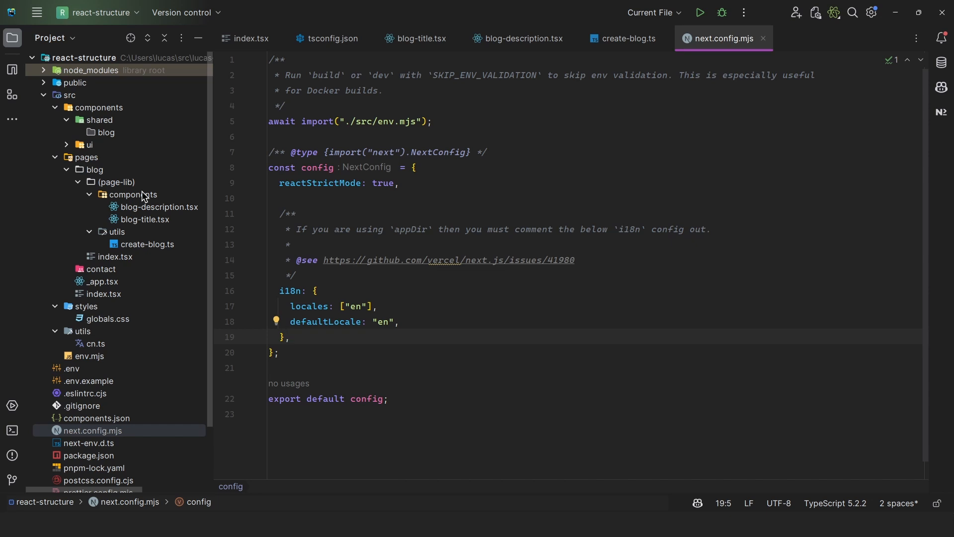
{"action": "mouse_move", "coordinate": [157, 217]}
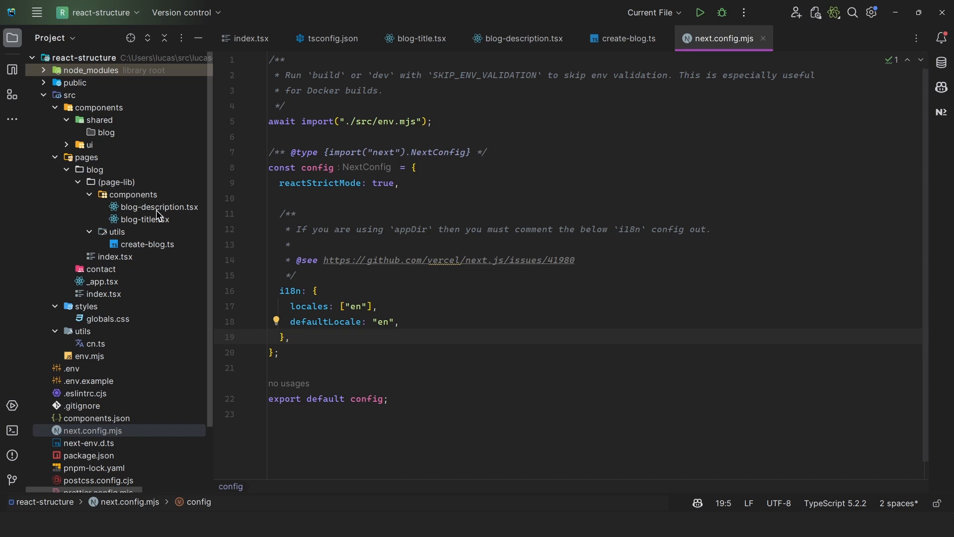
- Add pageExtensions ["page.tsx", "page.ts"] to next.config.mjs and rename the blog index to index.page.tsx
{"action": "left_click", "coordinate": [158, 207]}
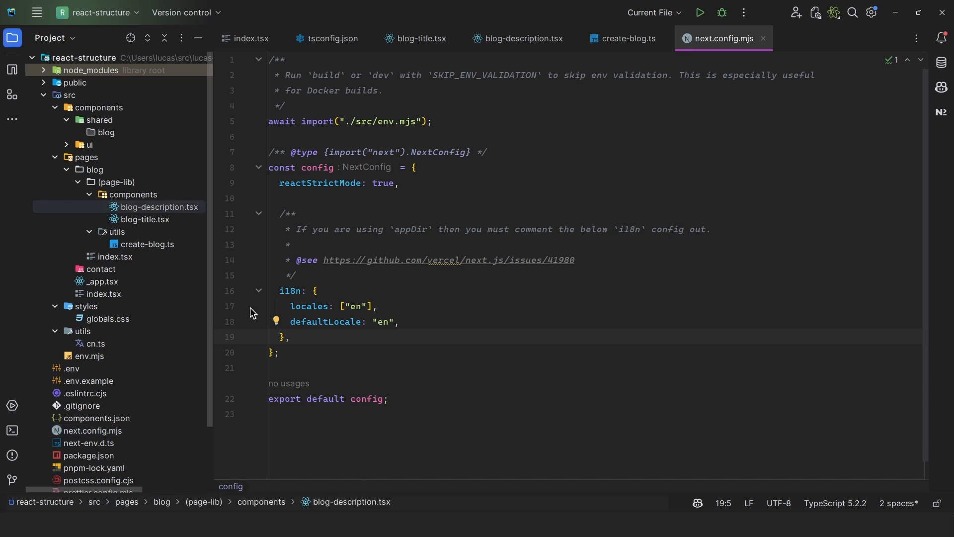
{"action": "type", "text": "pageEx"}
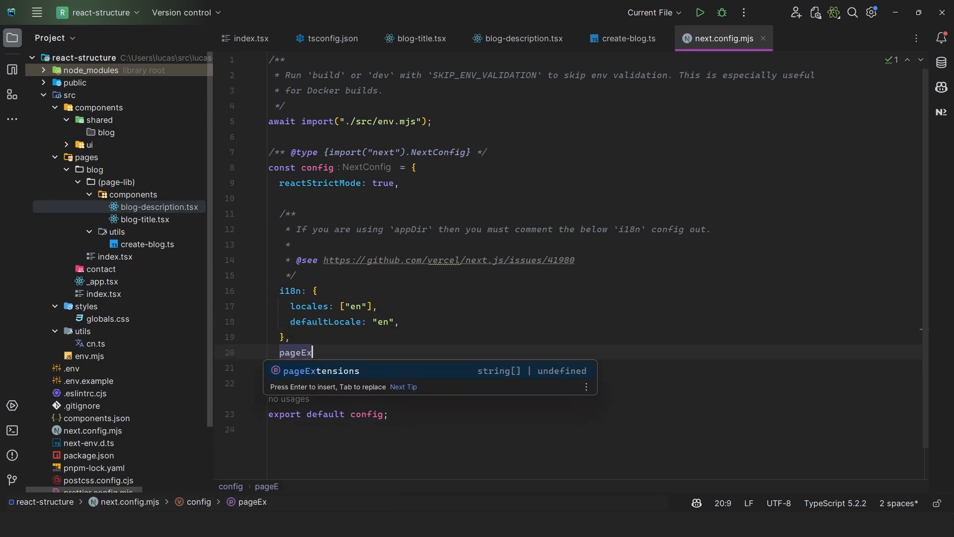
{"action": "key", "text": "Enter"}
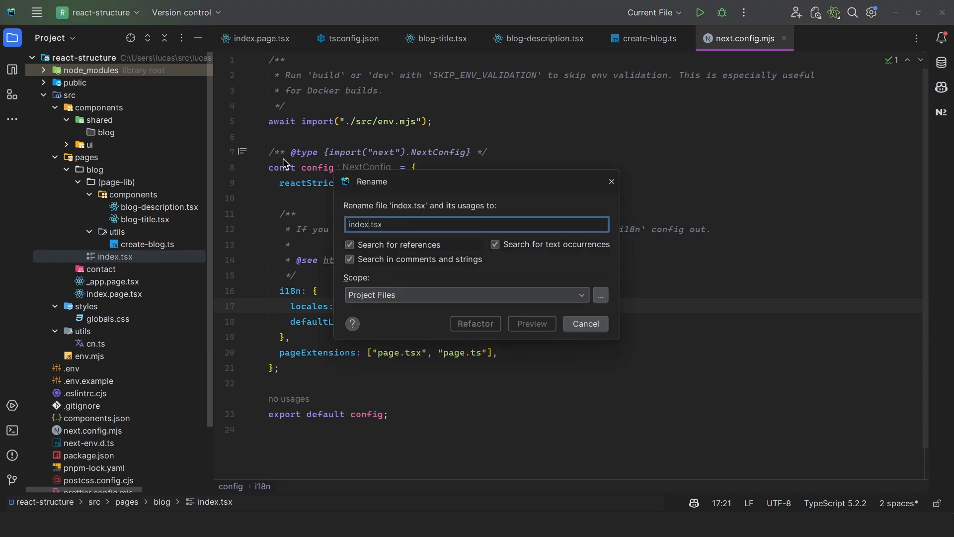
{"action": "left_click", "coordinate": [475, 324]}
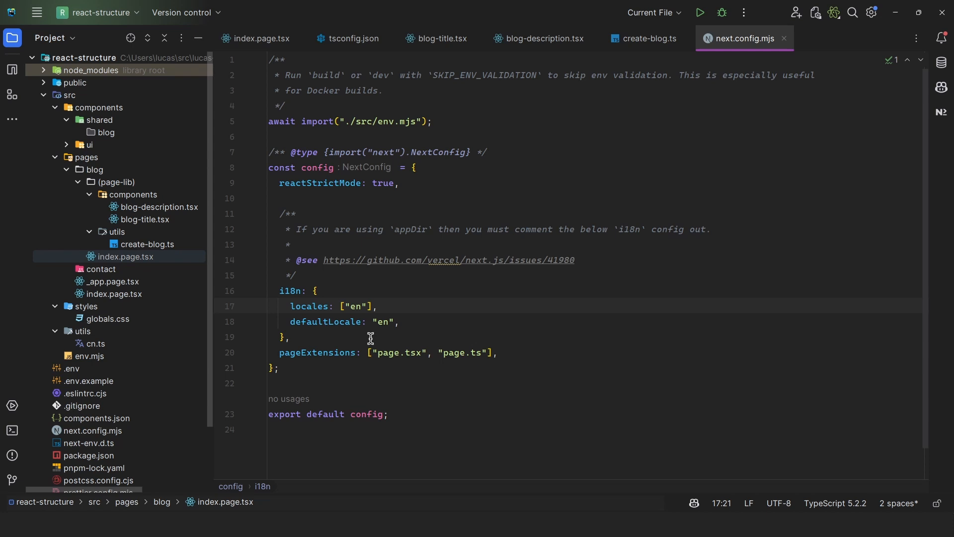
{"action": "mouse_move", "coordinate": [338, 322]}
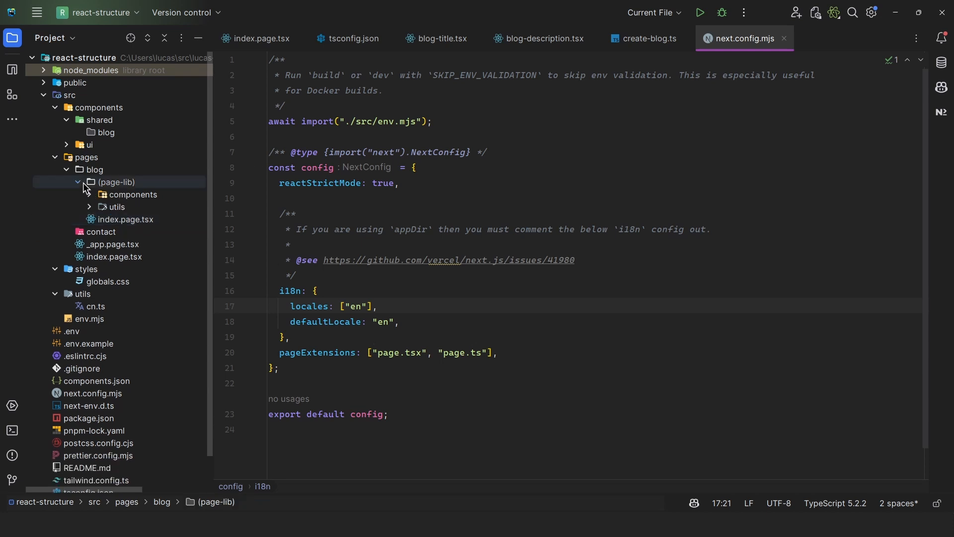
- Collapse the (page-lib) folder before opening src/utils/cn.ts
{"action": "left_click", "coordinate": [133, 195]}
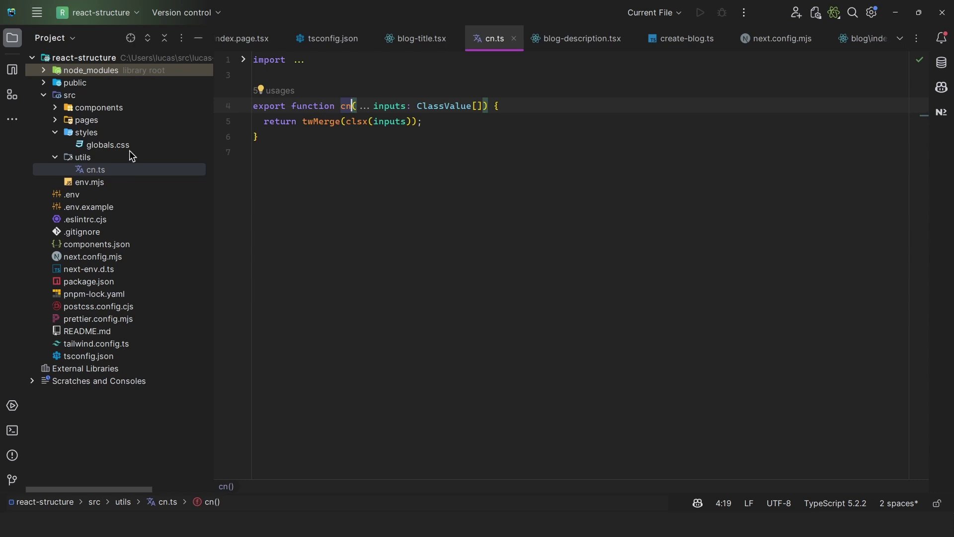
{"action": "mouse_move", "coordinate": [83, 164]}
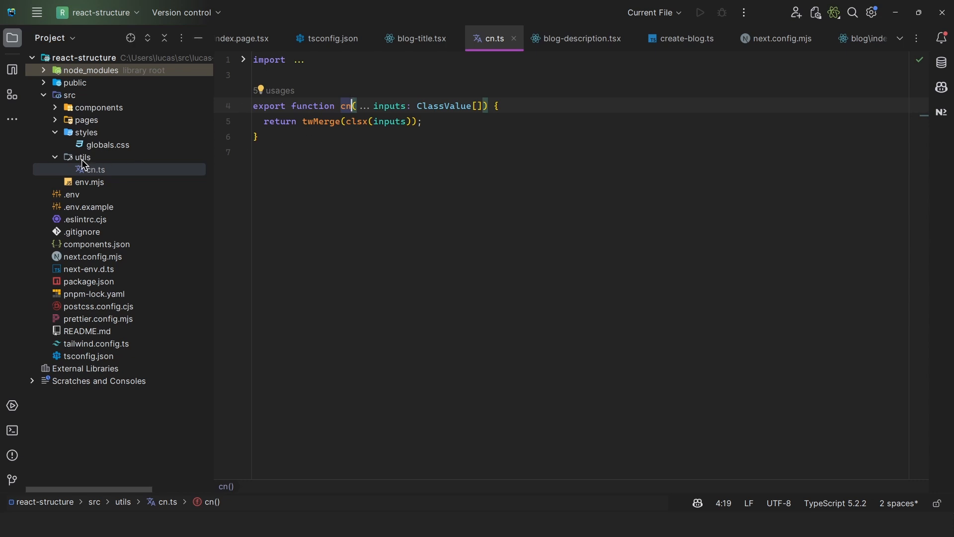
{"action": "mouse_move", "coordinate": [101, 172]}
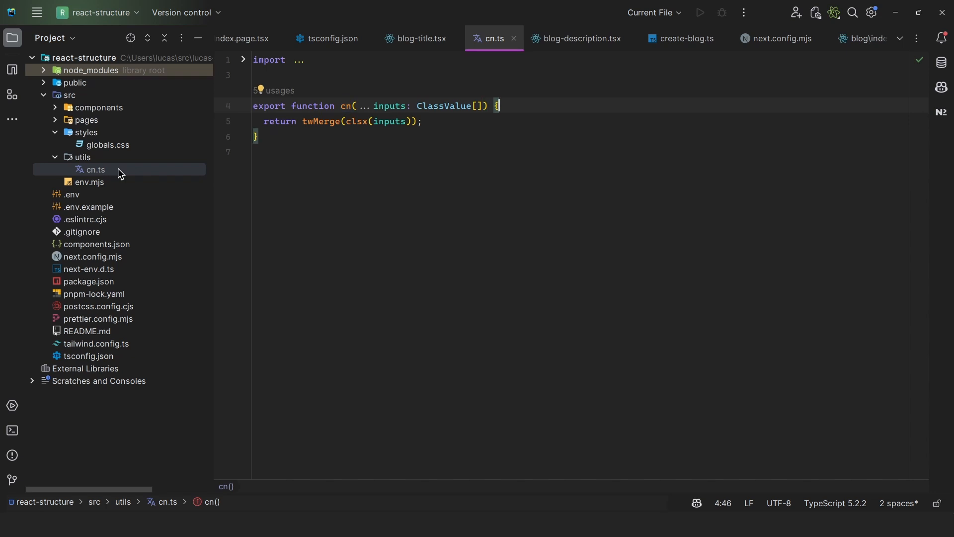
{"action": "mouse_move", "coordinate": [138, 169]}
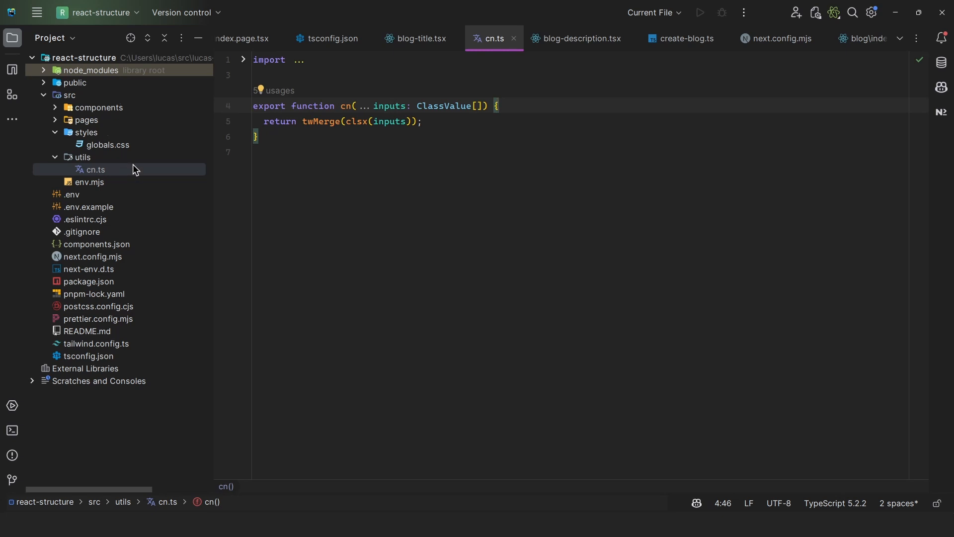
- Expand pages/blog and open dialog.tsx from components/ui
{"action": "left_click", "coordinate": [56, 120]}
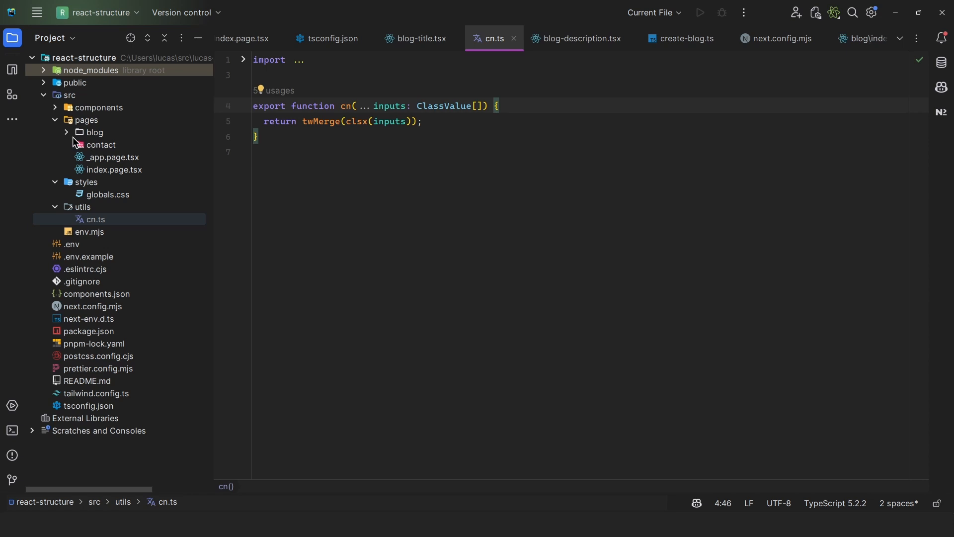
{"action": "left_click", "coordinate": [94, 132]}
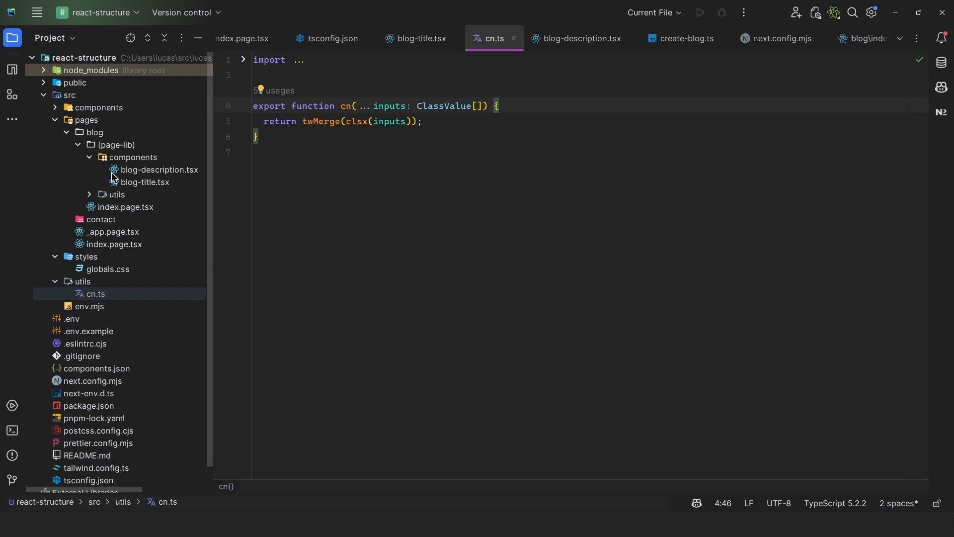
{"action": "mouse_move", "coordinate": [99, 113]}
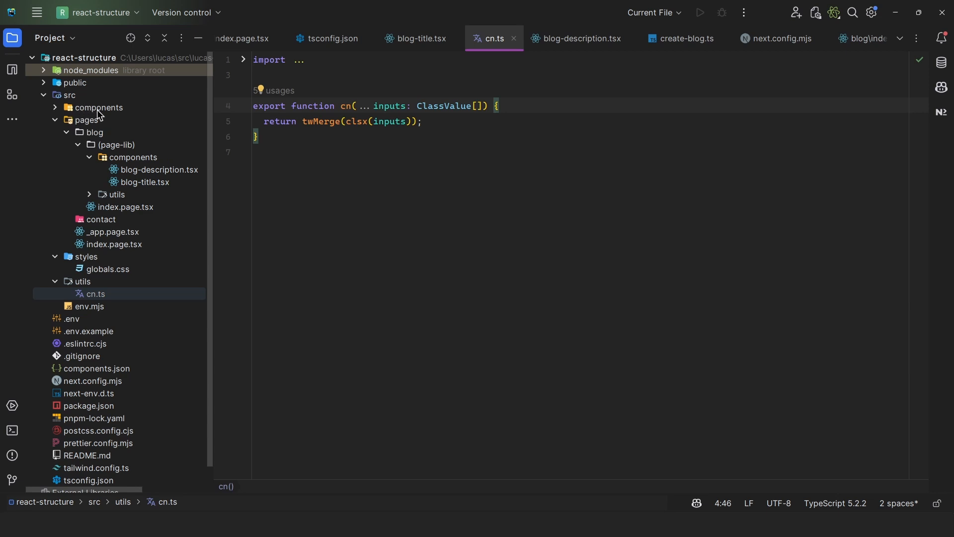
{"action": "mouse_move", "coordinate": [105, 214]}
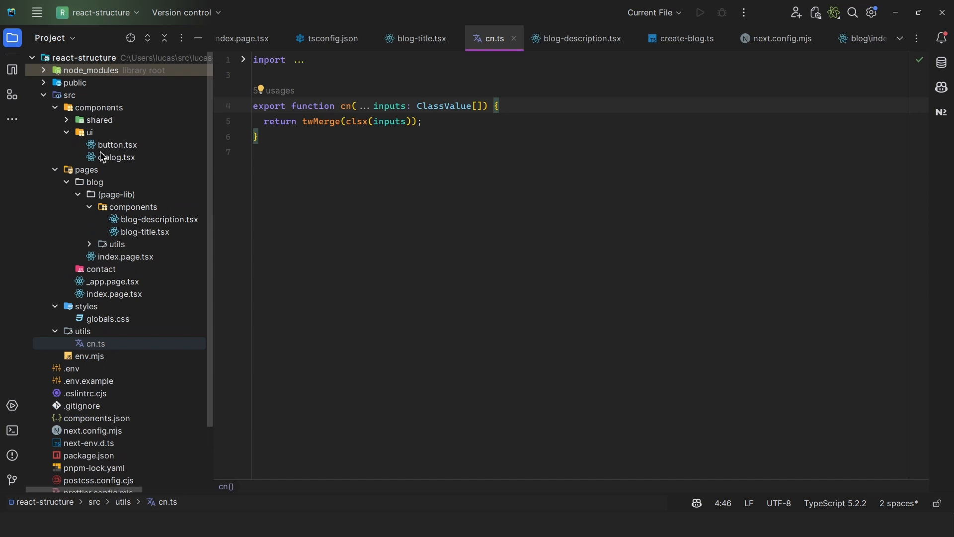
{"action": "left_click", "coordinate": [116, 157]}
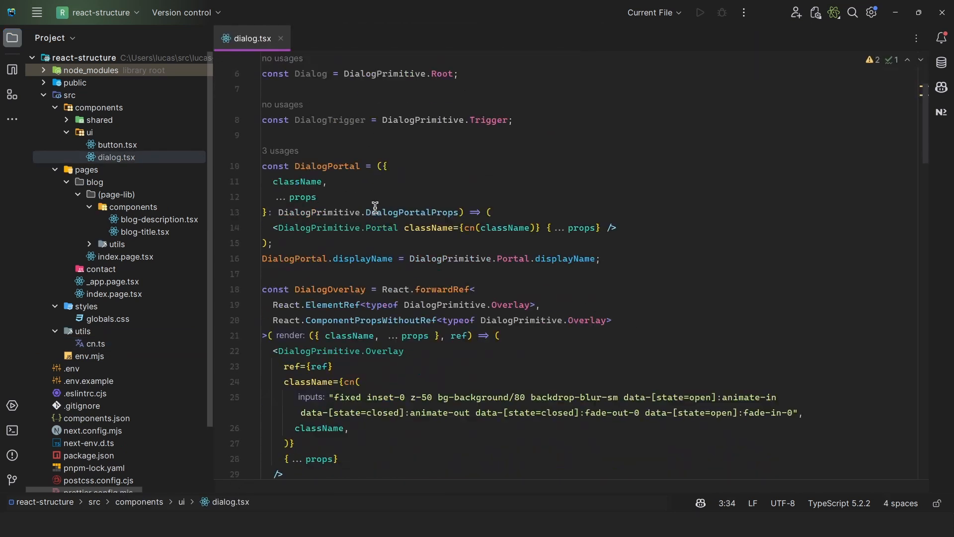
- Scroll dialog.tsx to its exports and select the Dialog export name
{"action": "scroll", "scroll_direction": "down", "scroll_amount": 3}
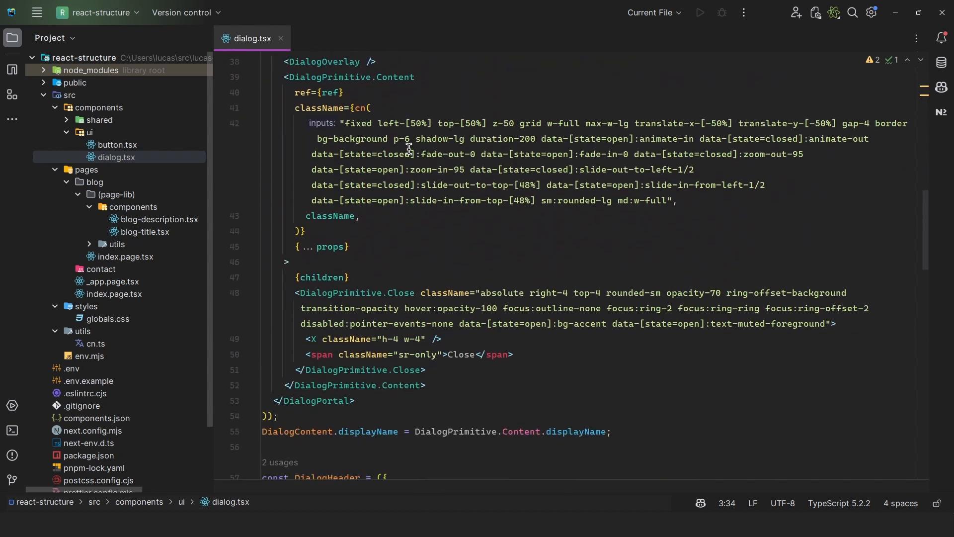
{"action": "scroll", "scroll_direction": "down", "scroll_amount": 3}
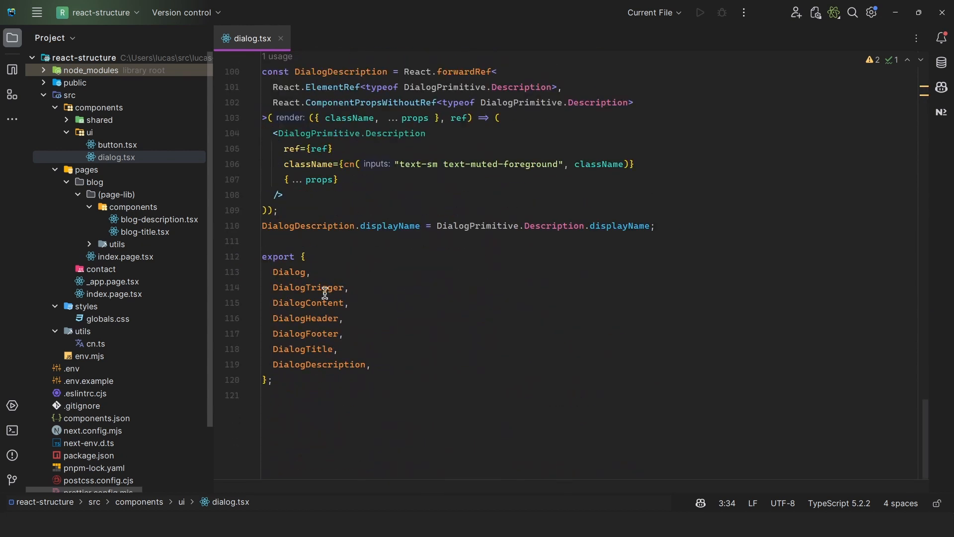
{"action": "mouse_move", "coordinate": [467, 346]}
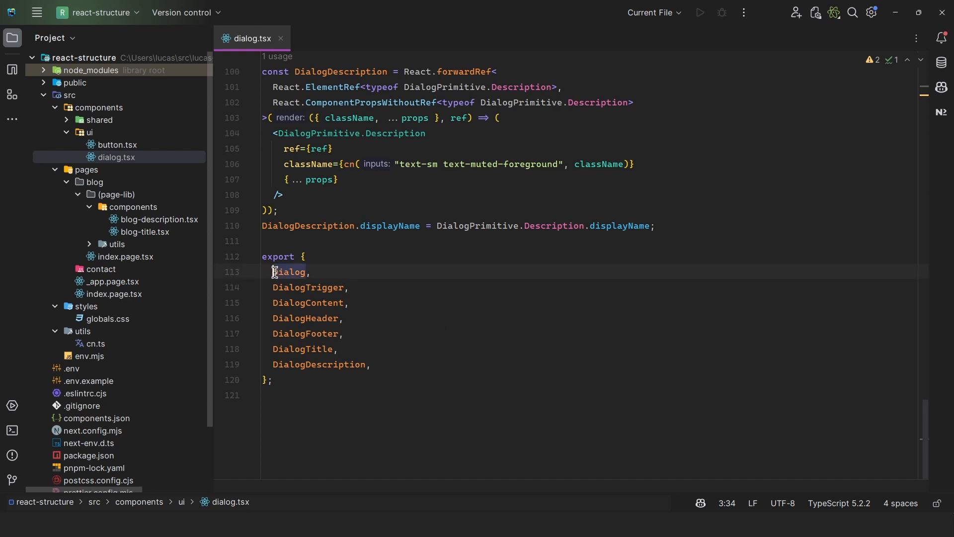
{"action": "double_click", "coordinate": [288, 271]}
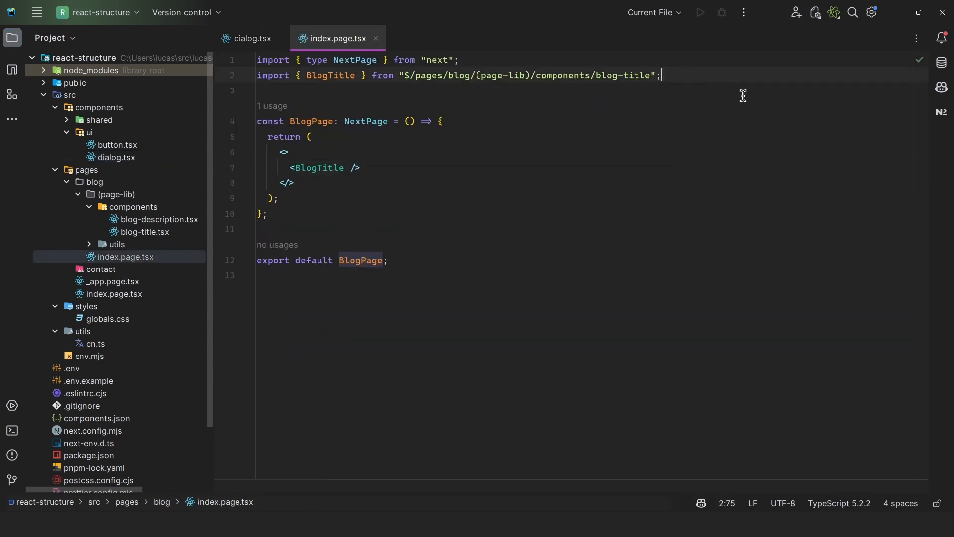
- Render a Dialog with DialogTrigger asChild Open button, DialogContent and a "Dialog Title" title
{"action": "type", "text": "<D"}
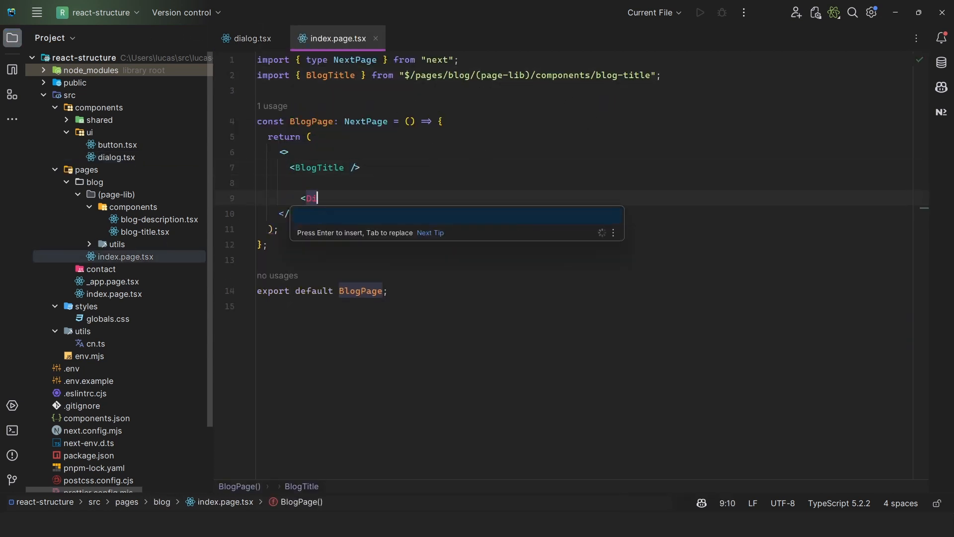
{"action": "type", "text": "ialog>"}
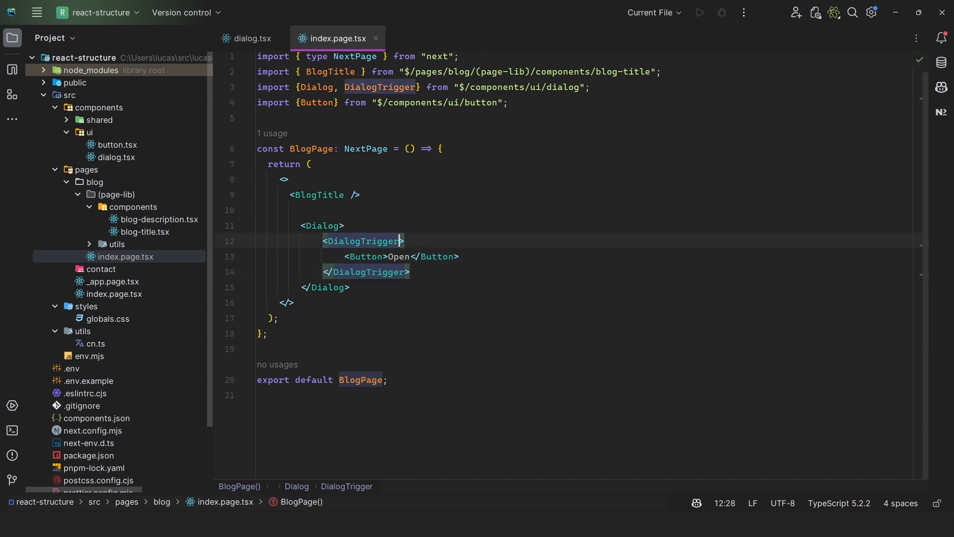
{"action": "type", "text": "asChild"}
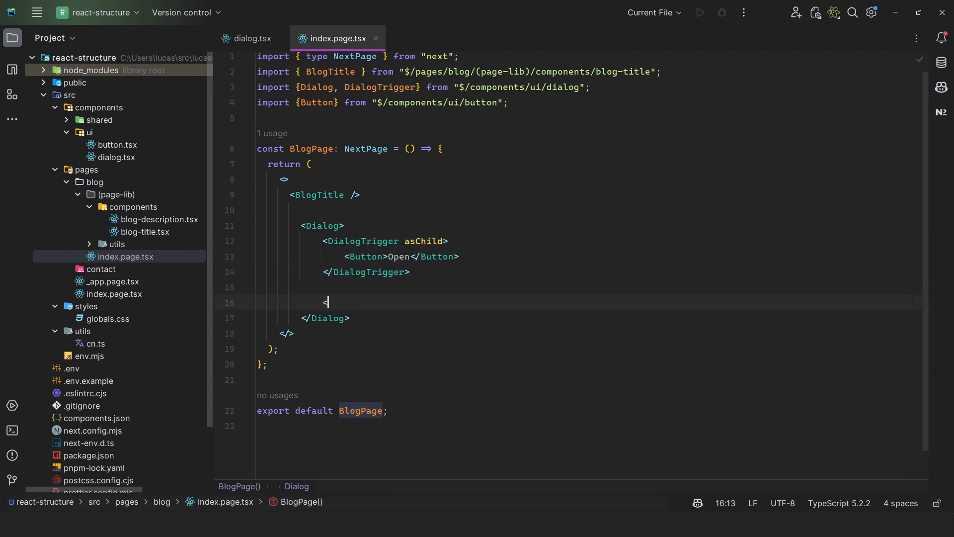
{"action": "type", "text": "DialogContent>"}
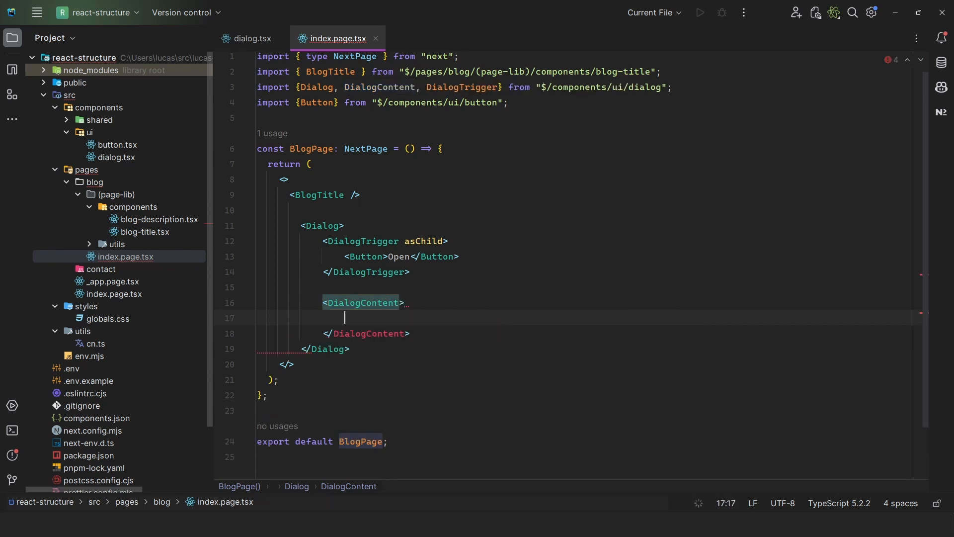
{"action": "type", "text": "<Dialog.Title>Dialog Title</Dialog.Title>"}
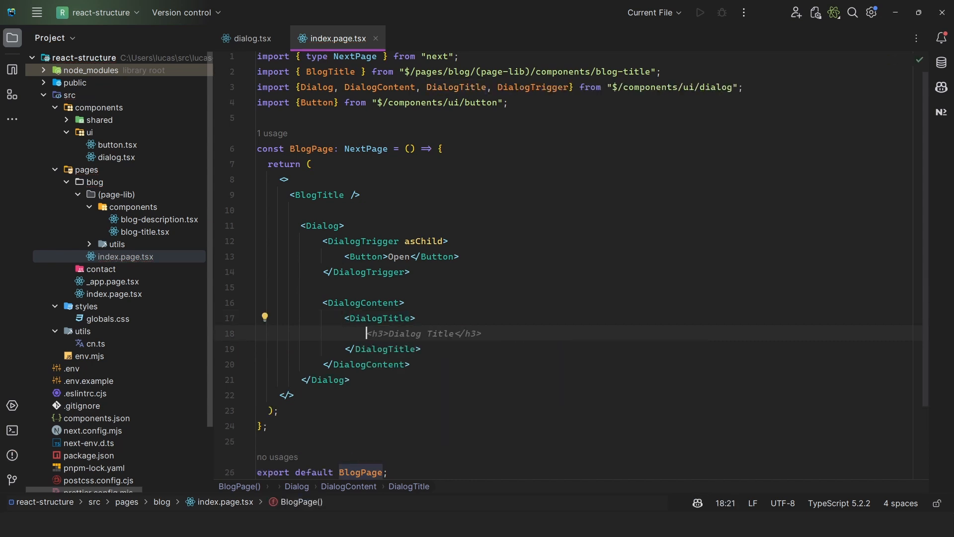
{"action": "mouse_move", "coordinate": [399, 161]}
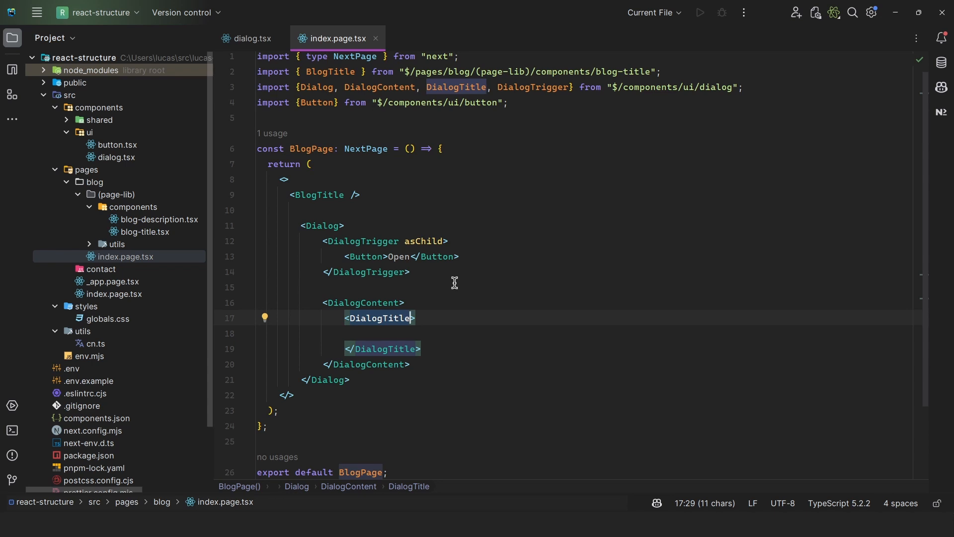
{"action": "left_click", "coordinate": [251, 38]}
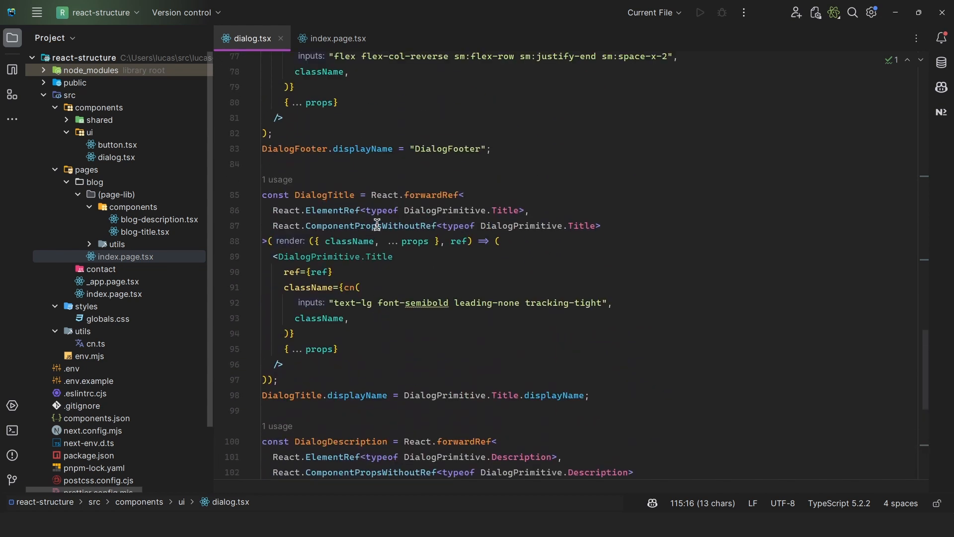
{"action": "mouse_move", "coordinate": [414, 267]}
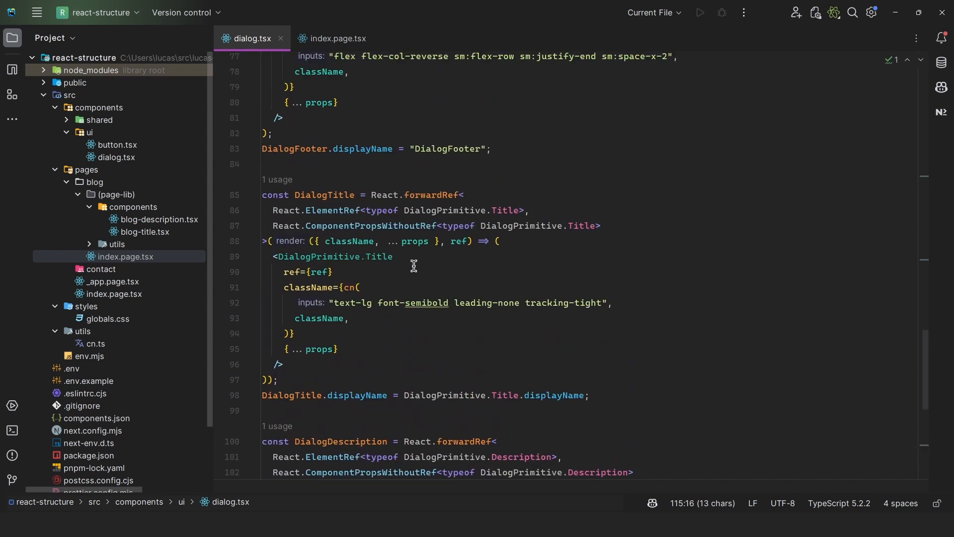
- Define const Dialog = Object.assign(DialogPrimitive.Root, {}) in dialog.tsx
{"action": "scroll", "scroll_direction": "down", "scroll_amount": 3}
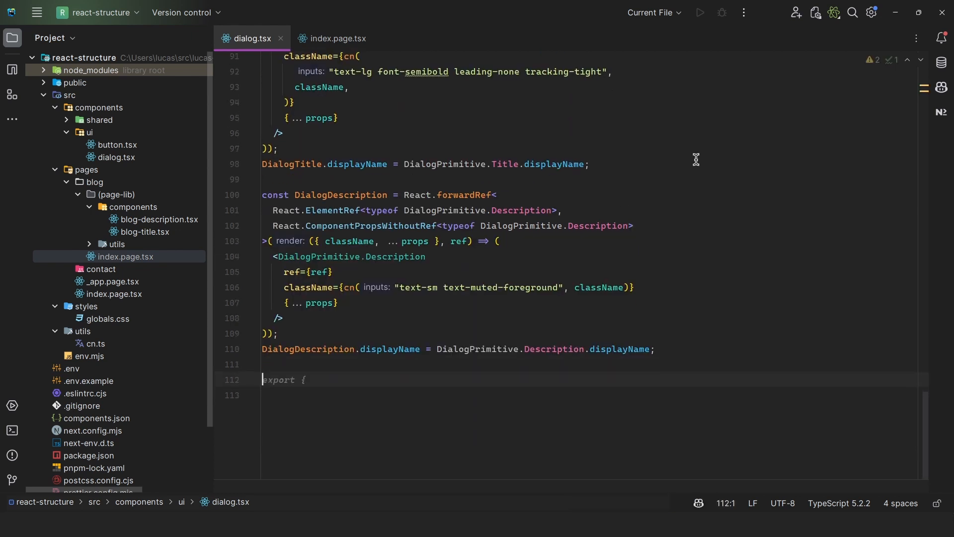
{"action": "type", "text": "const Dia"}
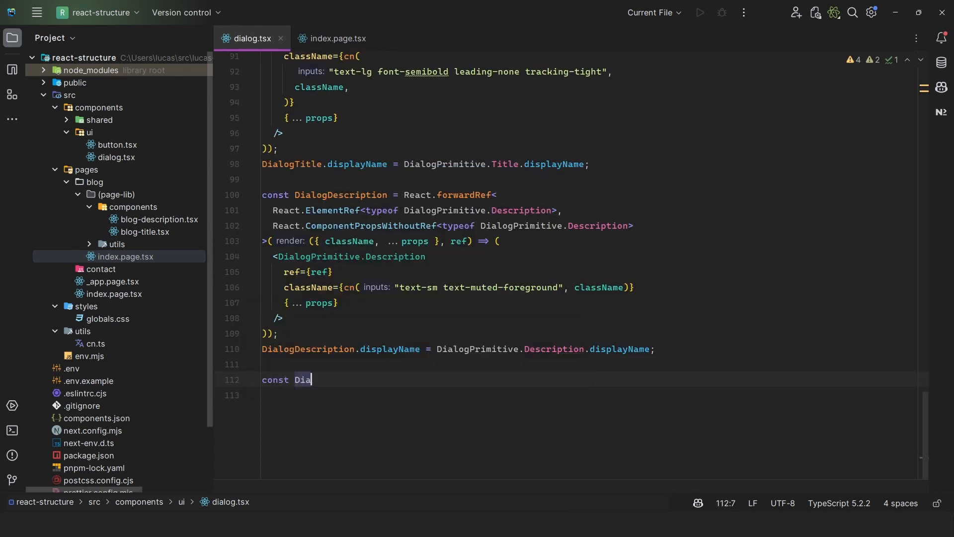
{"action": "type", "text": "log = {"}
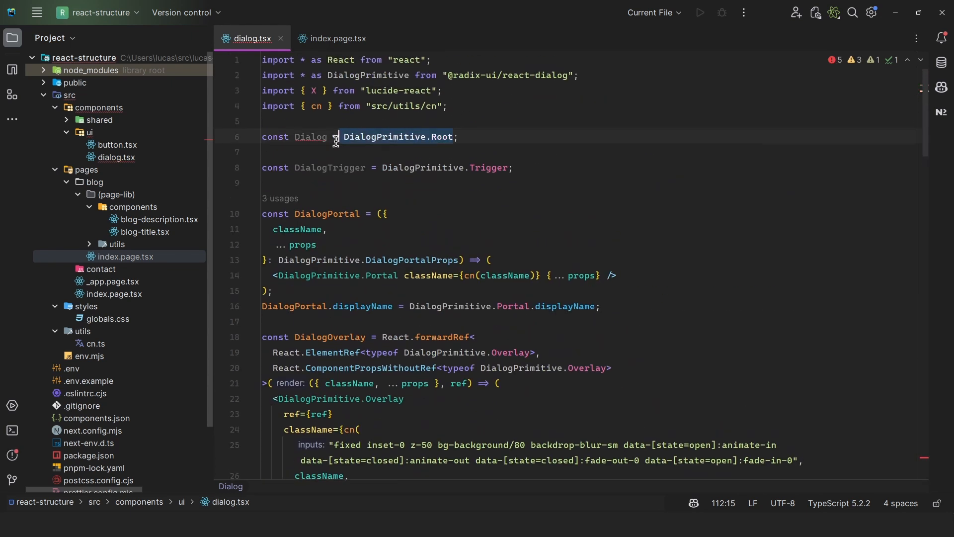
{"action": "scroll", "scroll_direction": "down", "scroll_amount": 3}
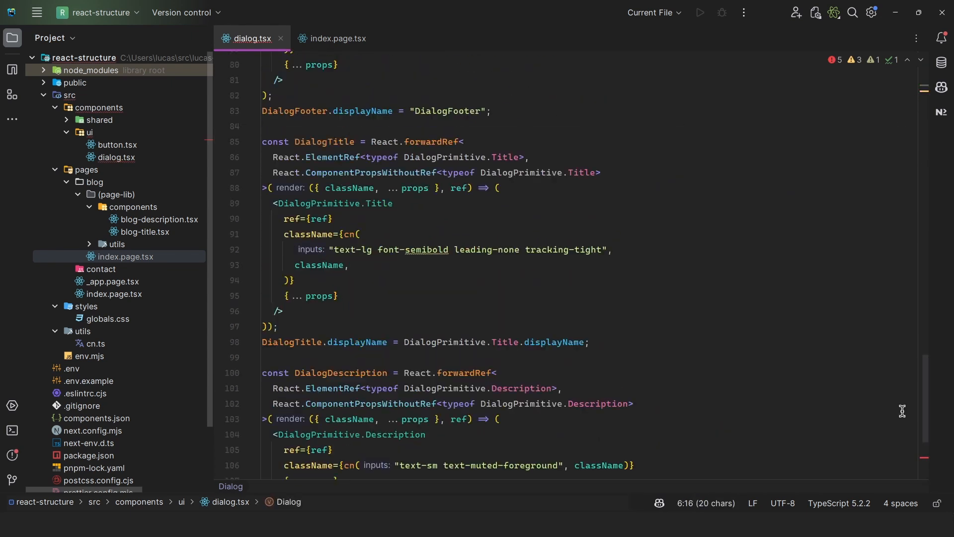
{"action": "type", "text": "const Dialog = Object"}
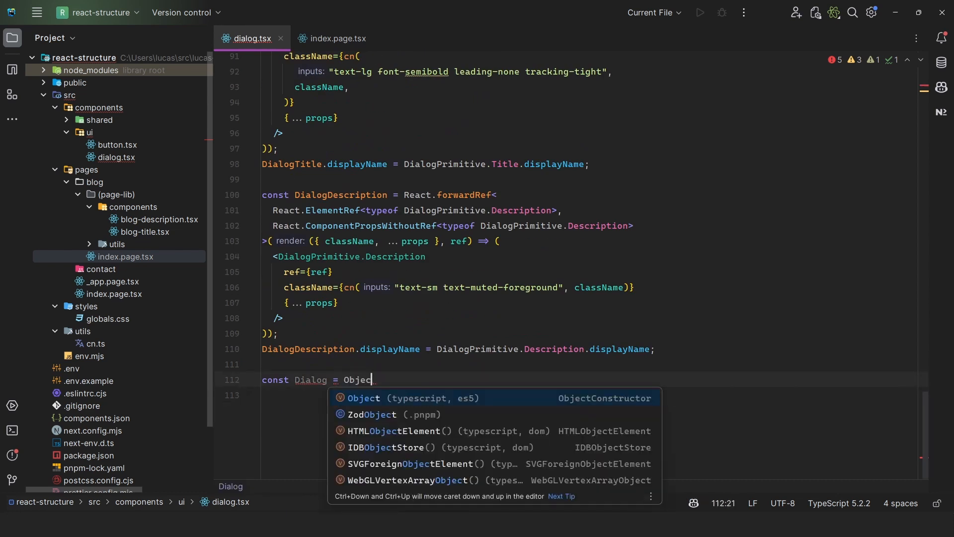
{"action": "type", "text": ".assign(DialogPrimitive.Root, {})"}
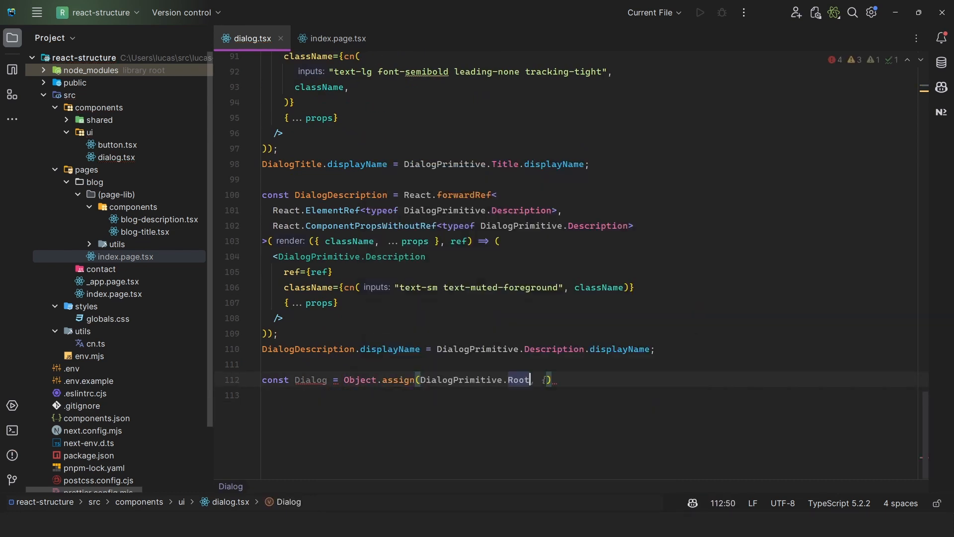
- Add Trigger, Content, Header and Portal subcomponents to the Dialog object
{"action": "type", "text": "source: {"}
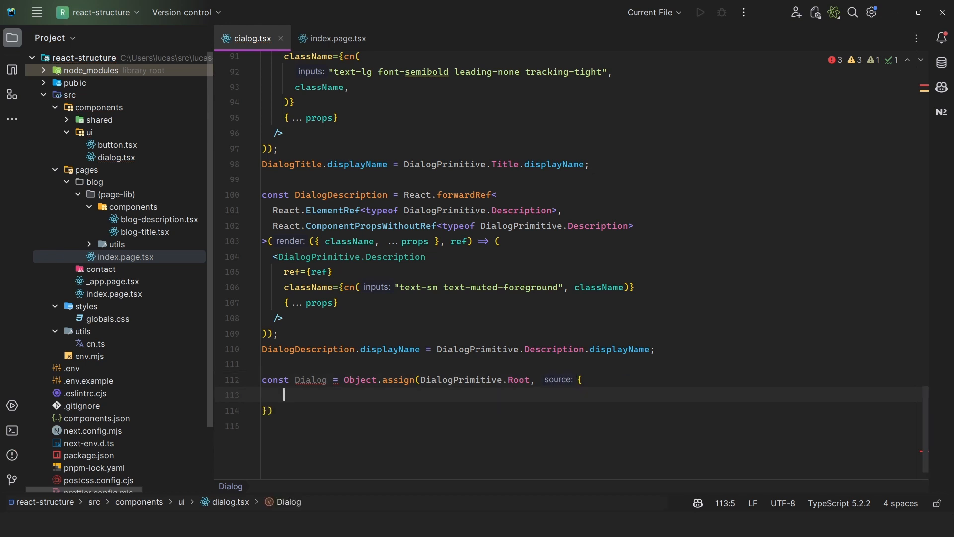
{"action": "type", "text": "Trigger: DialogPrimitive.Trigger,"}
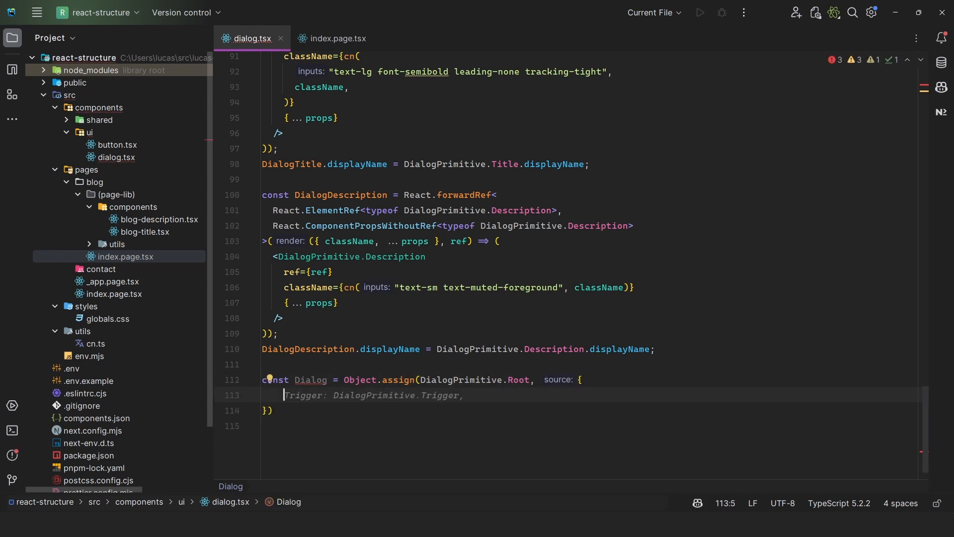
{"action": "mouse_move", "coordinate": [432, 268]}
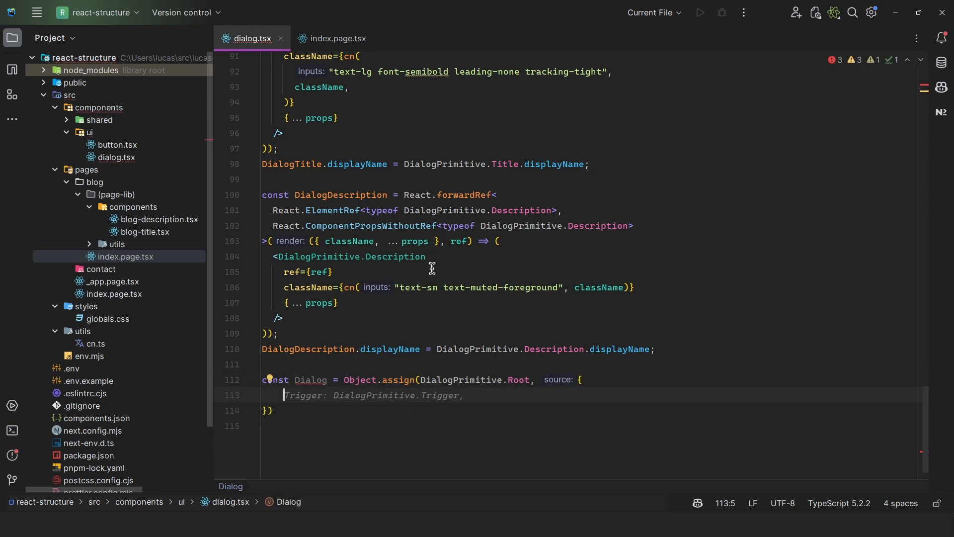
{"action": "type", "text": "Content: DialogContent,"}
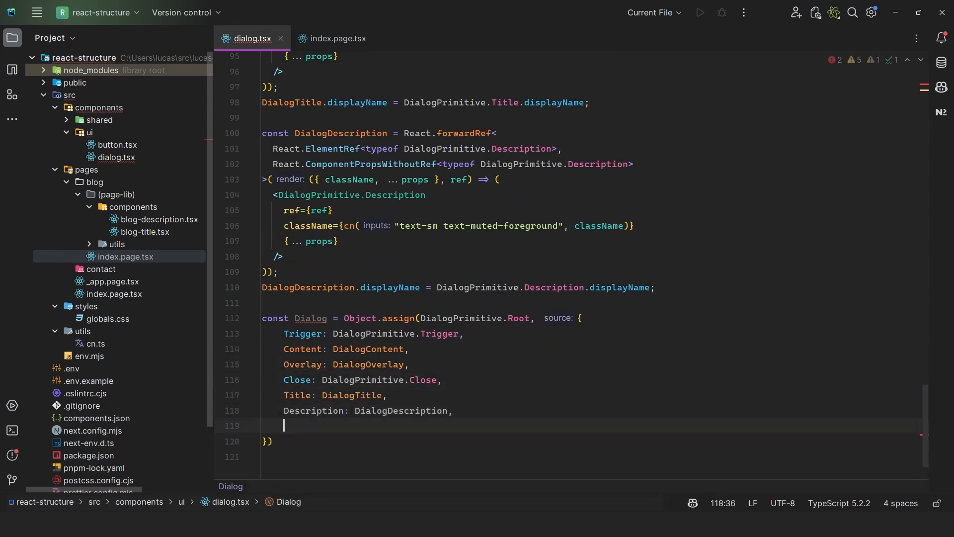
{"action": "type", "text": "Header: DialogHeader,"}
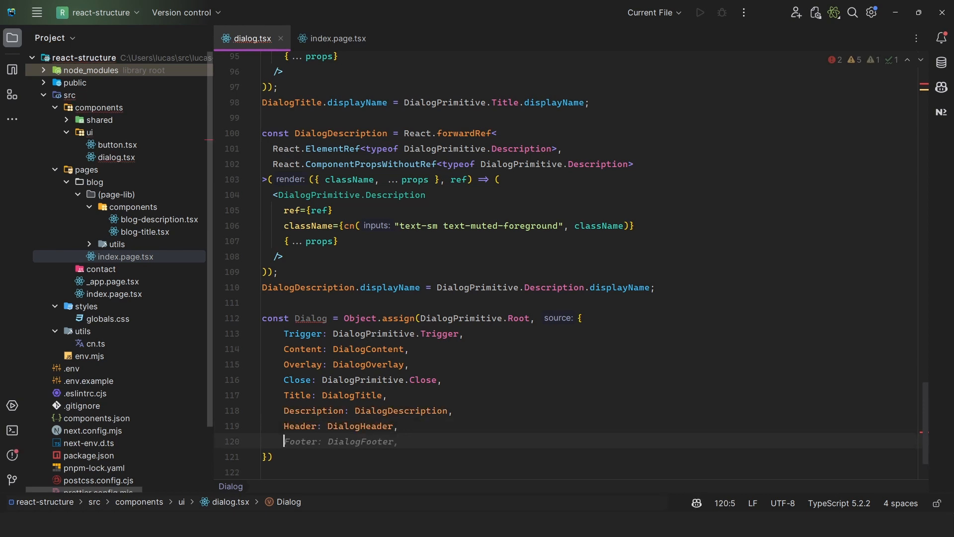
{"action": "type", "text": "Portal: DialogPortal,"}
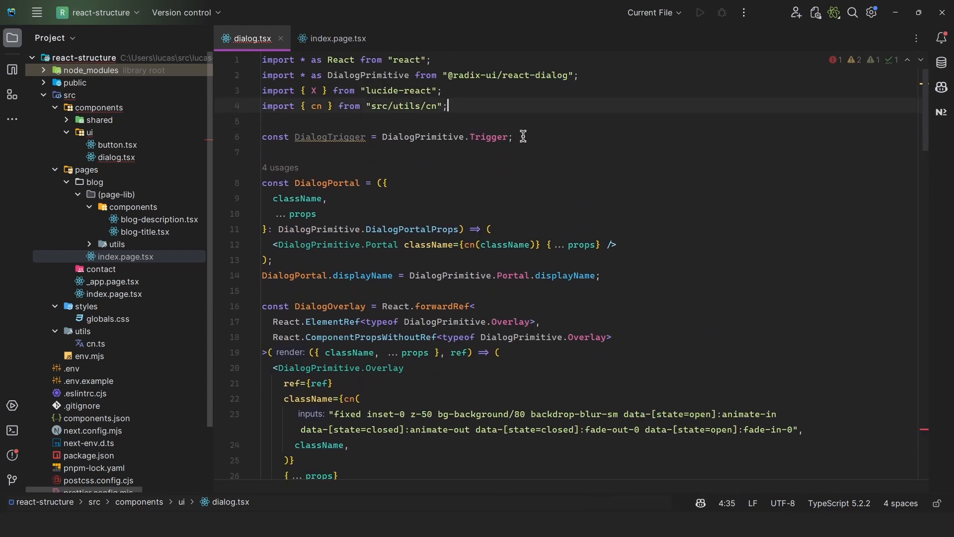
- Rename DialogTrigger, DialogContent and DialogTitle tags on the blog page to Dialog.Trigger, Dialog.Content and Dialog.Title
{"action": "scroll", "scroll_direction": "down", "scroll_amount": 3}
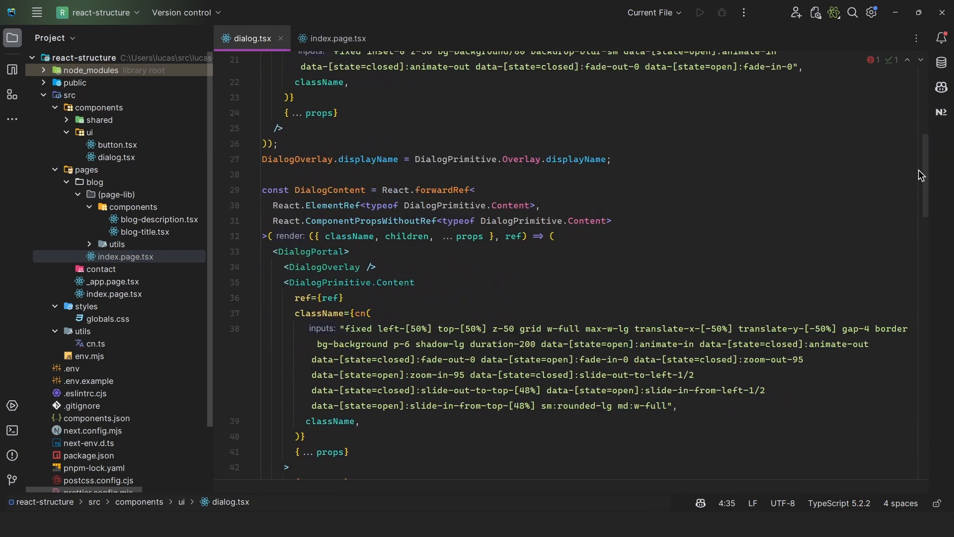
{"action": "left_click", "coordinate": [340, 39]}
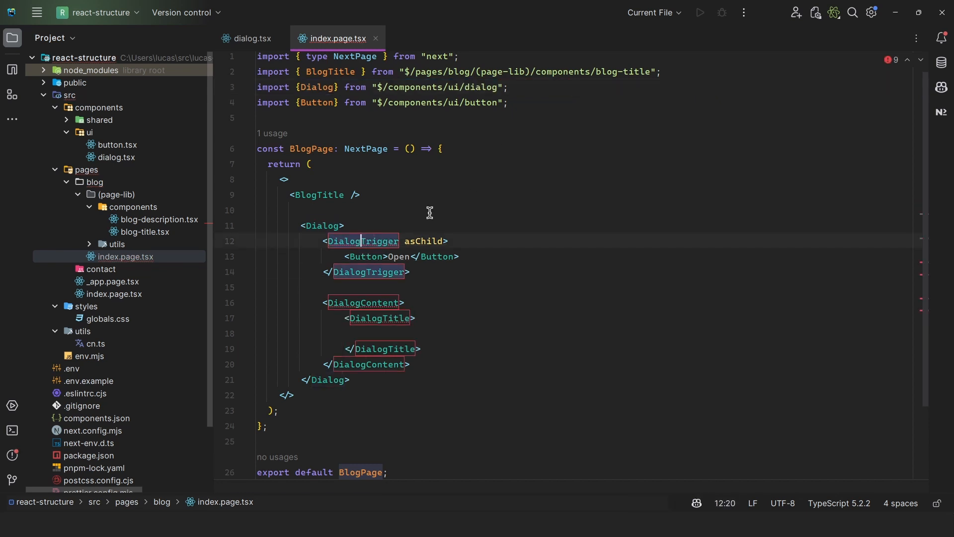
{"action": "type", "text": "."}
{"action": "left_click", "coordinate": [364, 302]}
{"action": "type", "text": "."}
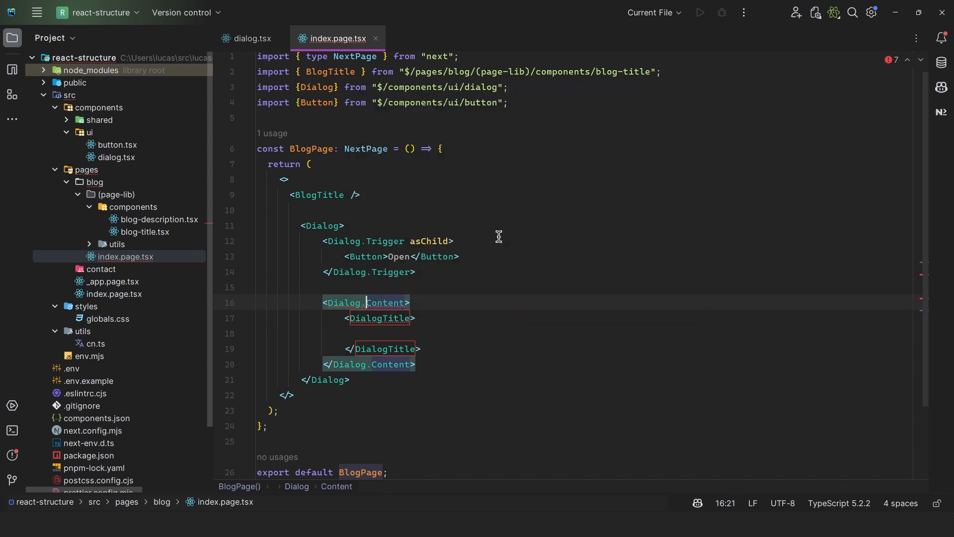
{"action": "type", "text": "Dialog.Title"}
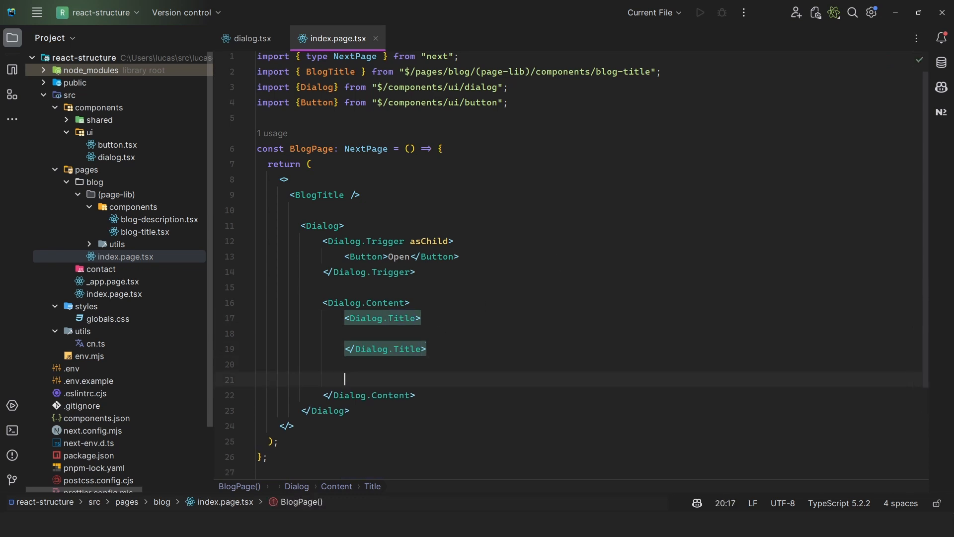
{"action": "type", "text": "Dialog."}
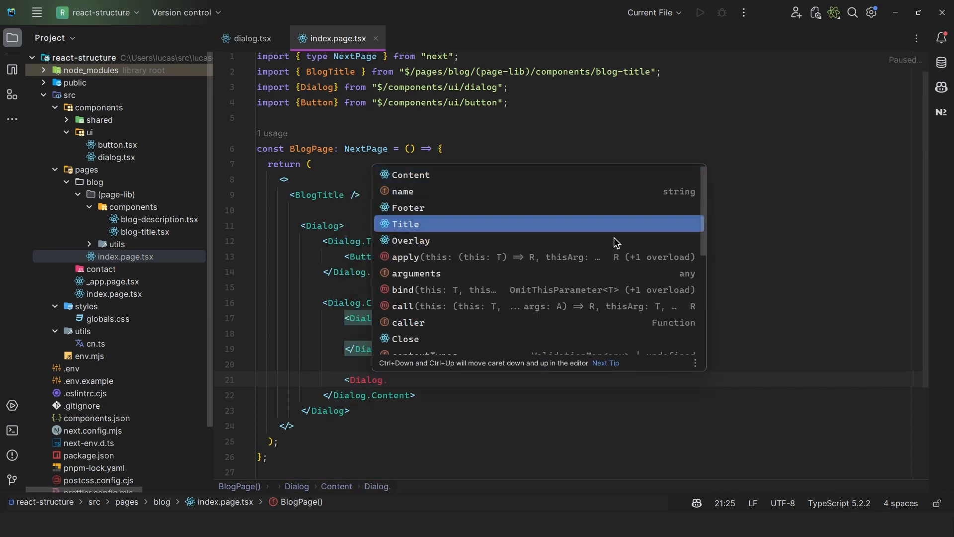
{"action": "key", "text": "Up"}
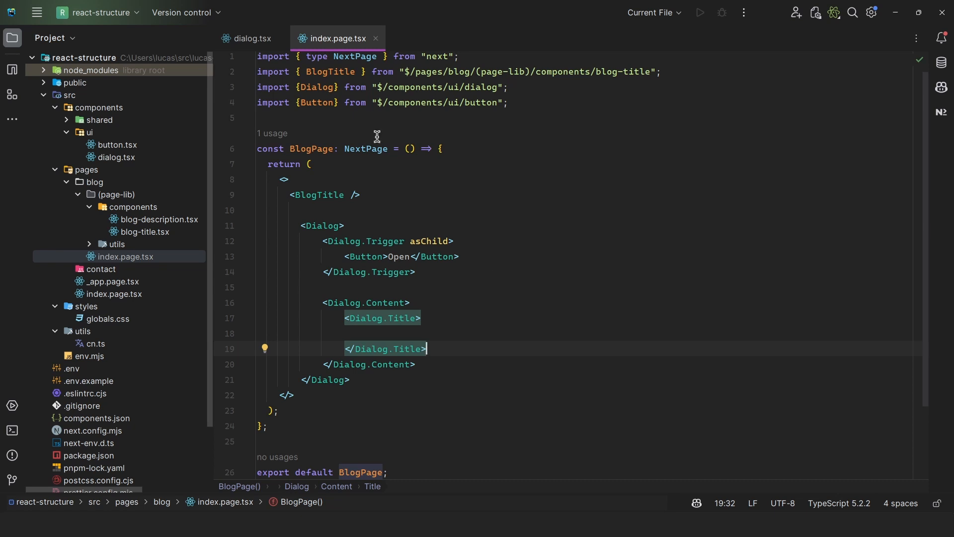
- Create a dialog directory under ui and move dialog.tsx into it
{"action": "left_click", "coordinate": [251, 37]}
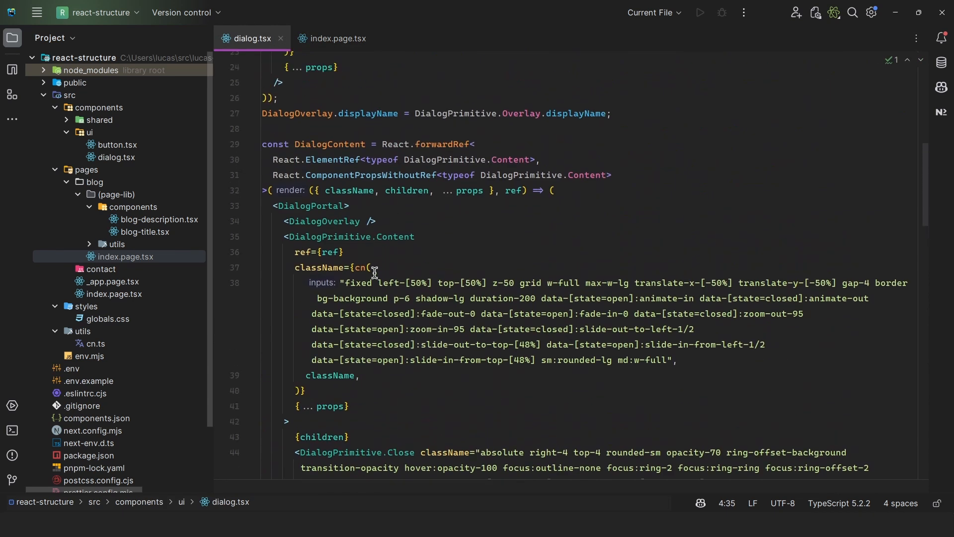
{"action": "scroll", "scroll_direction": "down", "scroll_amount": 3}
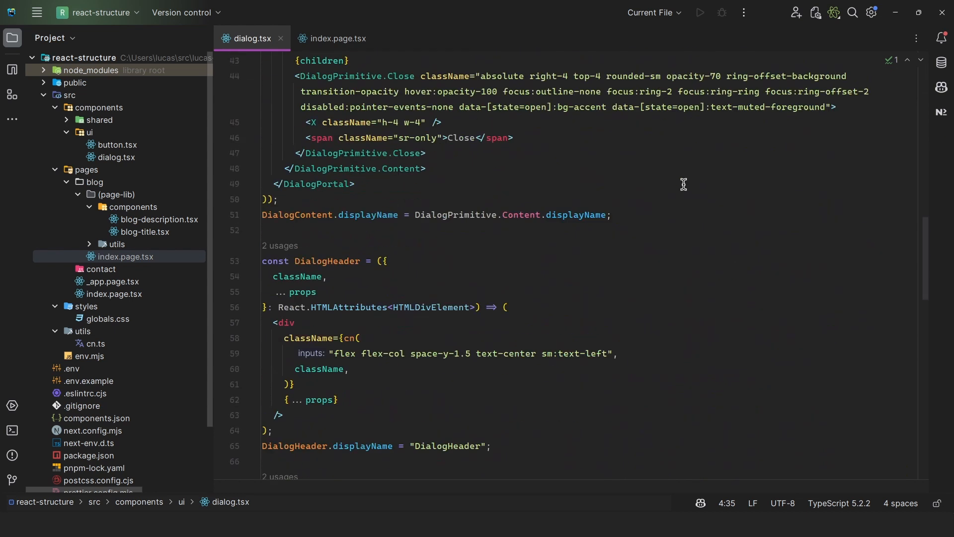
{"action": "scroll", "scroll_direction": "down", "scroll_amount": 3}
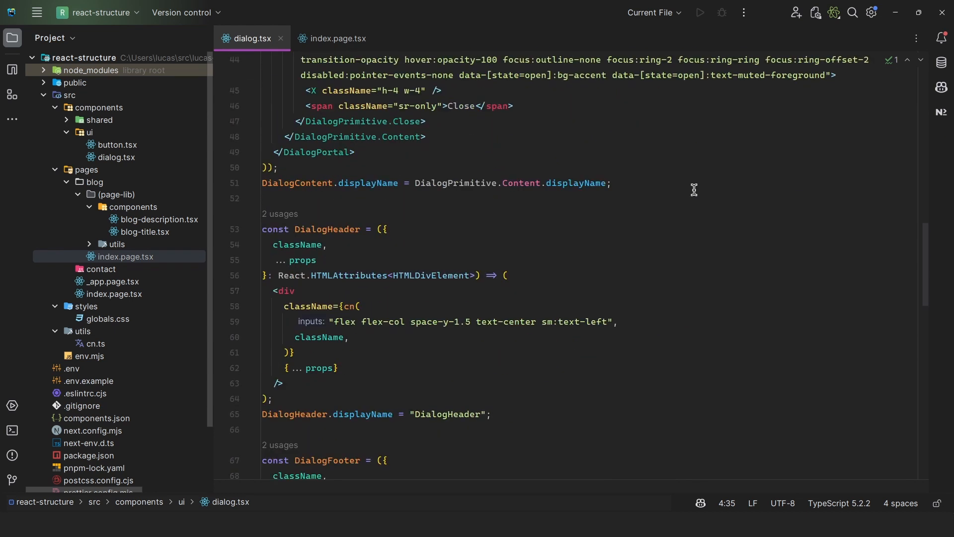
{"action": "right_click", "coordinate": [85, 132]}
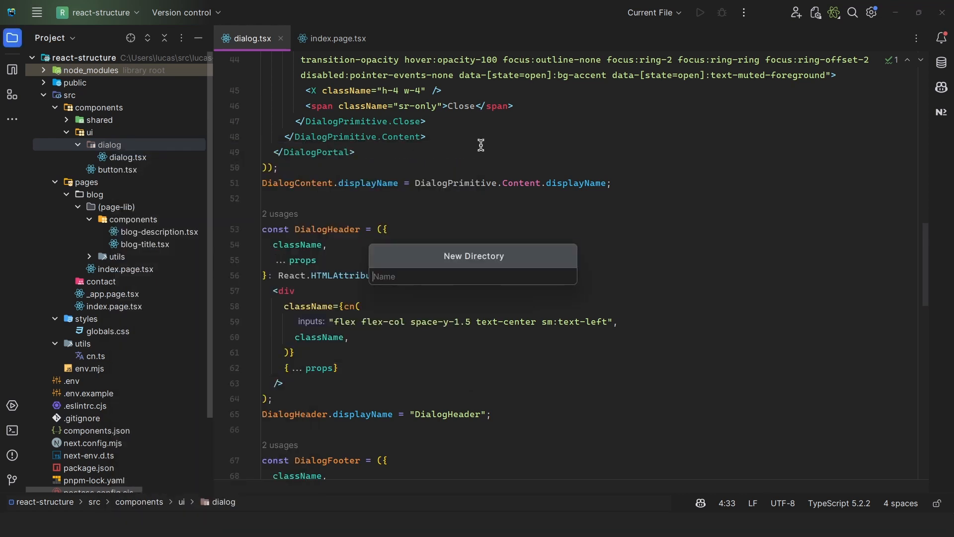
- Add a header subfolder inside dialog and start a new empty header.tsx there
{"action": "type", "text": "he"}
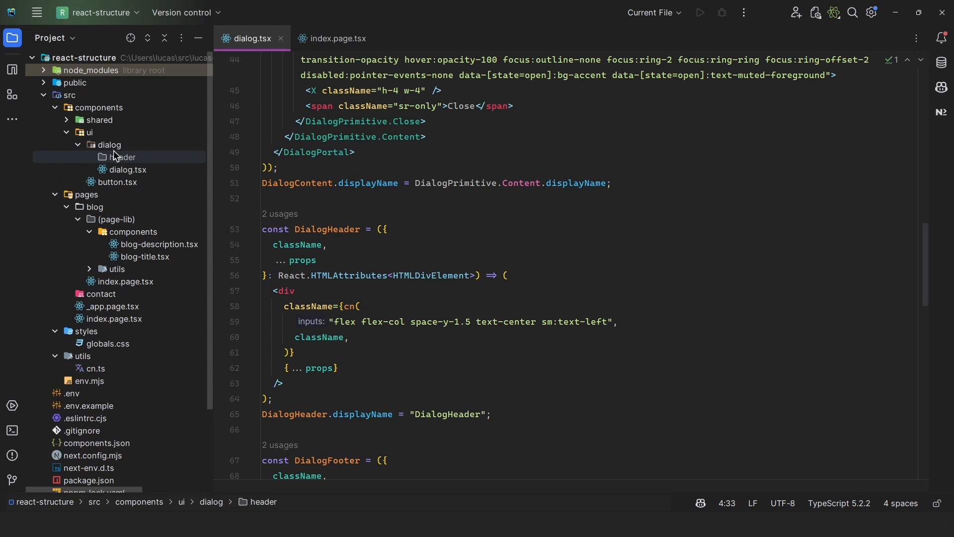
{"action": "right_click", "coordinate": [122, 157]}
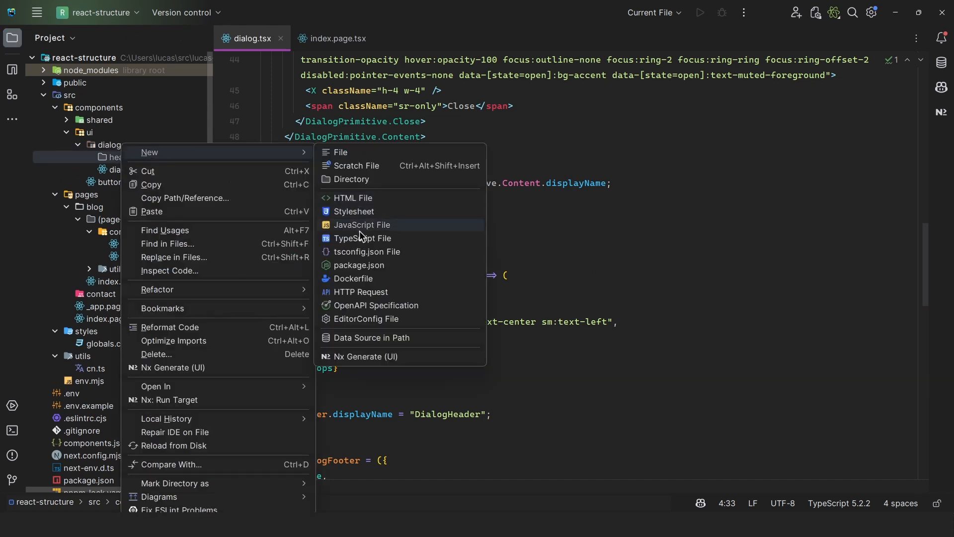
{"action": "left_click", "coordinate": [362, 238]}
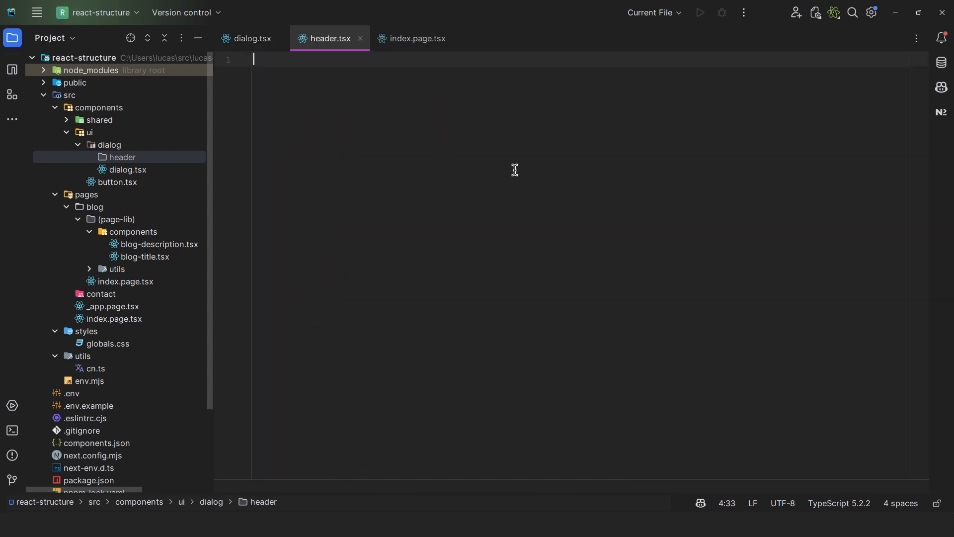
- Write the exported DialogHeader component with its imports into header.tsx
{"action": "left_click", "coordinate": [252, 37]}
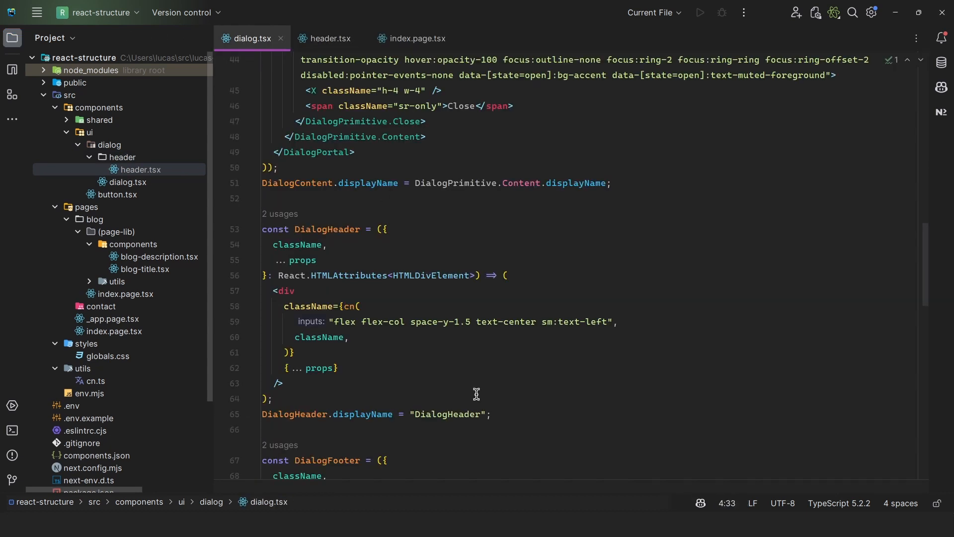
{"action": "left_click", "coordinate": [331, 37]}
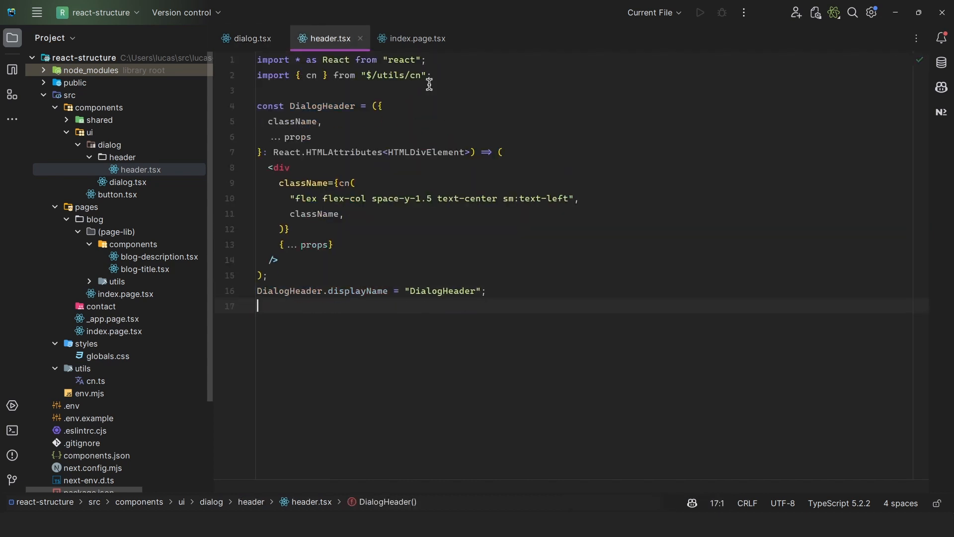
{"action": "type", "text": "expo"}
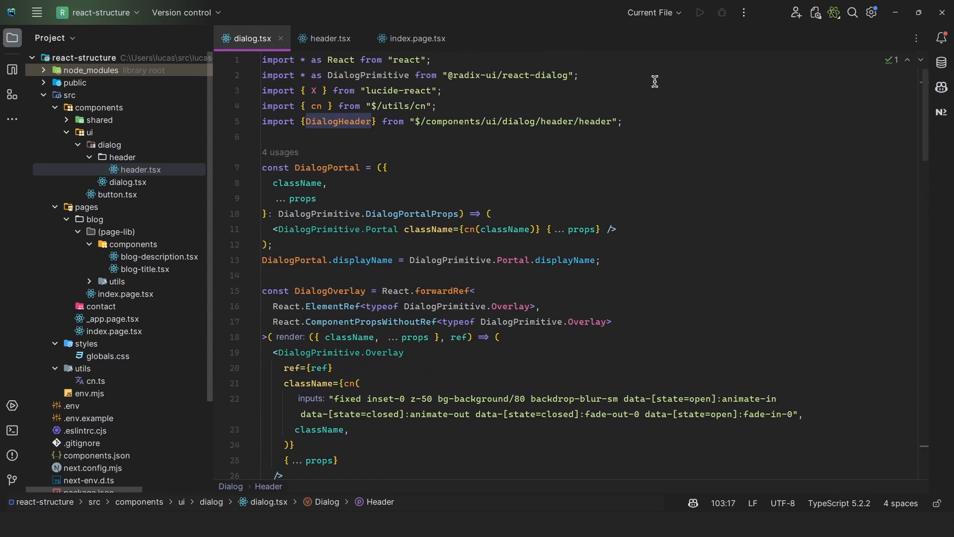
{"action": "mouse_move", "coordinate": [542, 126]}
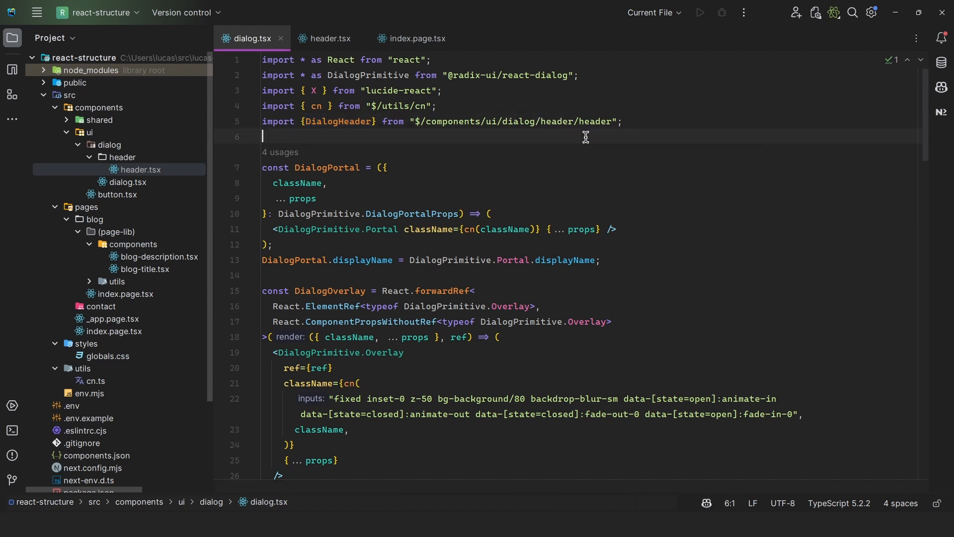
{"action": "double_click", "coordinate": [593, 121]}
{"action": "type", "text": "export * from \"./header\""}
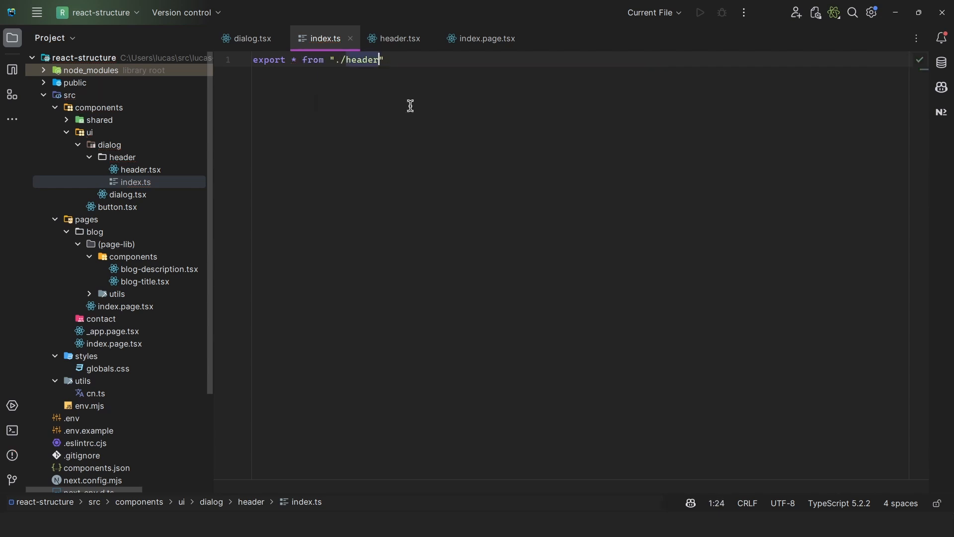
- Give the dialog folder an index.ts exporting everything from "./dialog" and import DialogHeader in dialog.tsx
{"action": "left_click", "coordinate": [249, 38]}
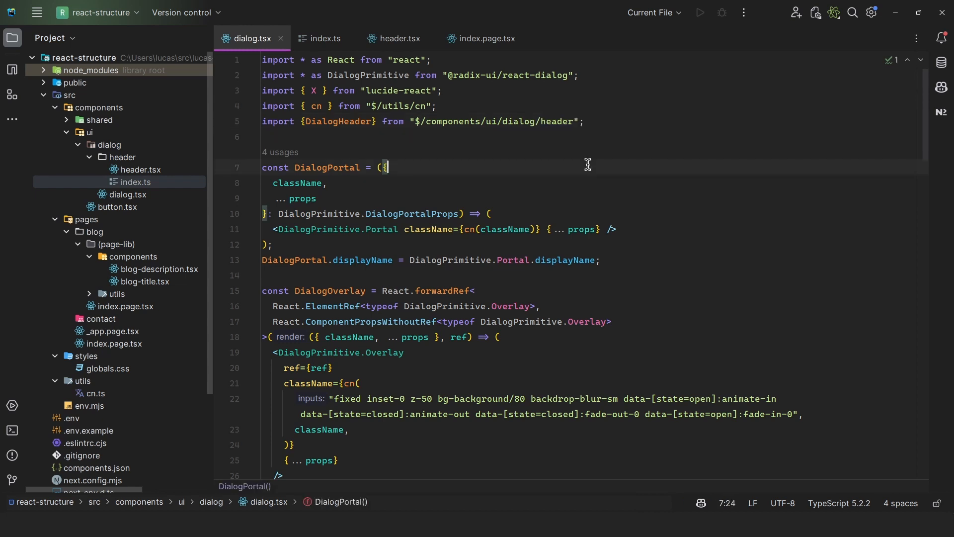
{"action": "scroll", "scroll_direction": "down", "scroll_amount": 3}
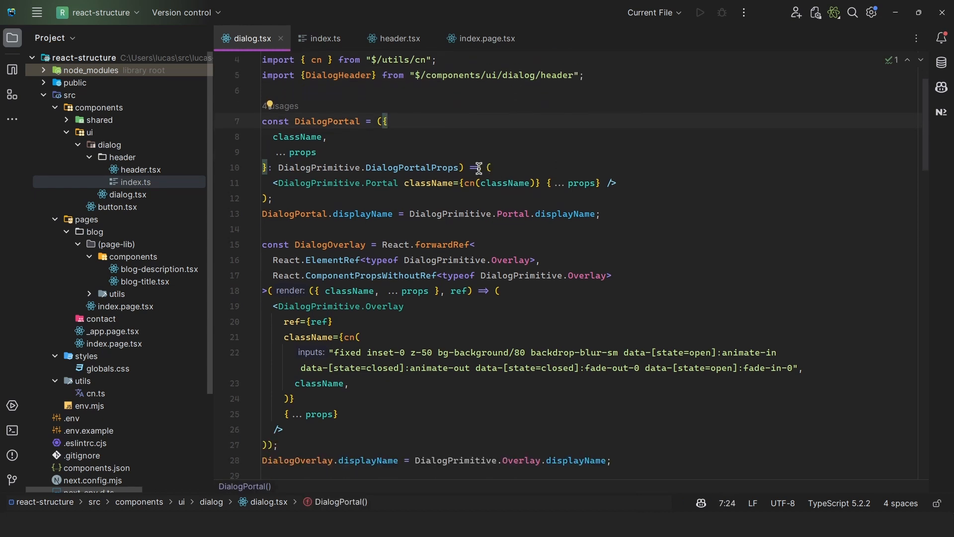
{"action": "scroll", "scroll_direction": "down", "scroll_amount": 3}
{"action": "type", "text": "export *"}
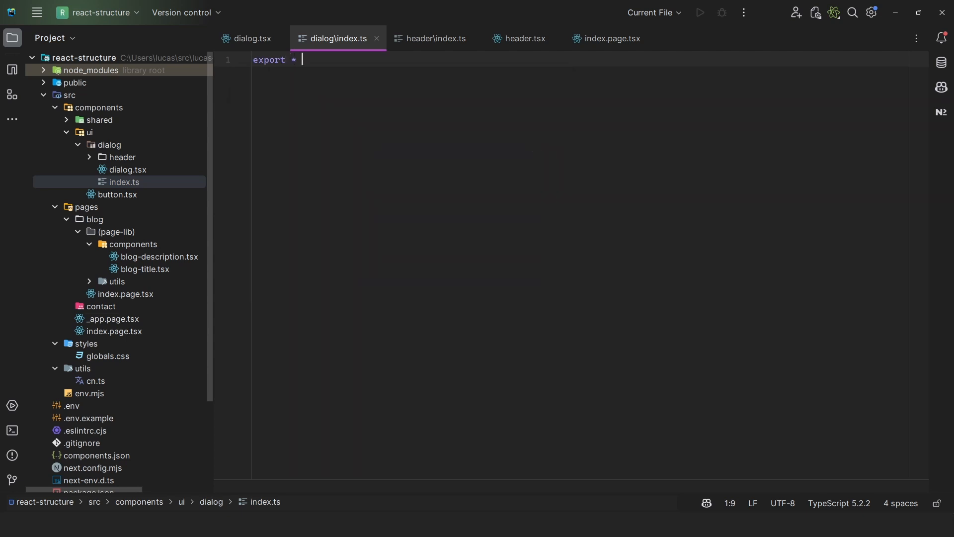
{"action": "type", "text": "from \"./dialog\""}
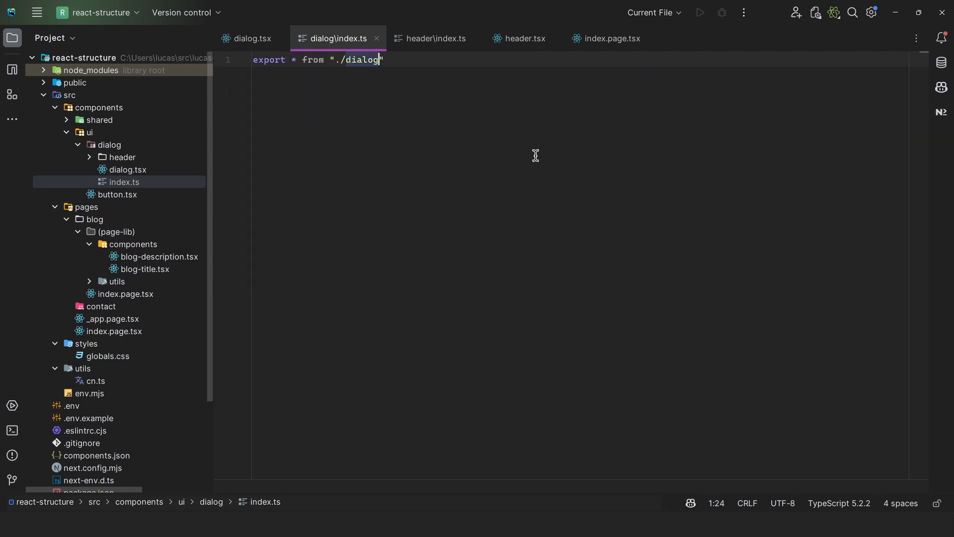
{"action": "left_click", "coordinate": [251, 38]}
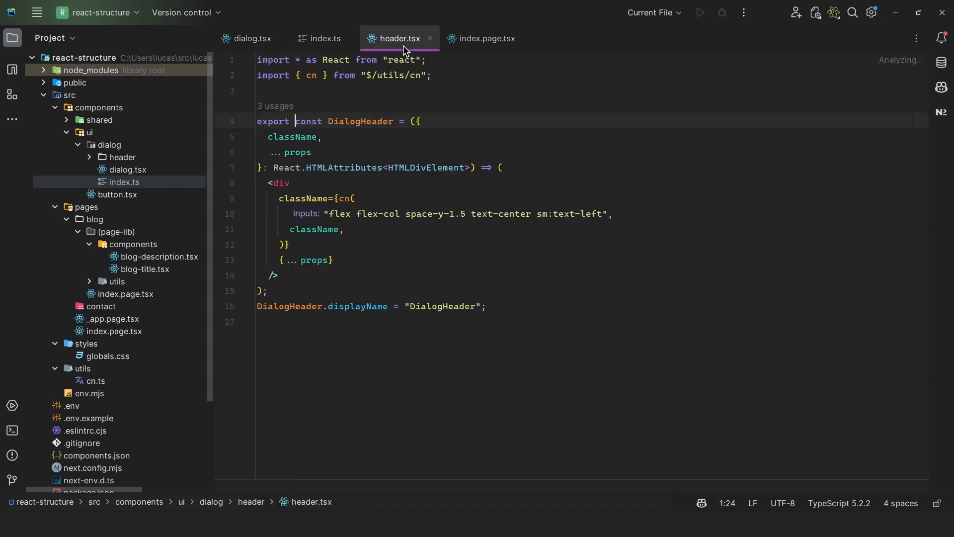
- Show the blog page again and add a new button folder under ui beside dialog
{"action": "left_click", "coordinate": [486, 38]}
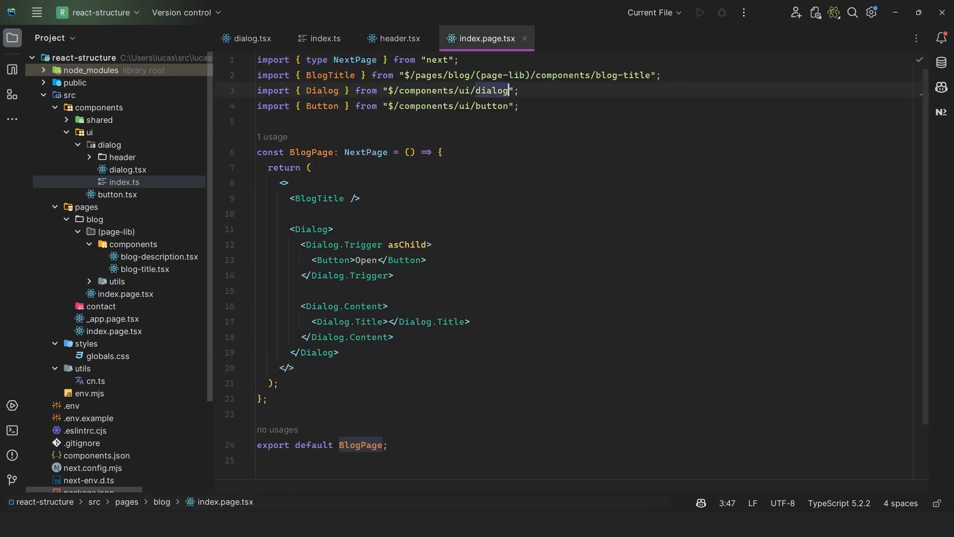
{"action": "mouse_move", "coordinate": [358, 222]}
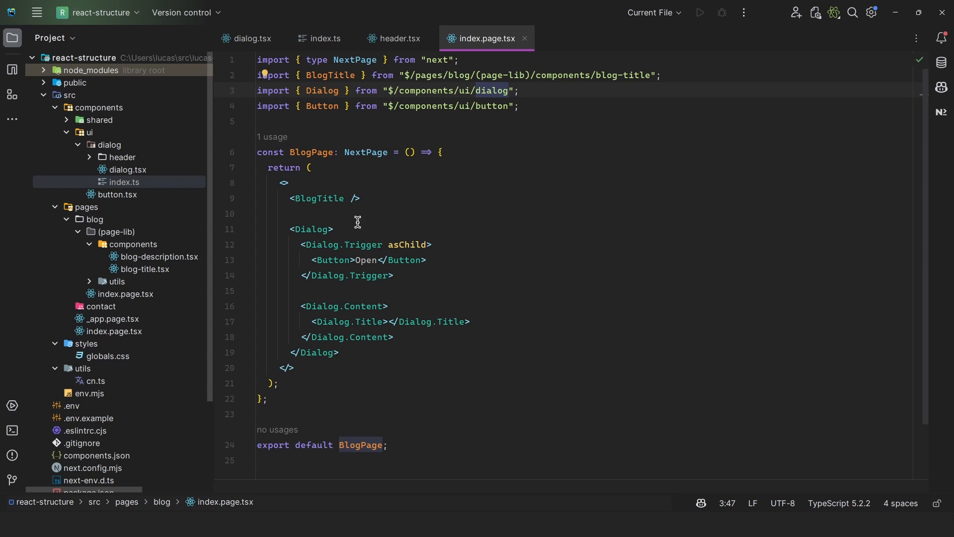
{"action": "mouse_move", "coordinate": [312, 229]}
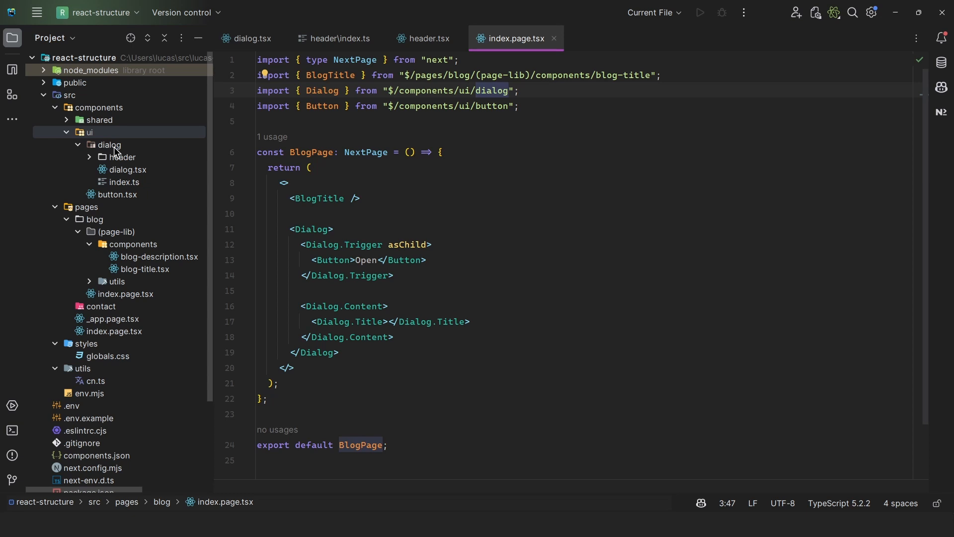
{"action": "mouse_move", "coordinate": [122, 159]}
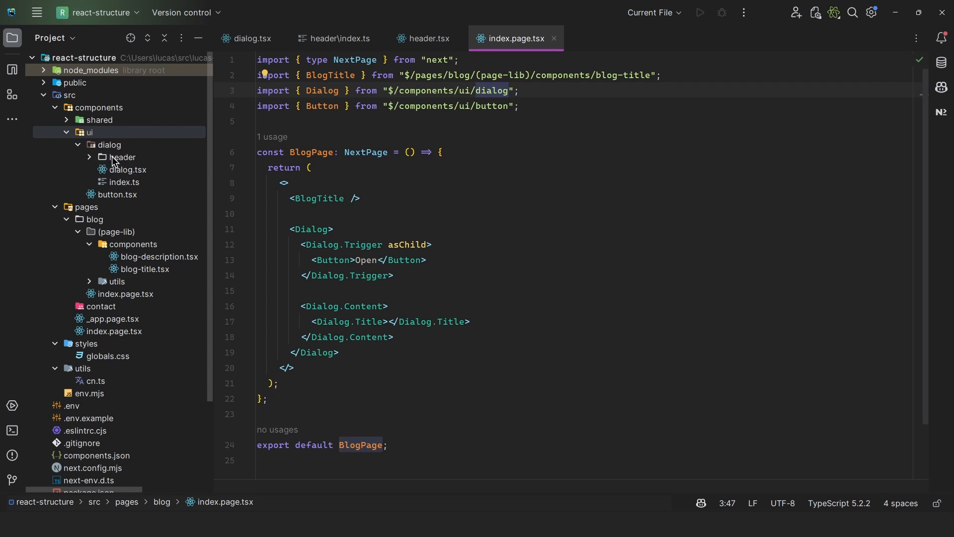
{"action": "mouse_move", "coordinate": [123, 161]}
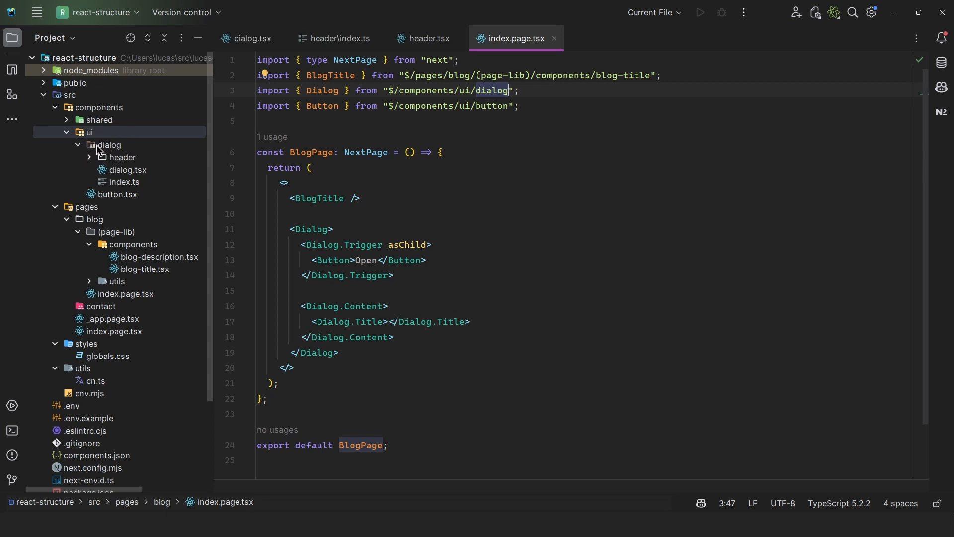
{"action": "left_click", "coordinate": [89, 132]}
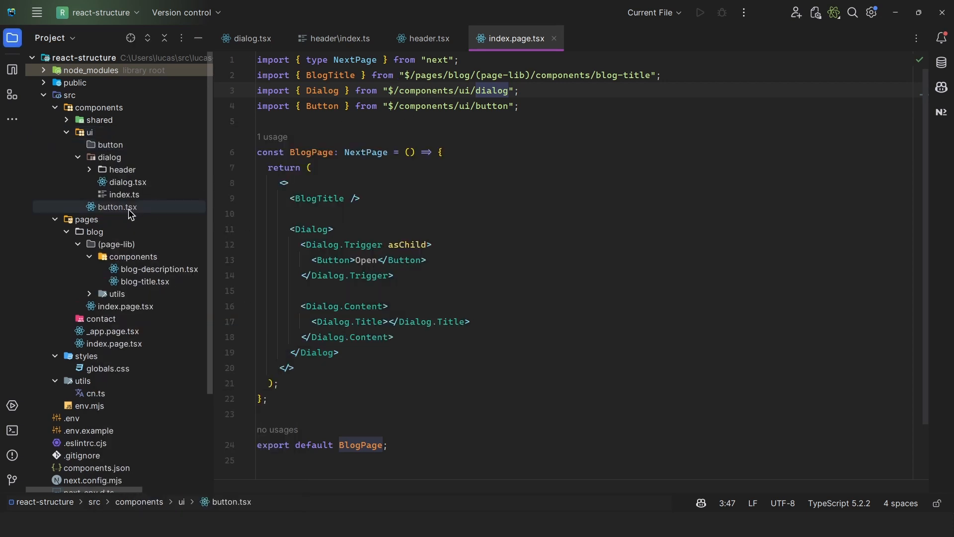
- Add index.ts to the button folder with export * from "./button" and return to the blog page
{"action": "right_click", "coordinate": [117, 207]}
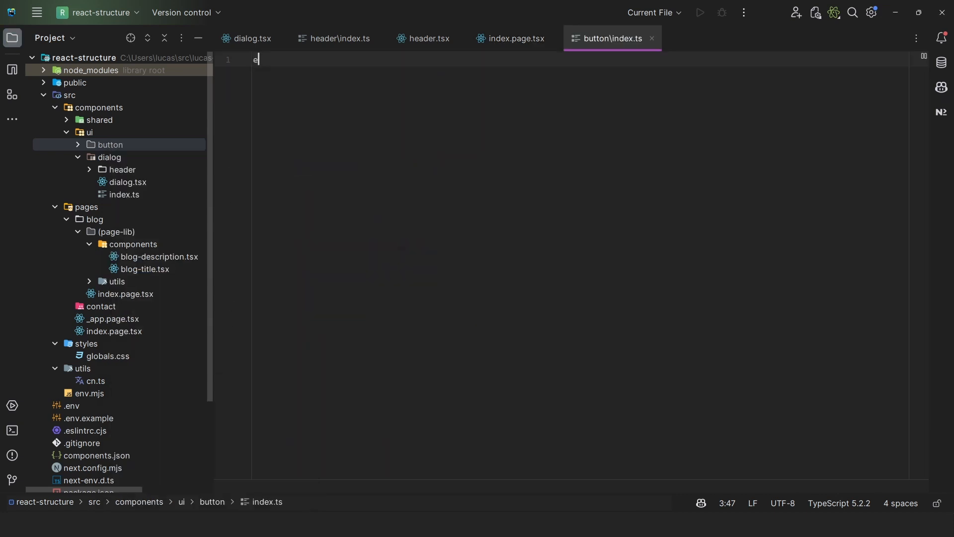
{"action": "type", "text": "export * from \"./"}
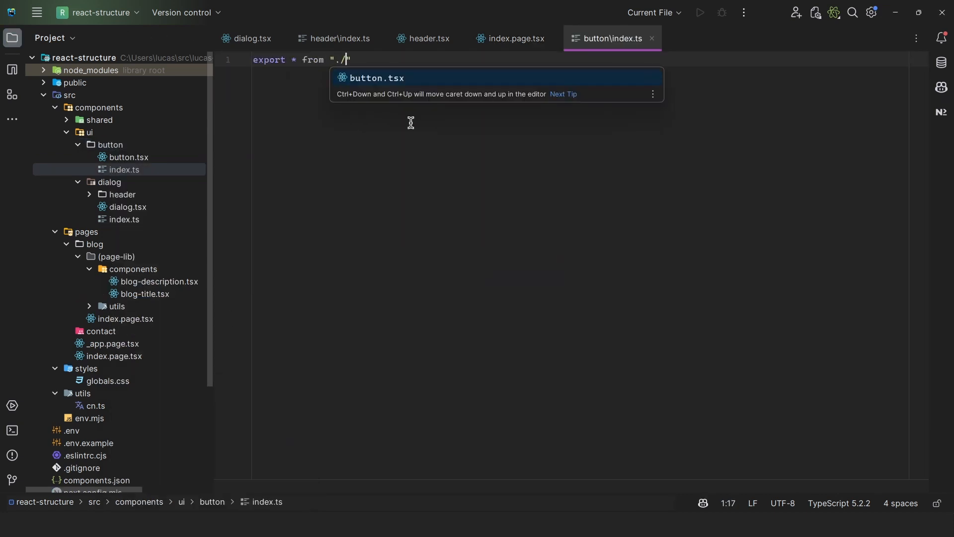
{"action": "left_click", "coordinate": [516, 37]}
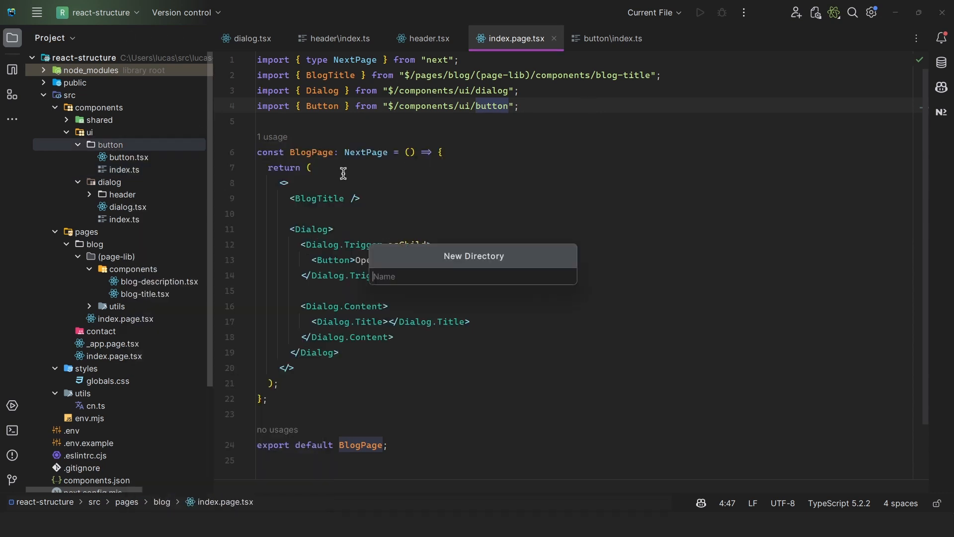
- Write RevertButton: React.FC<{children: React.ReactNode}> in revert-button.tsx returning <button type="button"> with its children
{"action": "type", "text": "reve"}
{"action": "type", "text": "chi"}
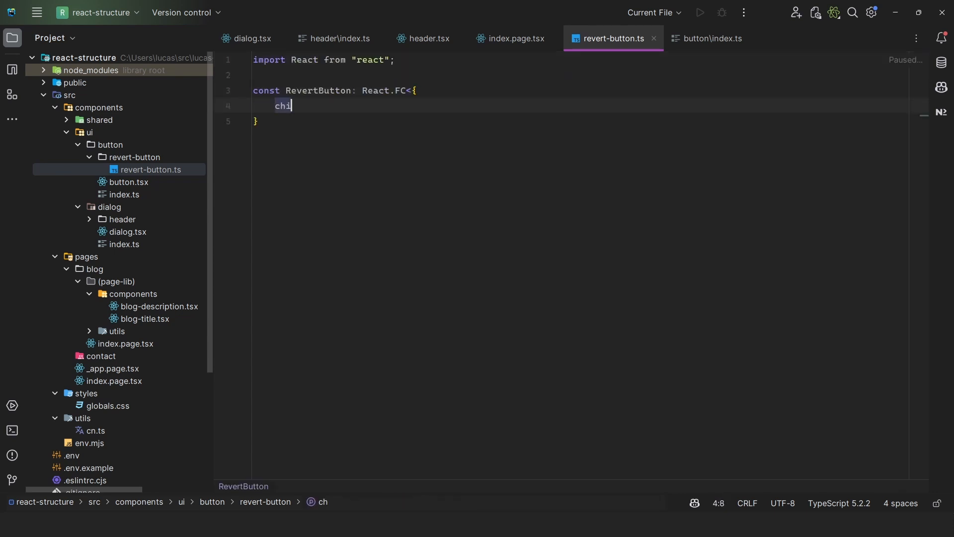
{"action": "type", "text": "ldren: React."}
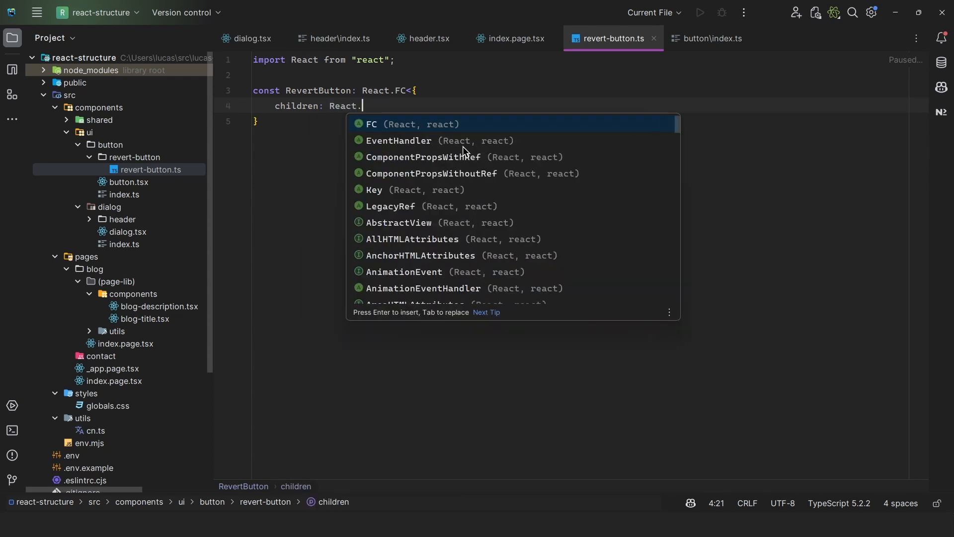
{"action": "key", "text": "Enter"}
{"action": "type", "text": "<button "}
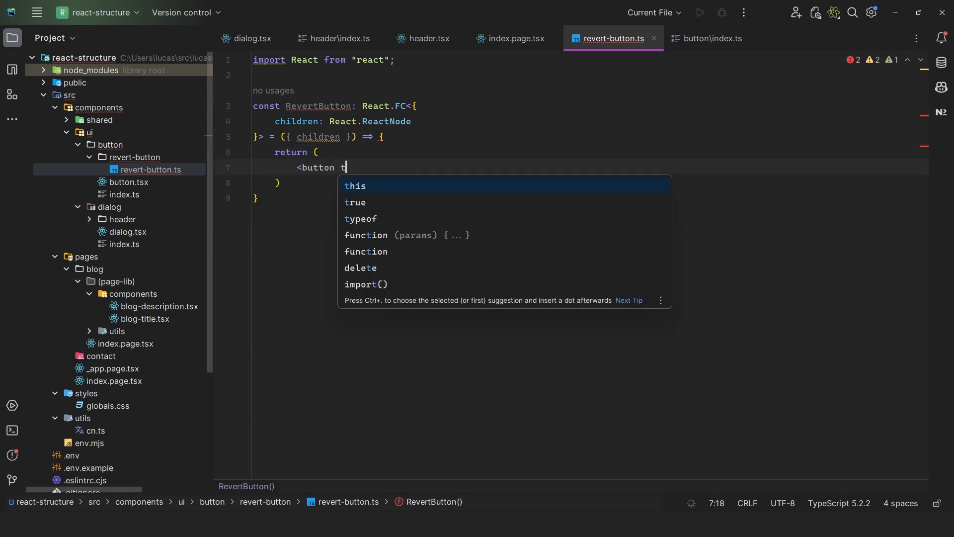
{"action": "type", "text": "type=\"button\">"}
{"action": "type", "text": "{children"}
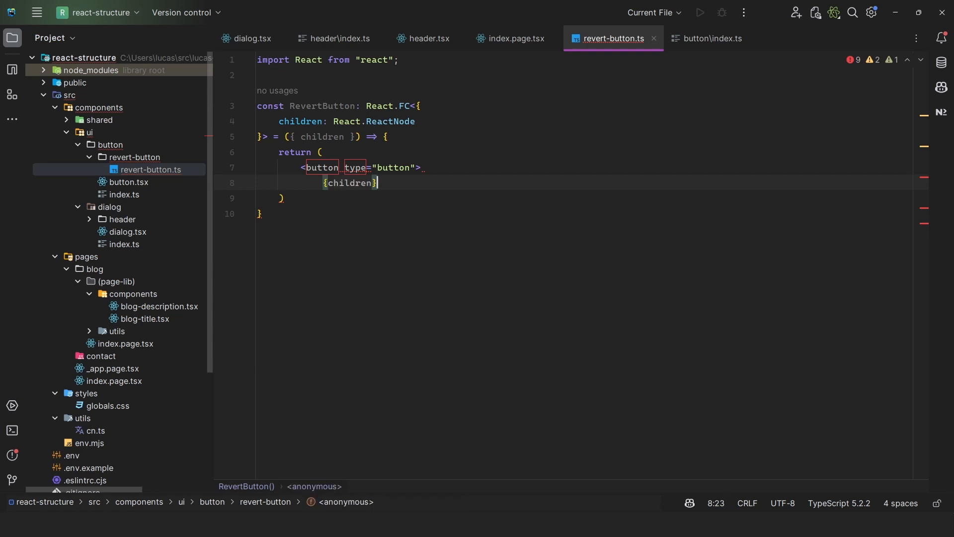
{"action": "type", "text": "</button>"}
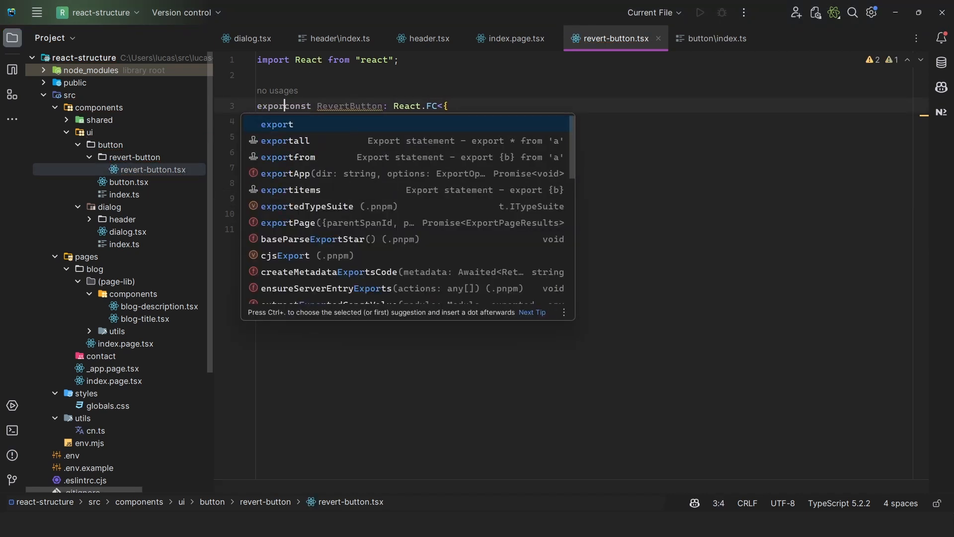
- In button.tsx export const Button = Object.assign(Root, { Revert: RevertButton })
{"action": "left_click", "coordinate": [129, 182]}
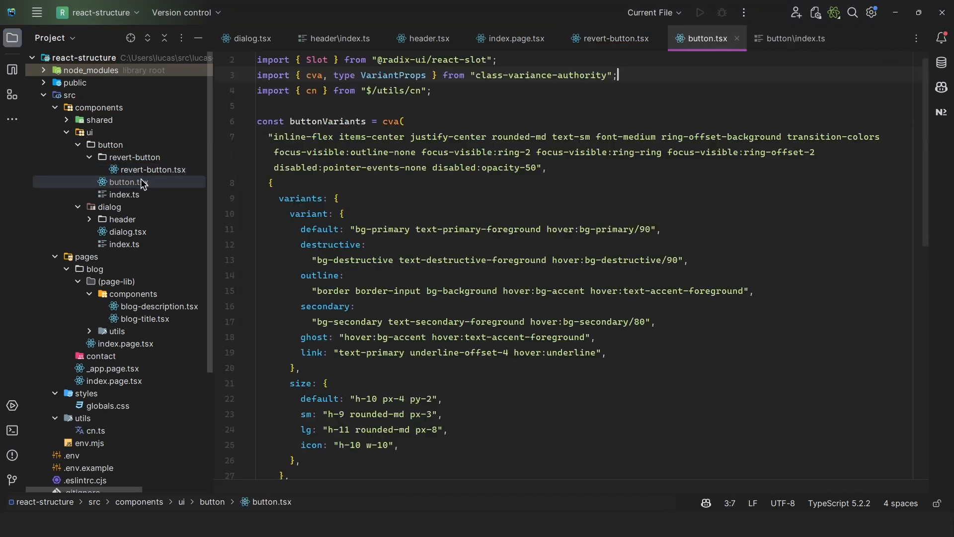
{"action": "scroll", "scroll_direction": "down", "scroll_amount": 3}
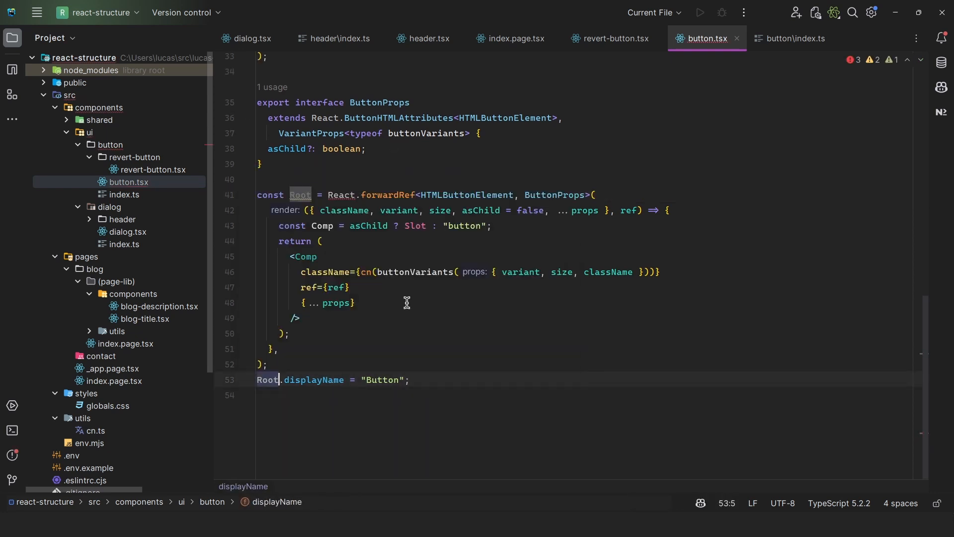
{"action": "type", "text": "export const"}
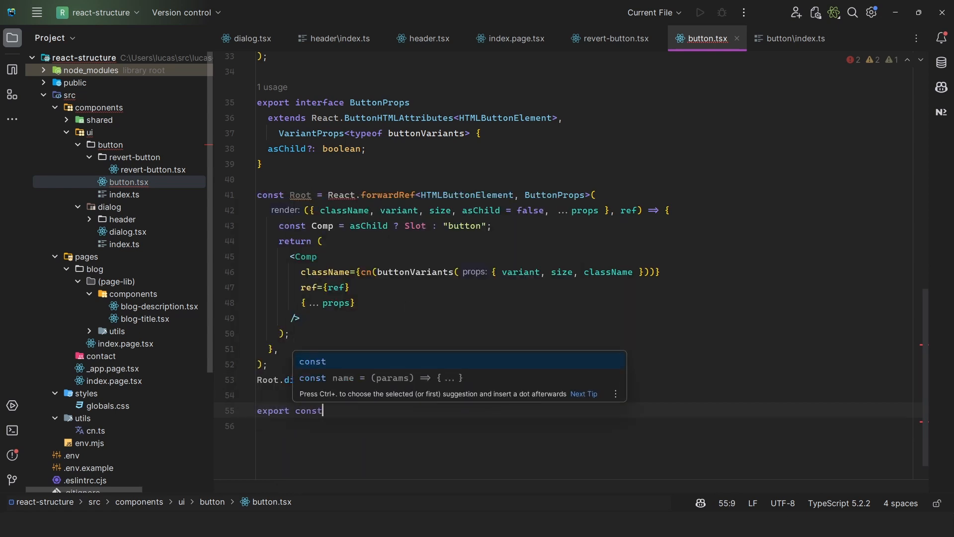
{"action": "type", "text": "Button = Object.assign(Root, {"}
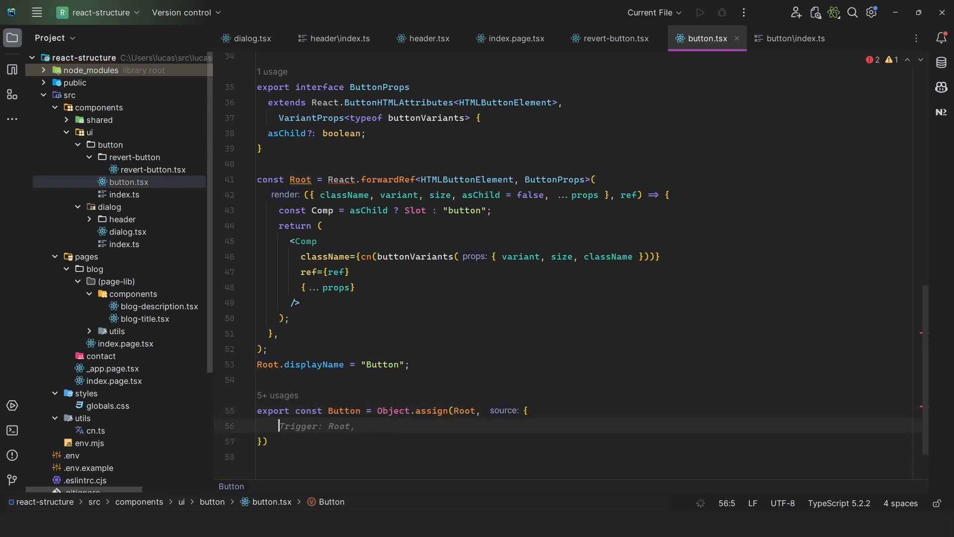
{"action": "type", "text": "Reve"}
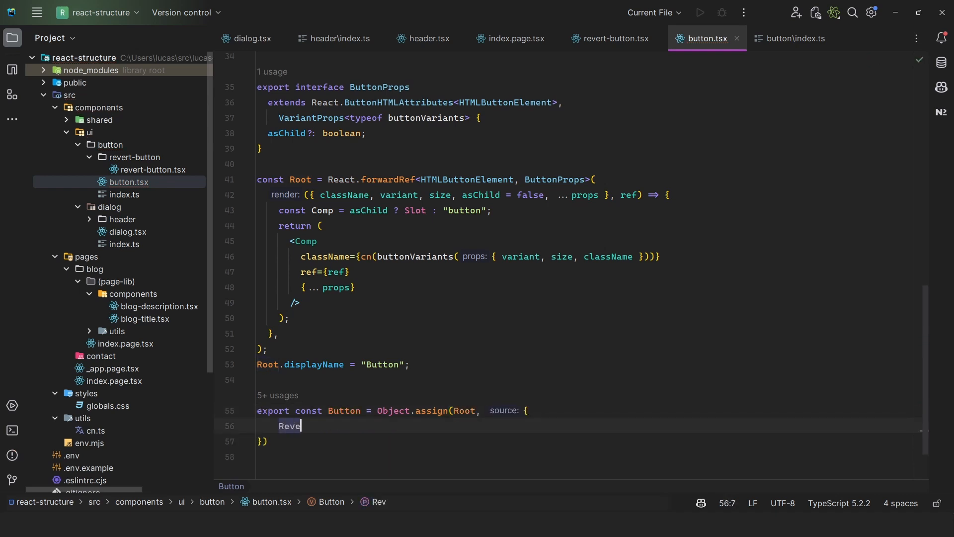
{"action": "type", "text": "rt"}
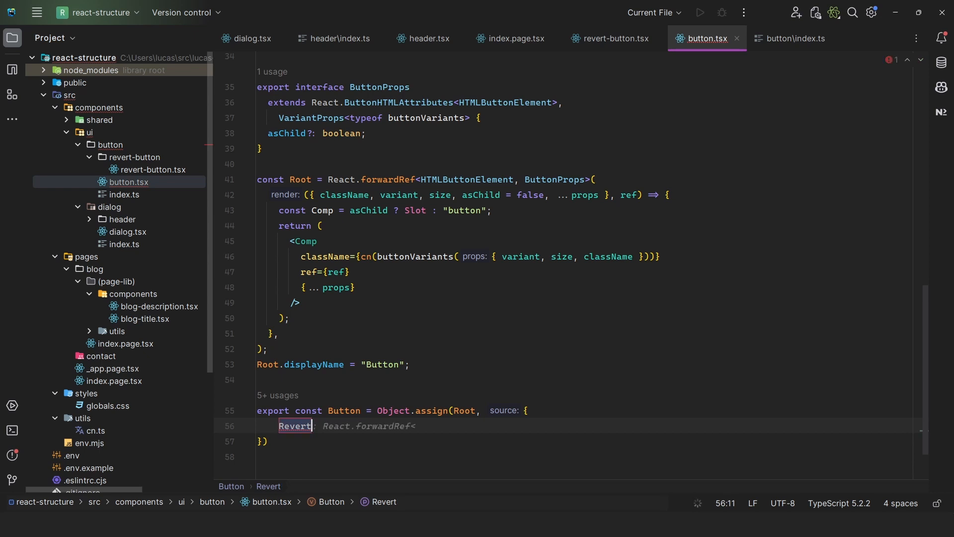
{"action": "type", "text": "RevertButt"}
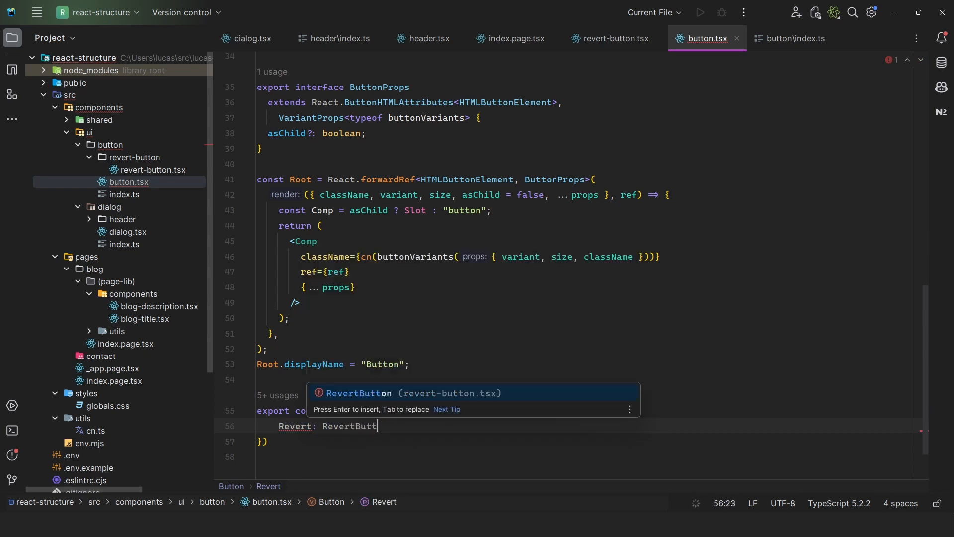
- Add index.ts to the revert-button folder re-exporting from ./revert-button
{"action": "right_click", "coordinate": [133, 157]}
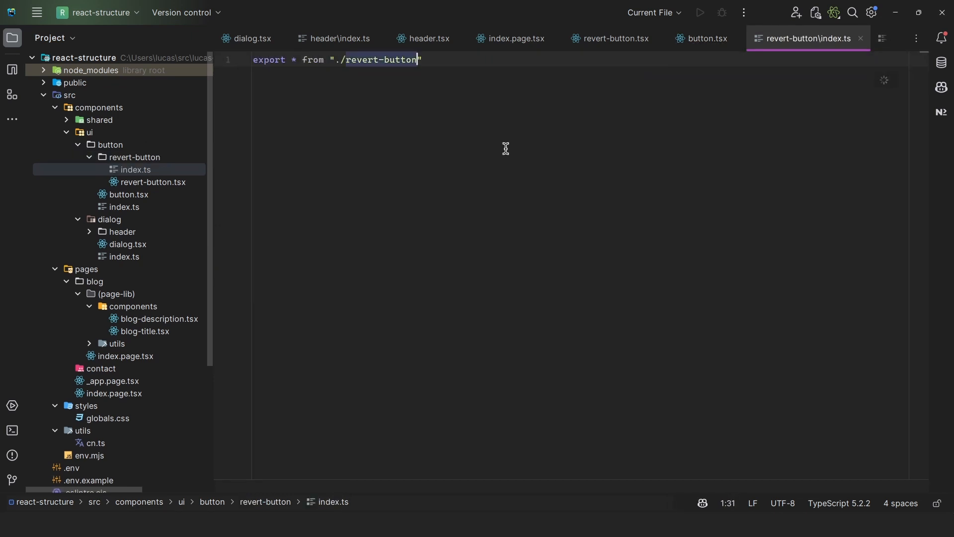
{"action": "left_click", "coordinate": [707, 37]}
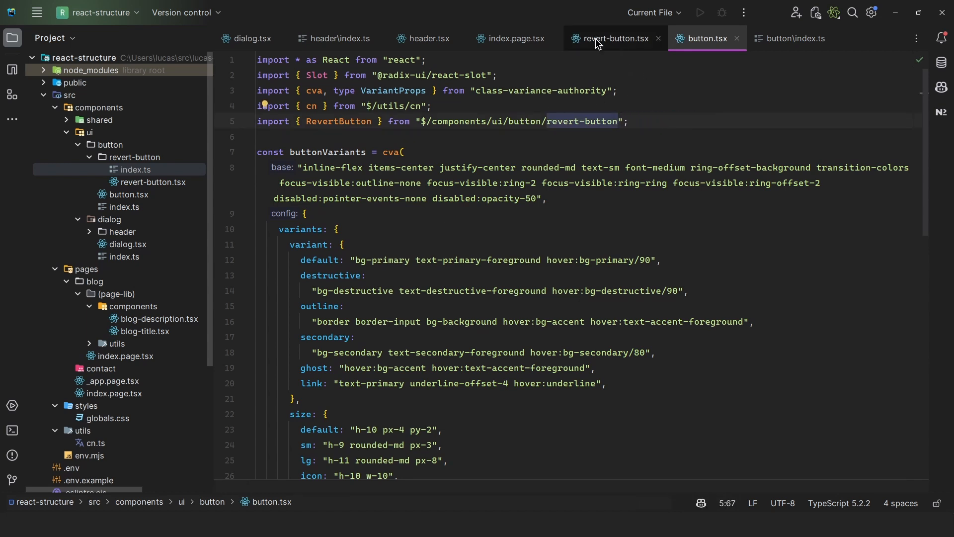
- Replace <Button>Open</Button> on the blog page with <Button.Revert>Open</Button.Revert>
{"action": "left_click", "coordinate": [516, 38]}
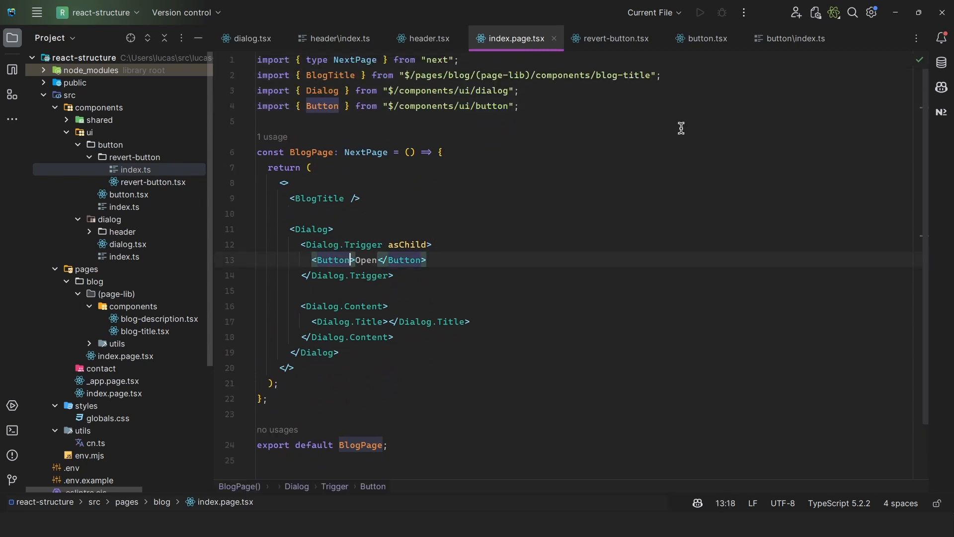
{"action": "type", "text": "Revert"}
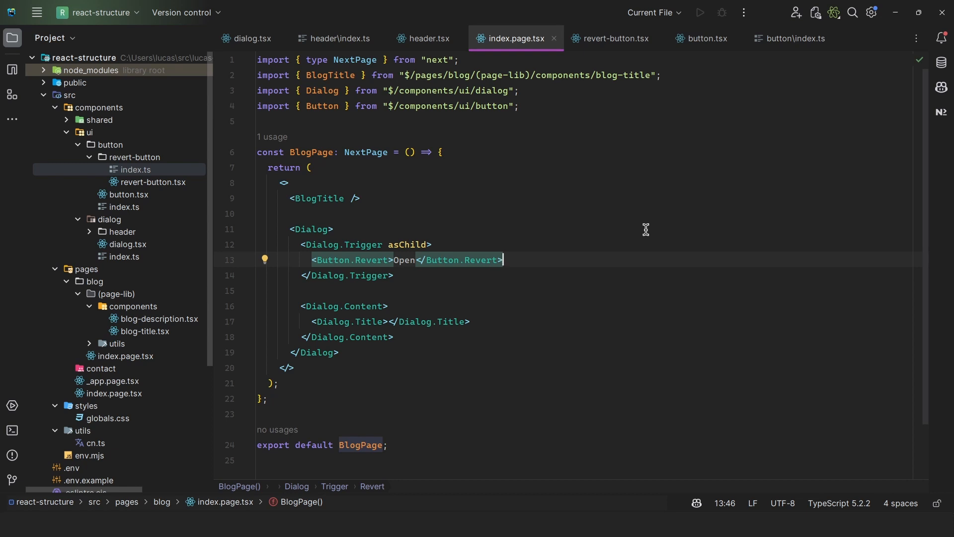
{"action": "mouse_move", "coordinate": [608, 296]}
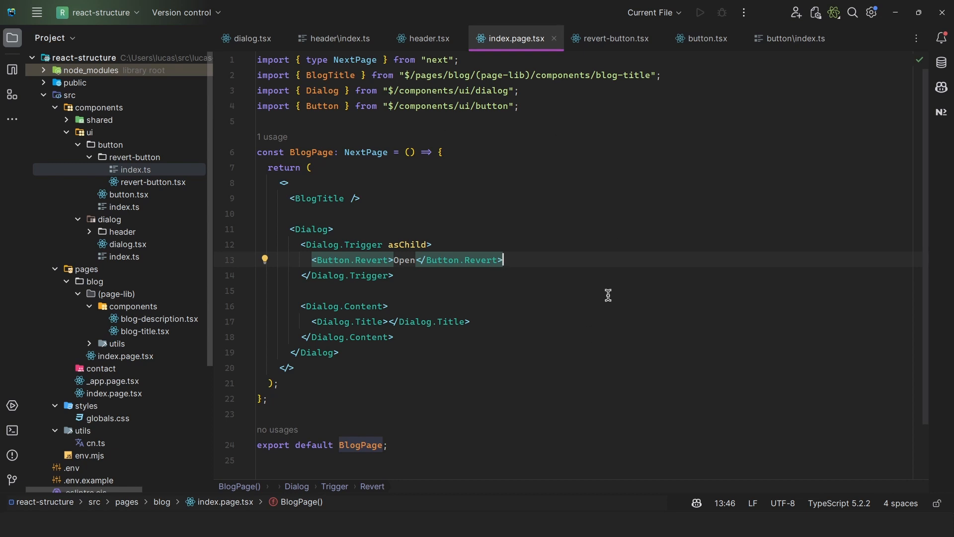